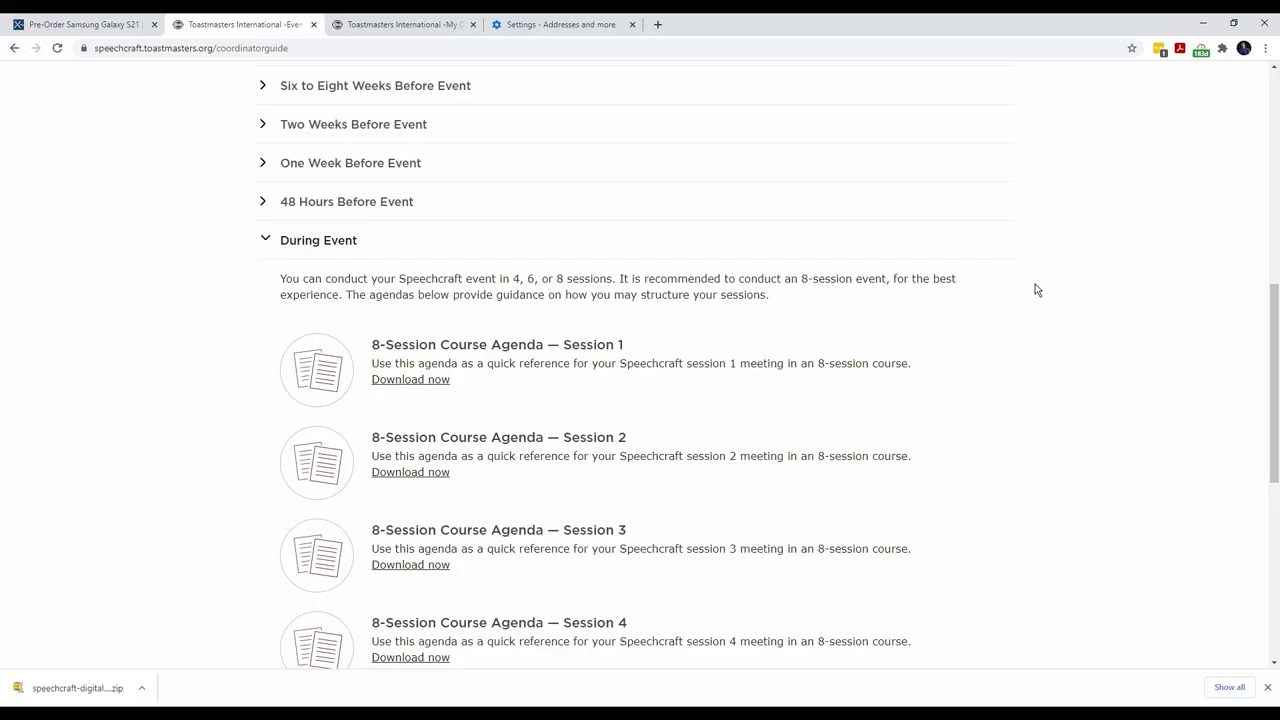
# Expand the Two Weeks Before Event milestones and the FAQ answer on sharing Speechcraft materials
pyautogui.scroll(-3)
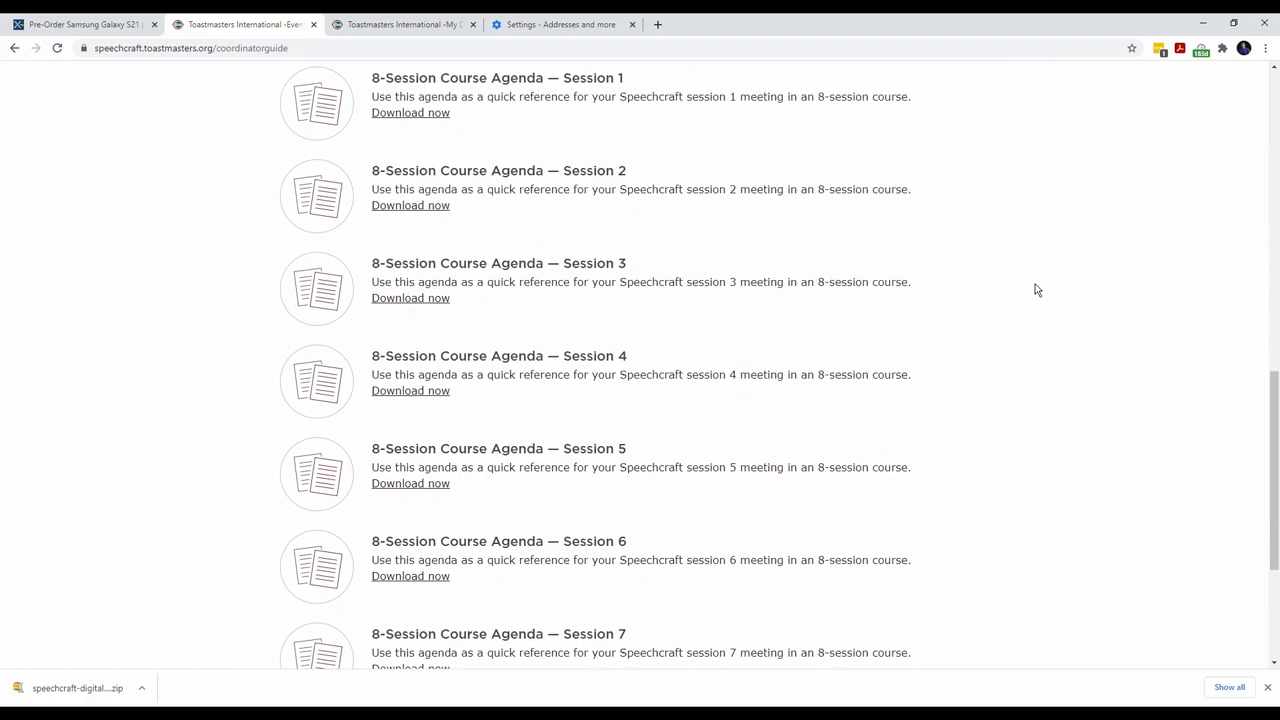
pyautogui.scroll(-3)
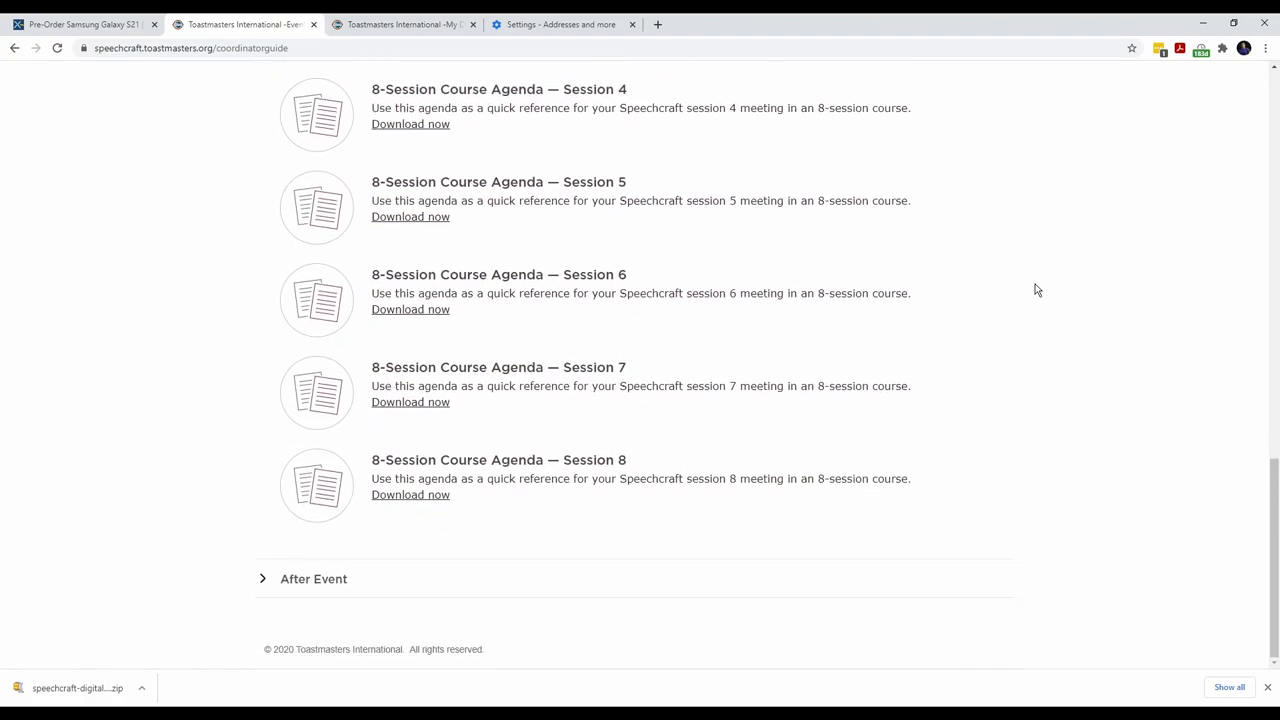
pyautogui.moveTo(537, 627)
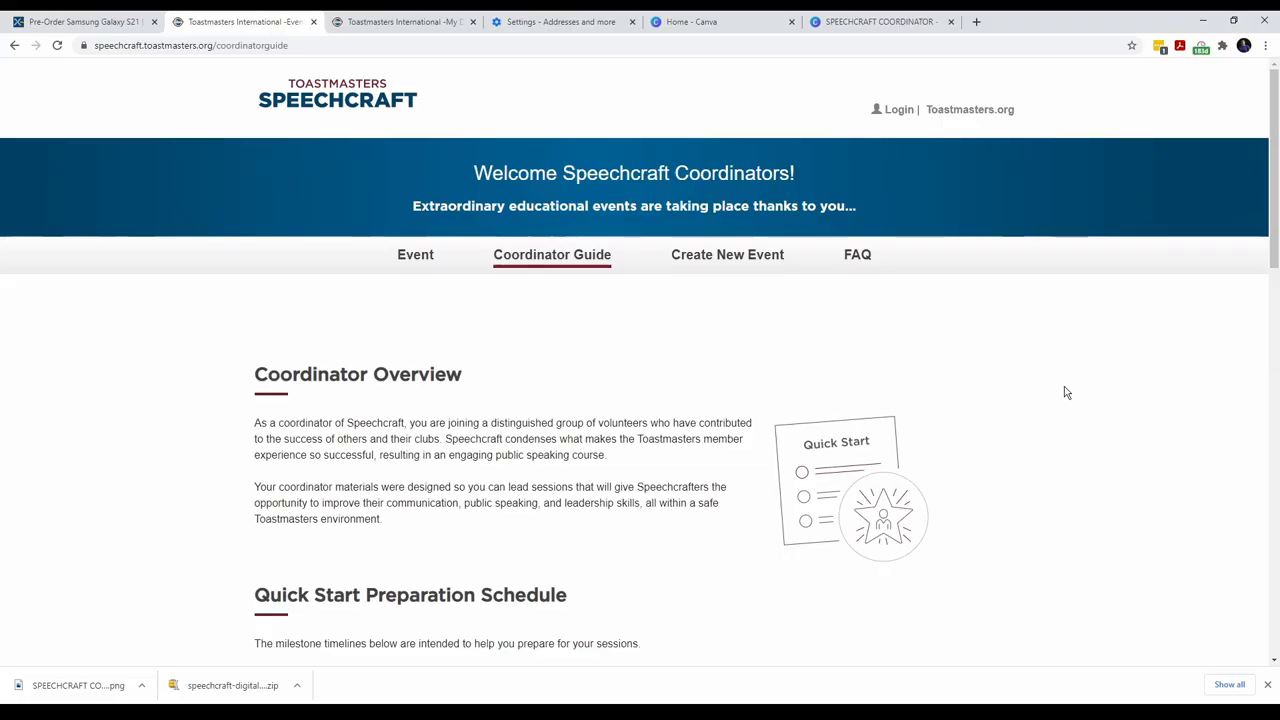
pyautogui.moveTo(170, 285)
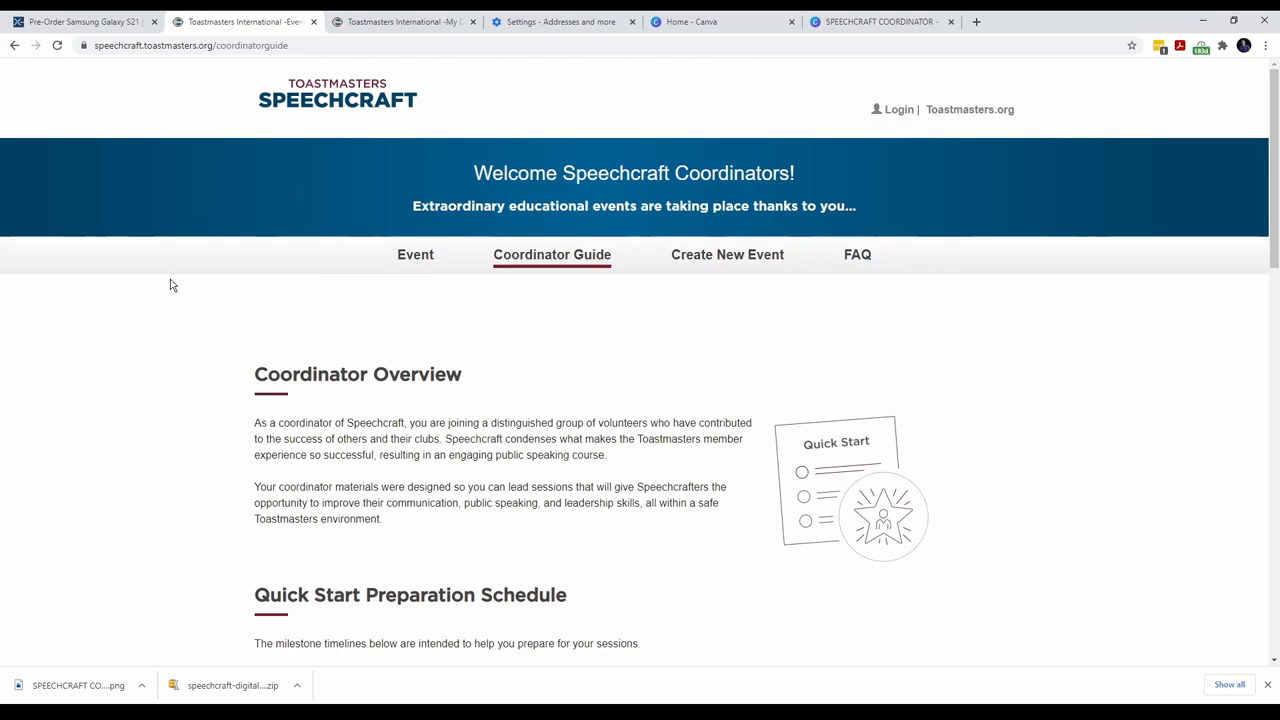
pyautogui.moveTo(156, 292)
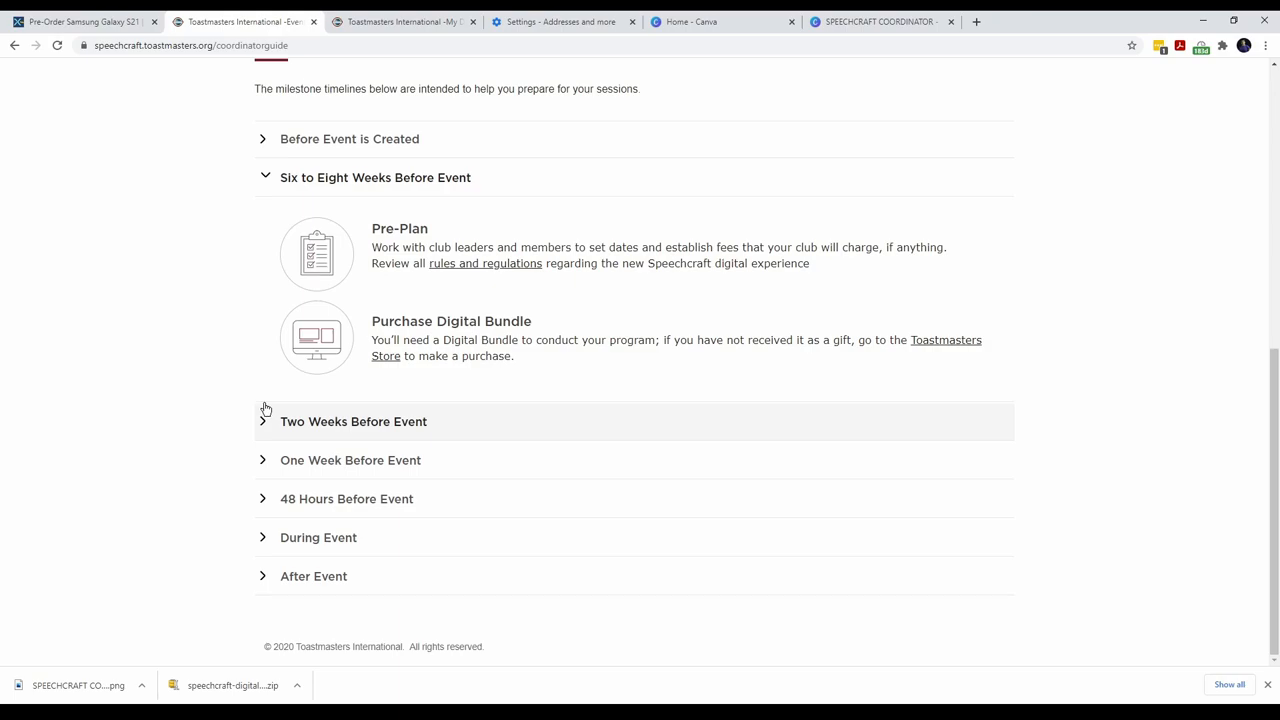
pyautogui.click(857, 254)
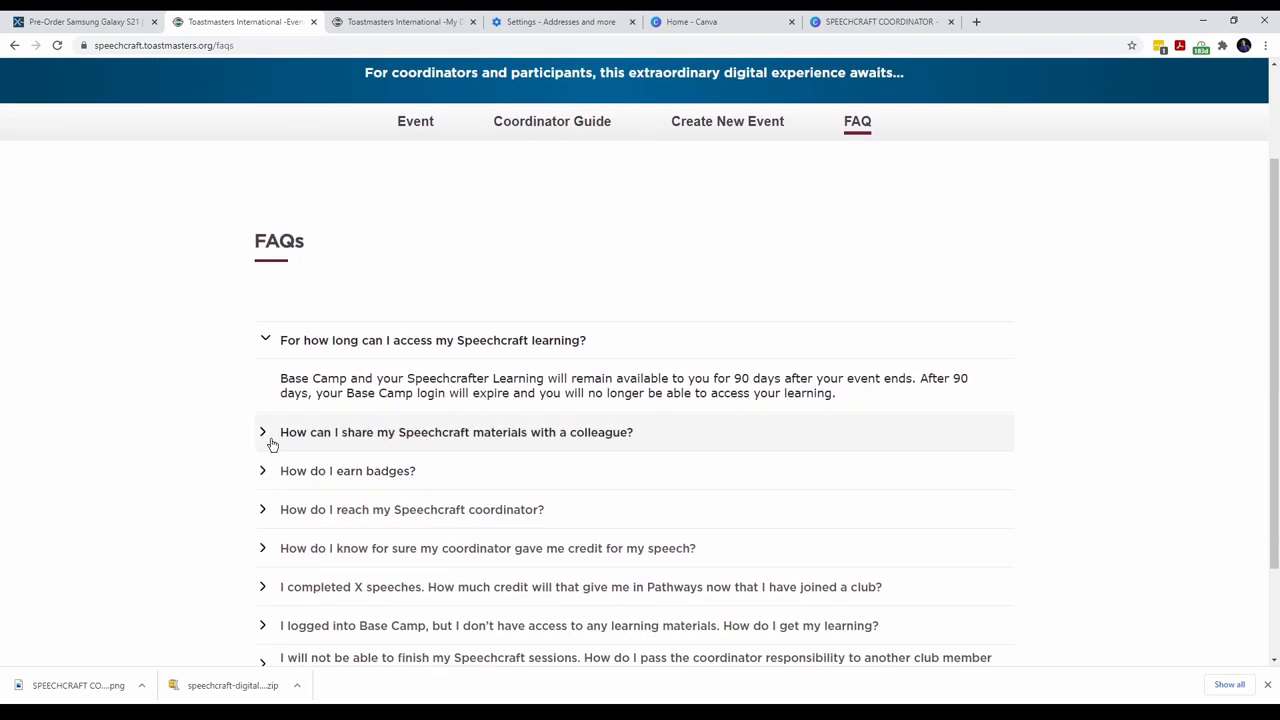
pyautogui.click(456, 432)
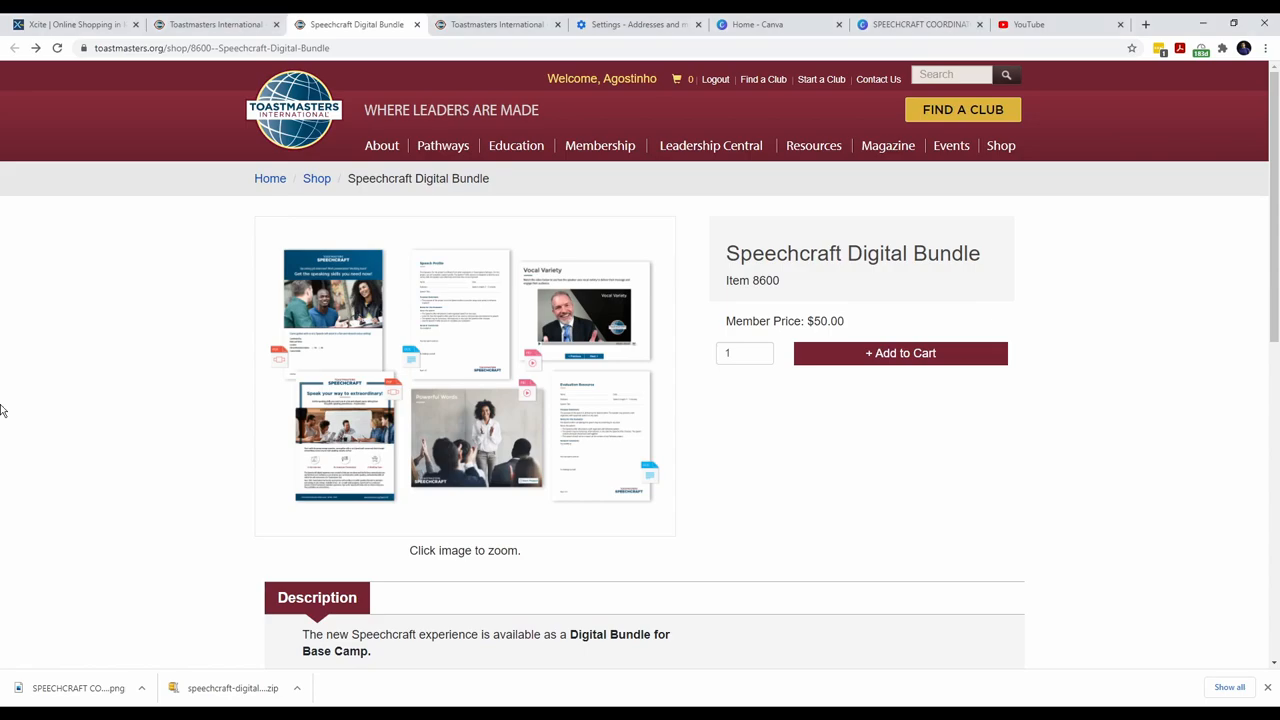
pyautogui.moveTo(38, 353)
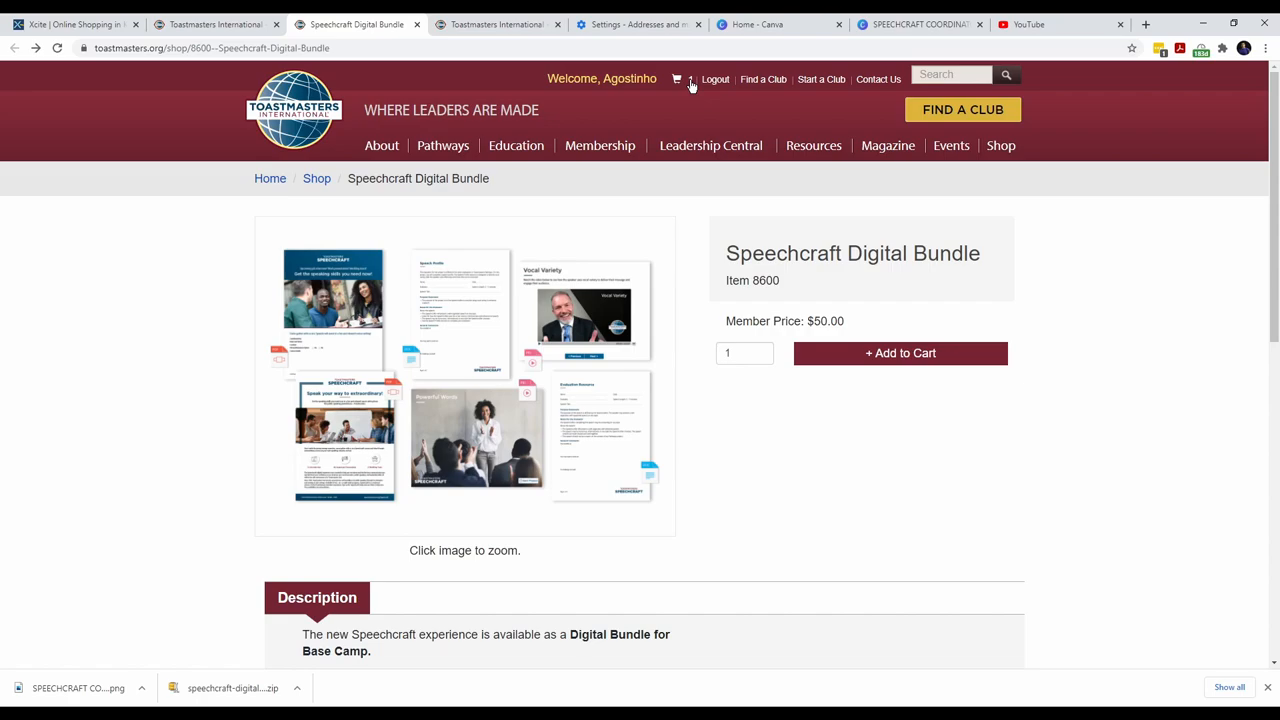
# View the shopping cart holding the Speechcraft Digital Bundle, totalling $50.00
pyautogui.click(683, 79)
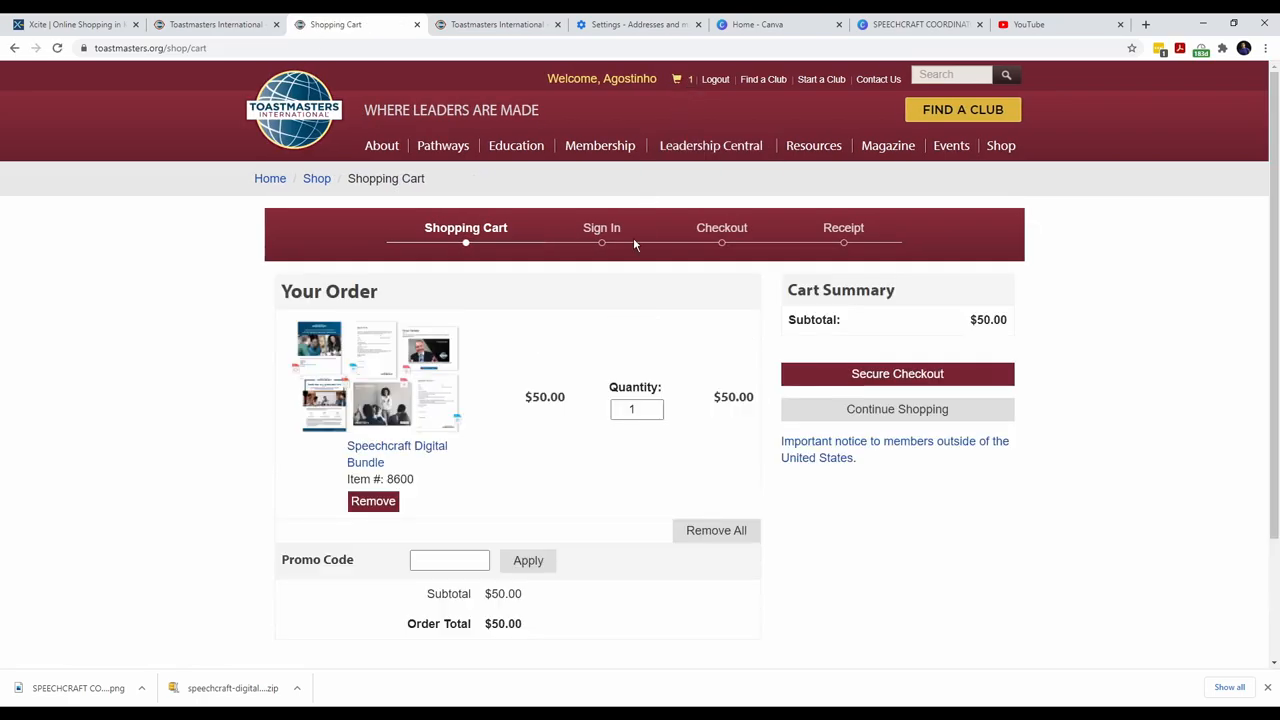
pyautogui.moveTo(897, 373)
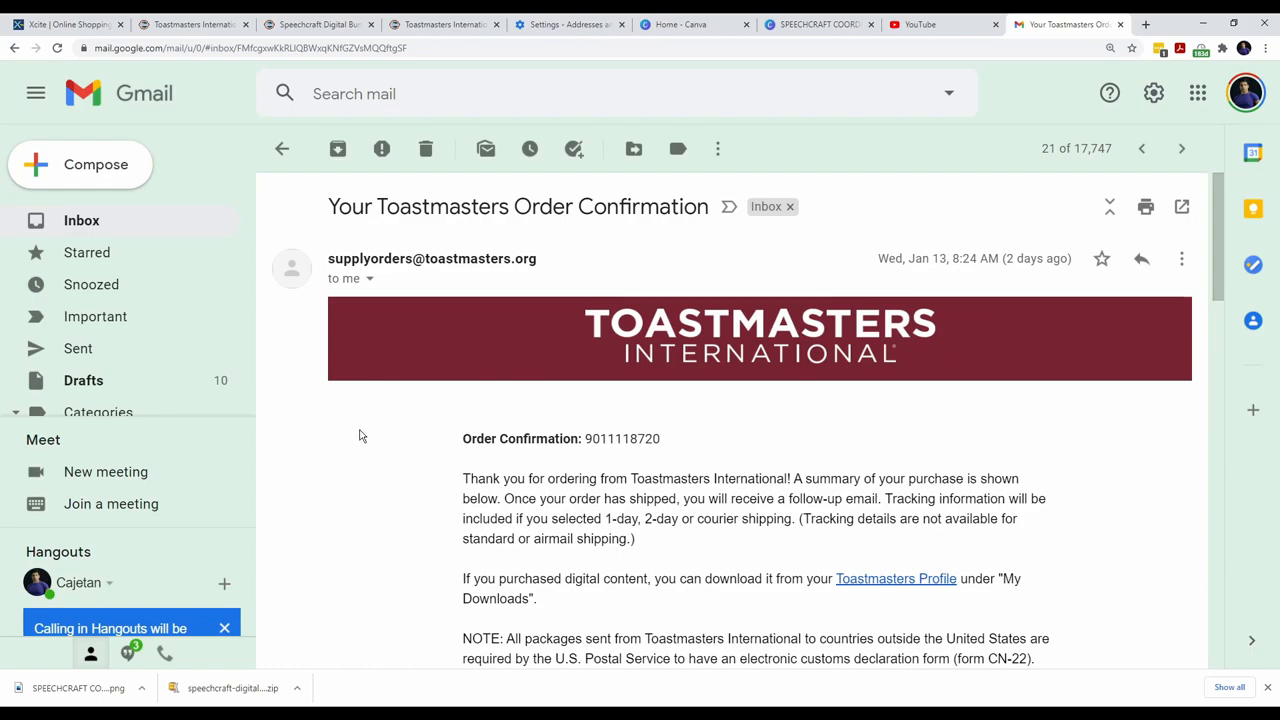
# Read through the Toastmasters order confirmation email and follow its Toastmasters Profile link
pyautogui.scroll(-3)
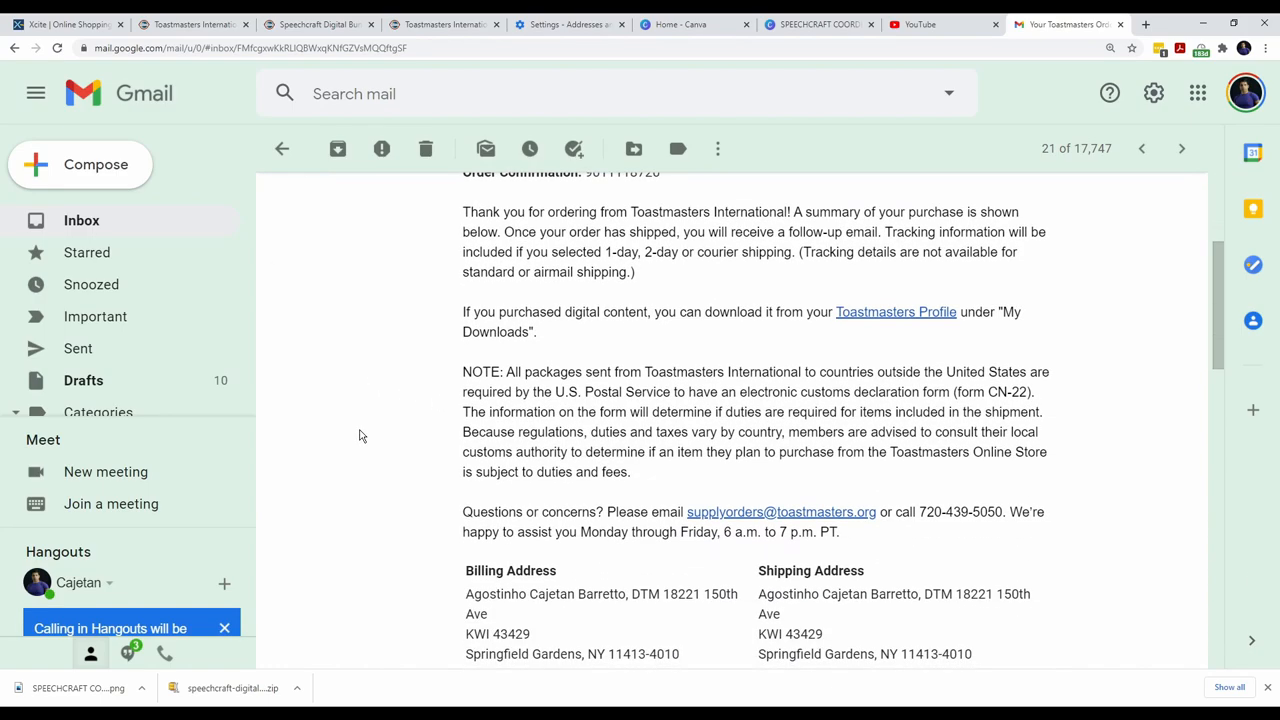
pyautogui.scroll(-3)
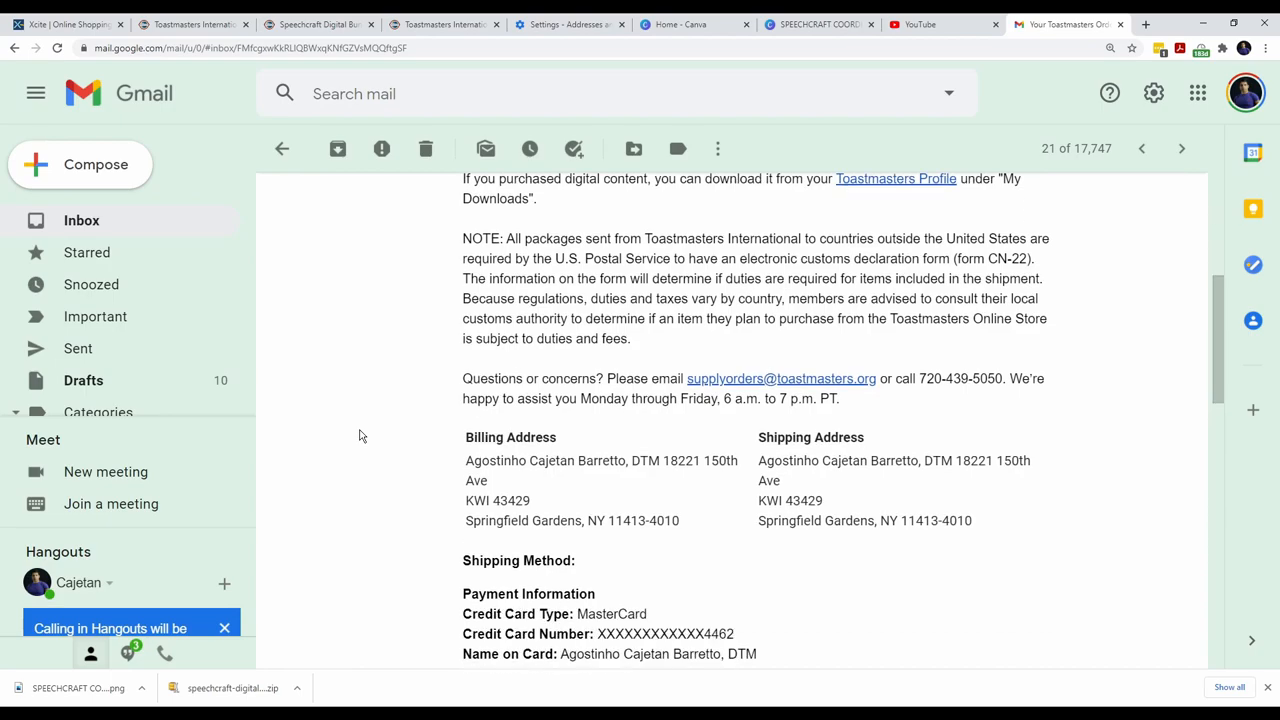
pyautogui.click(318, 24)
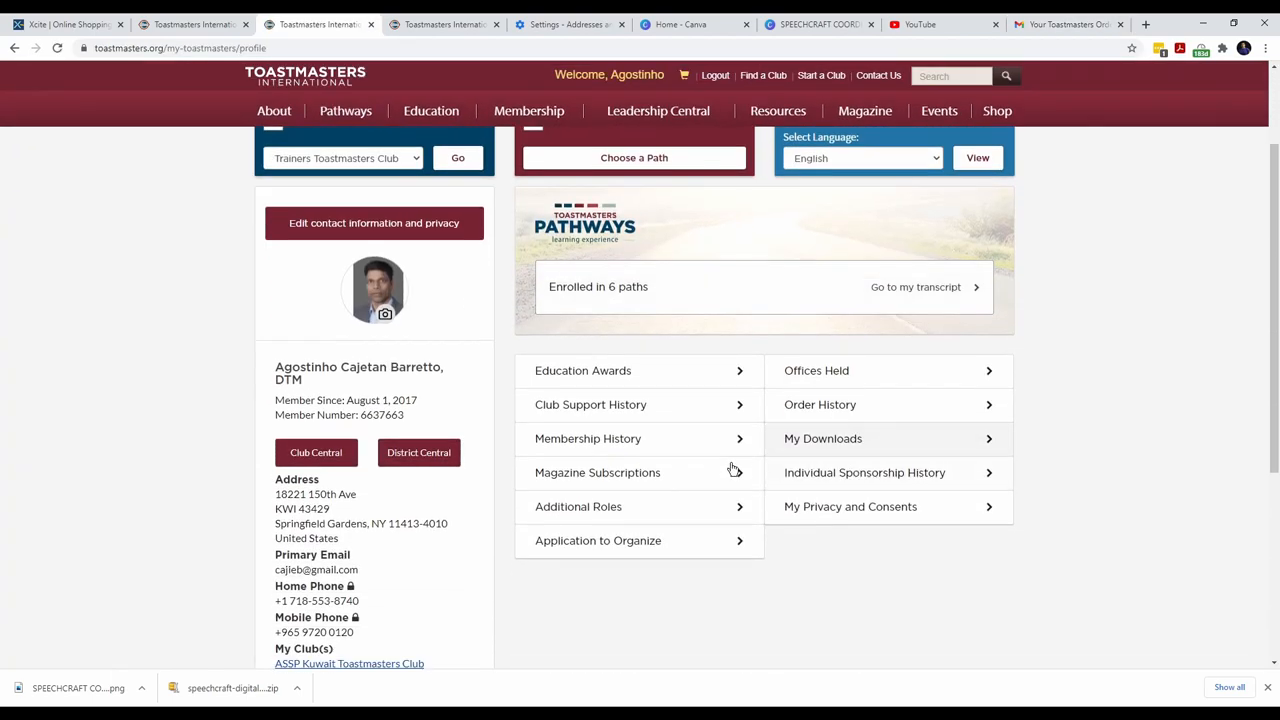
pyautogui.moveTo(825, 445)
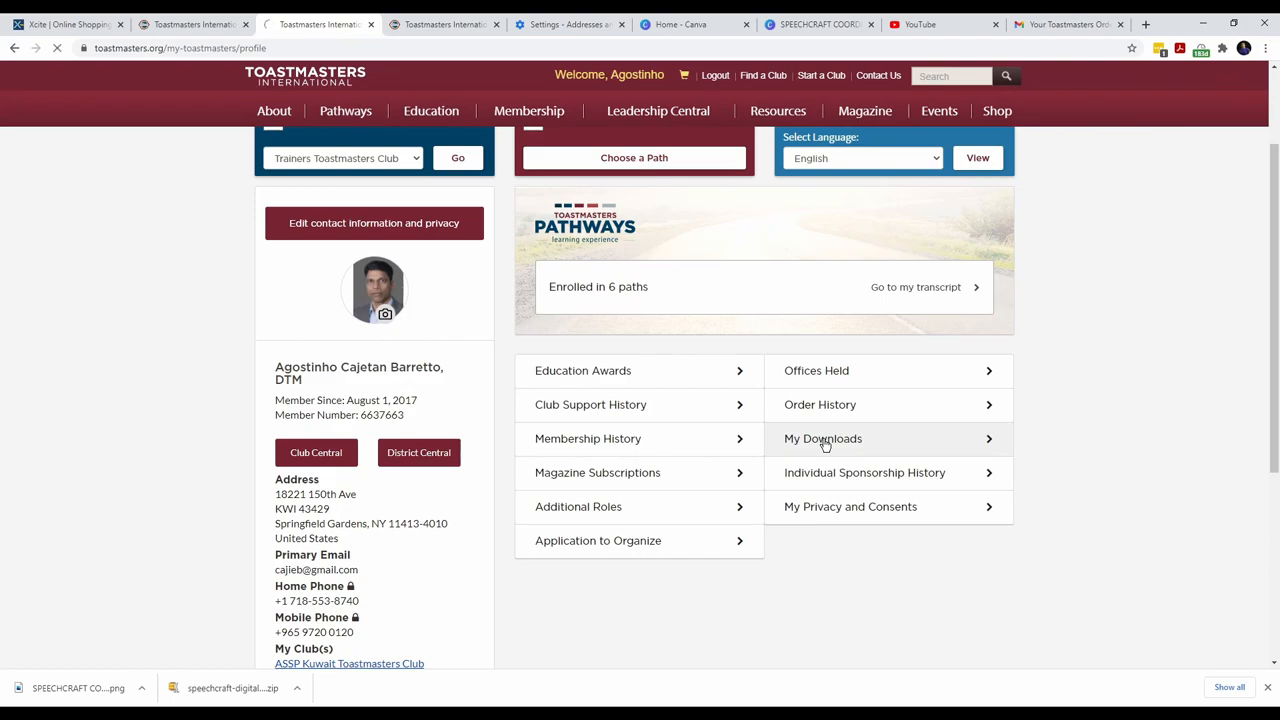
# Download the Speechcraft Digital Bundle zip from the profile's My Downloads list
pyautogui.click(823, 438)
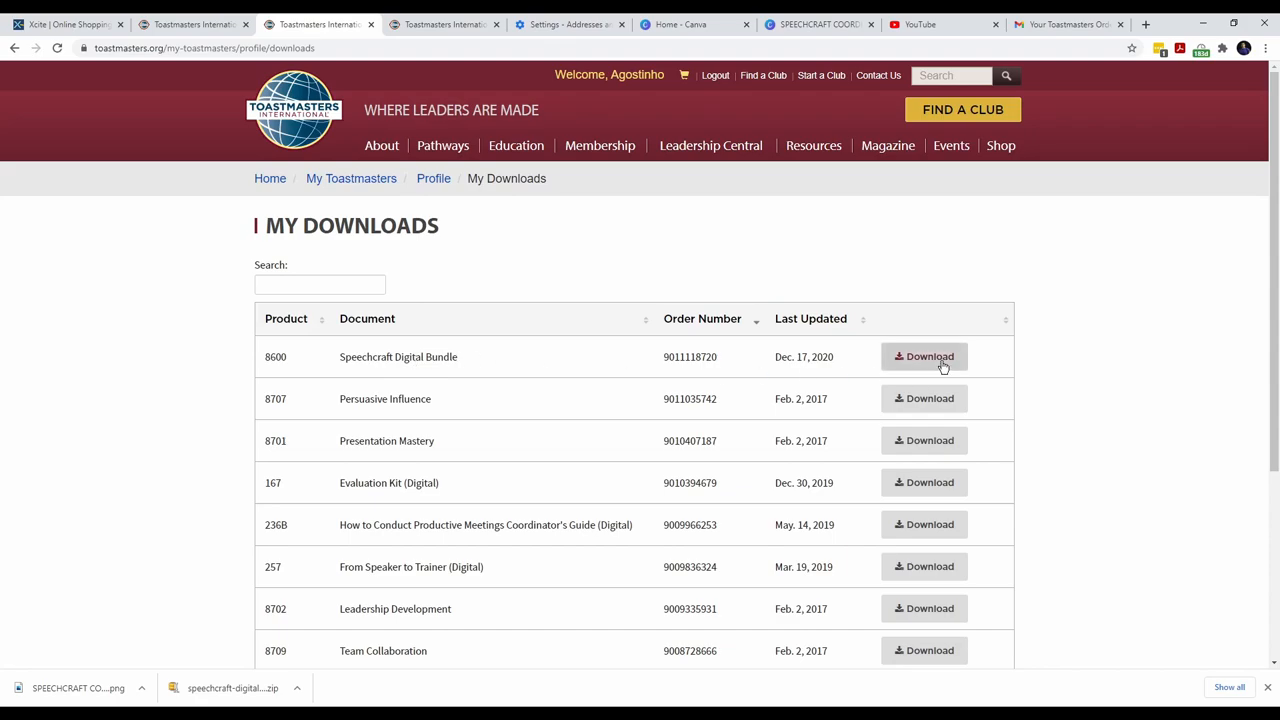
pyautogui.click(929, 356)
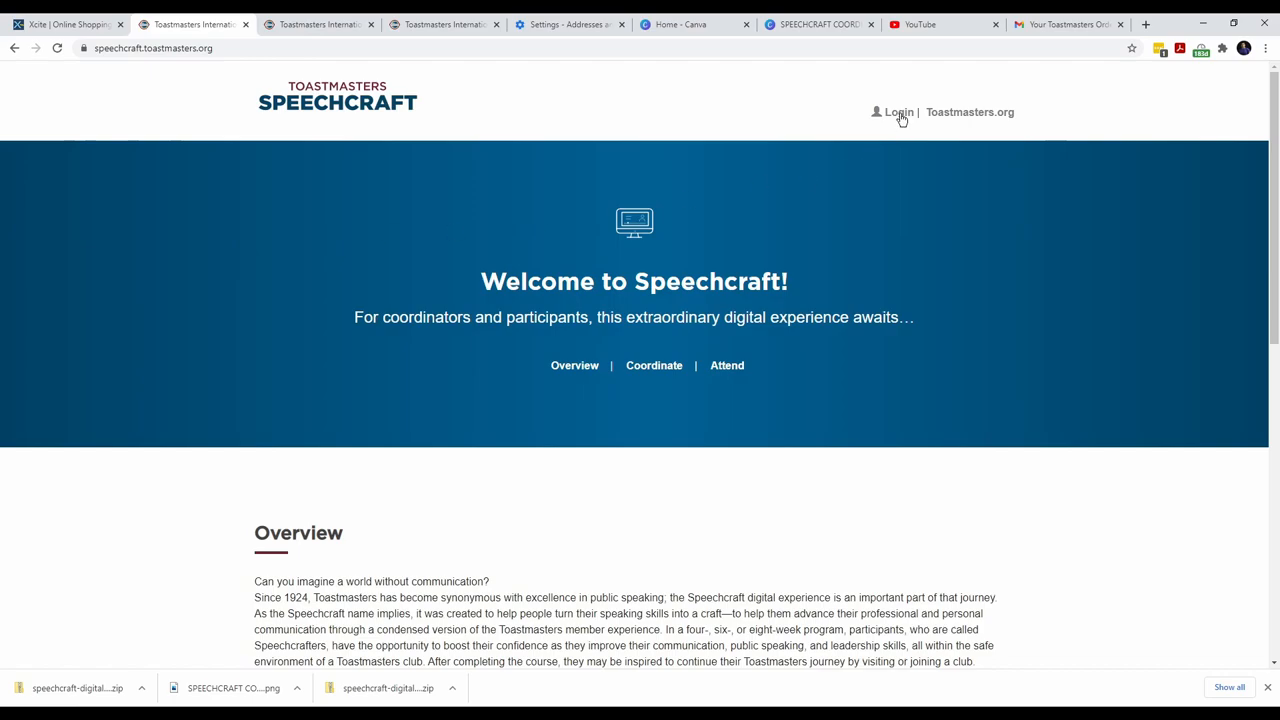
# Log in to the Speechcraft site and reach the Create New Event form
pyautogui.click(897, 112)
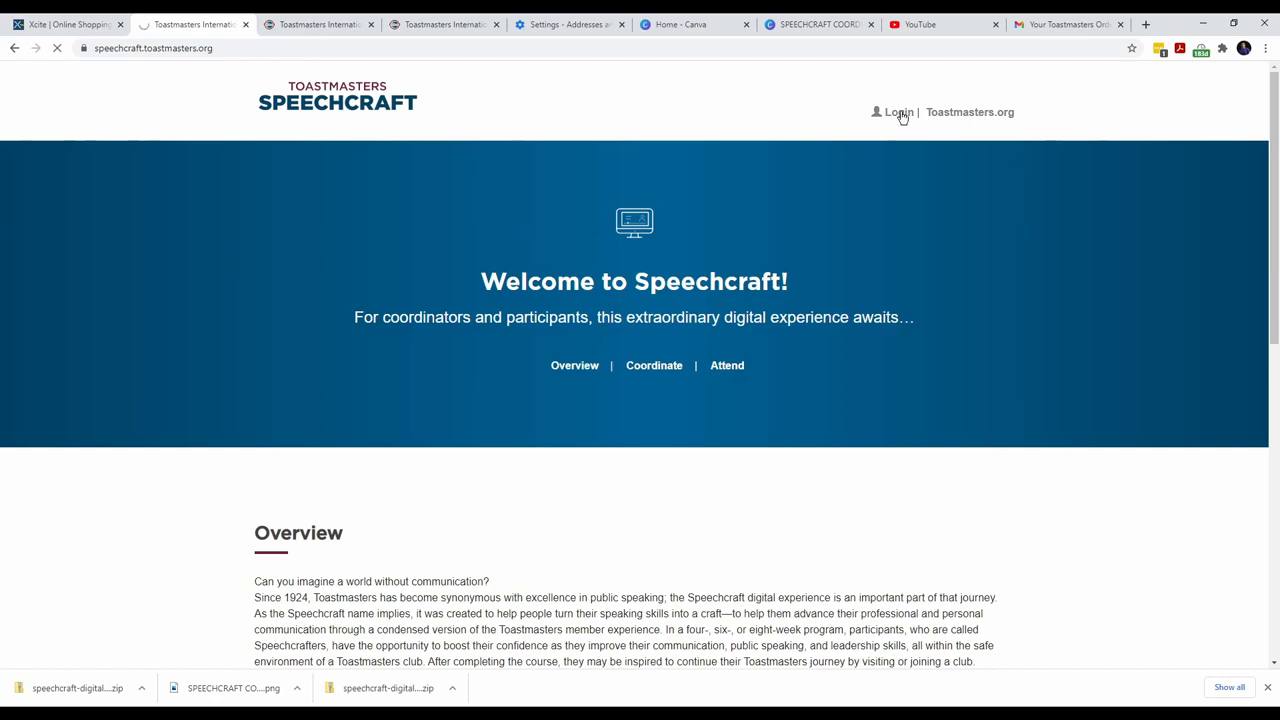
pyautogui.click(897, 112)
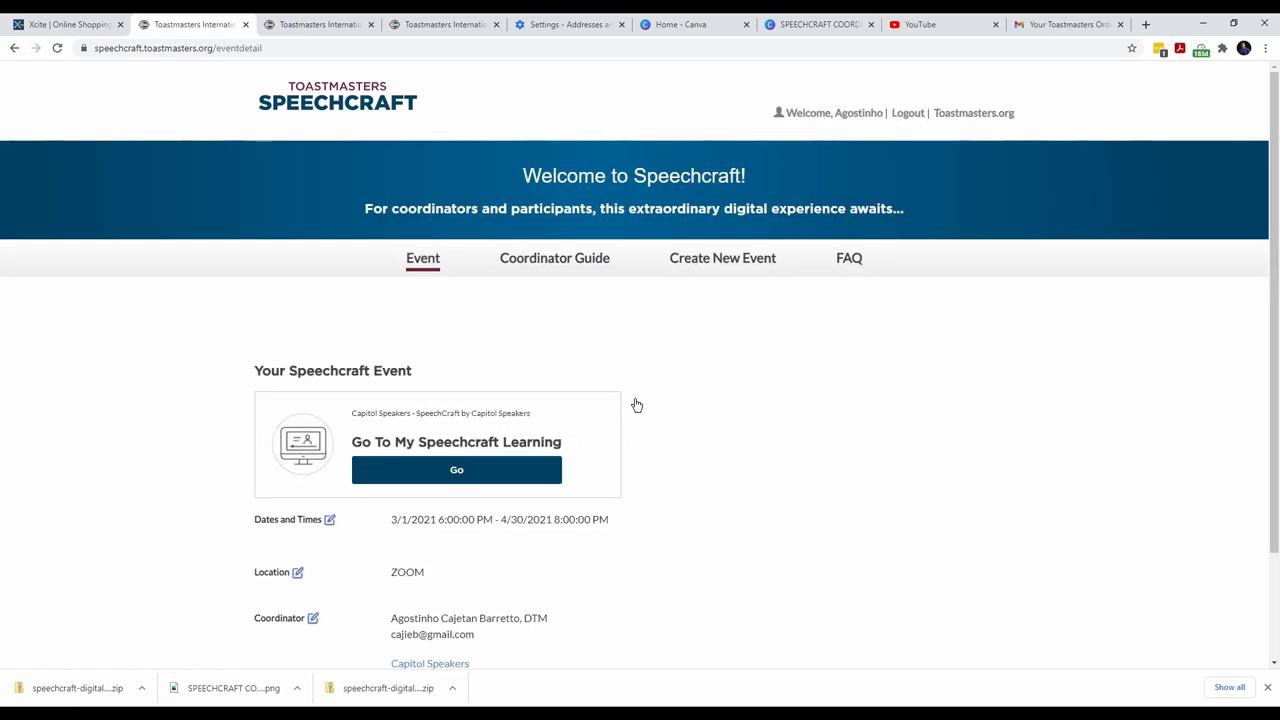
pyautogui.click(722, 257)
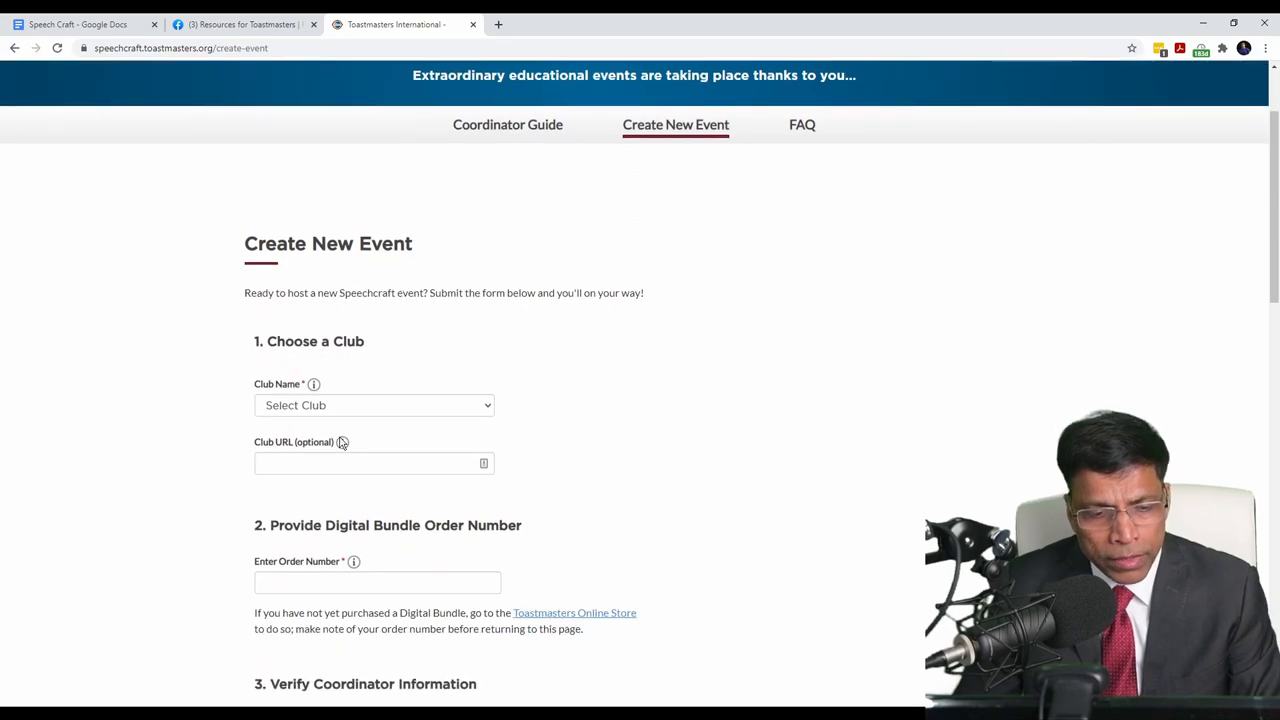
pyautogui.moveTo(389, 410)
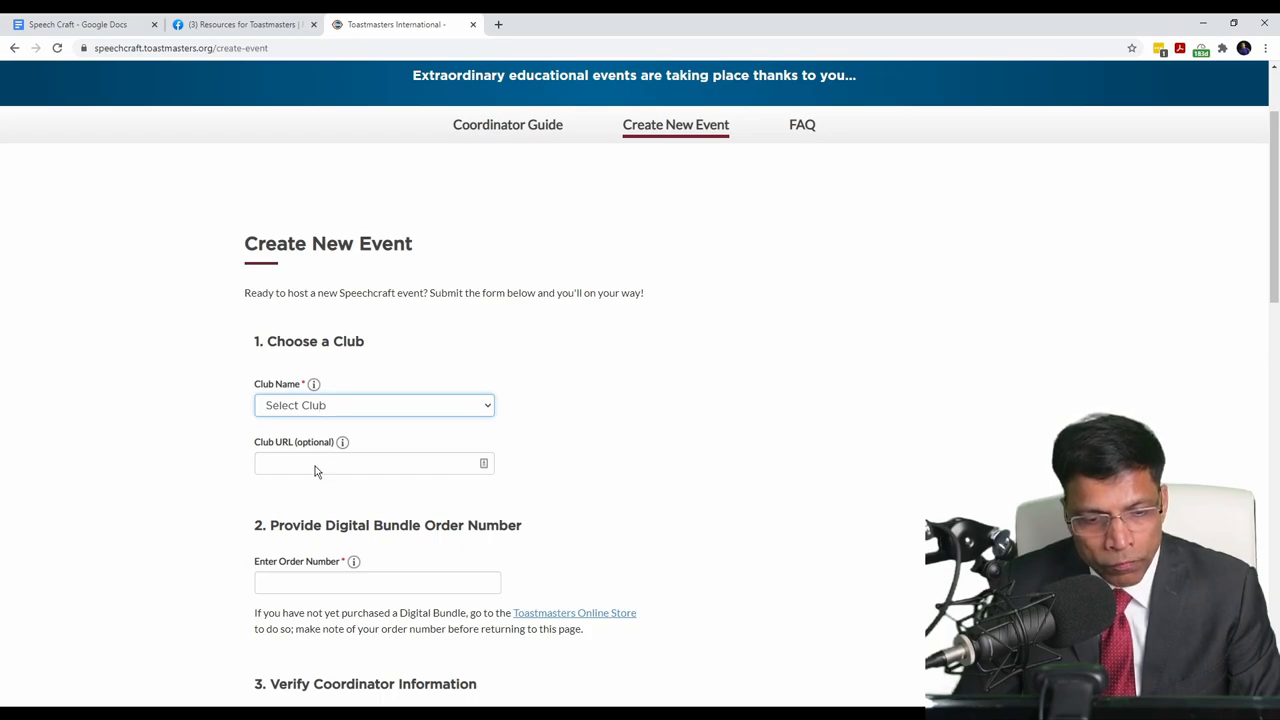
pyautogui.click(374, 405)
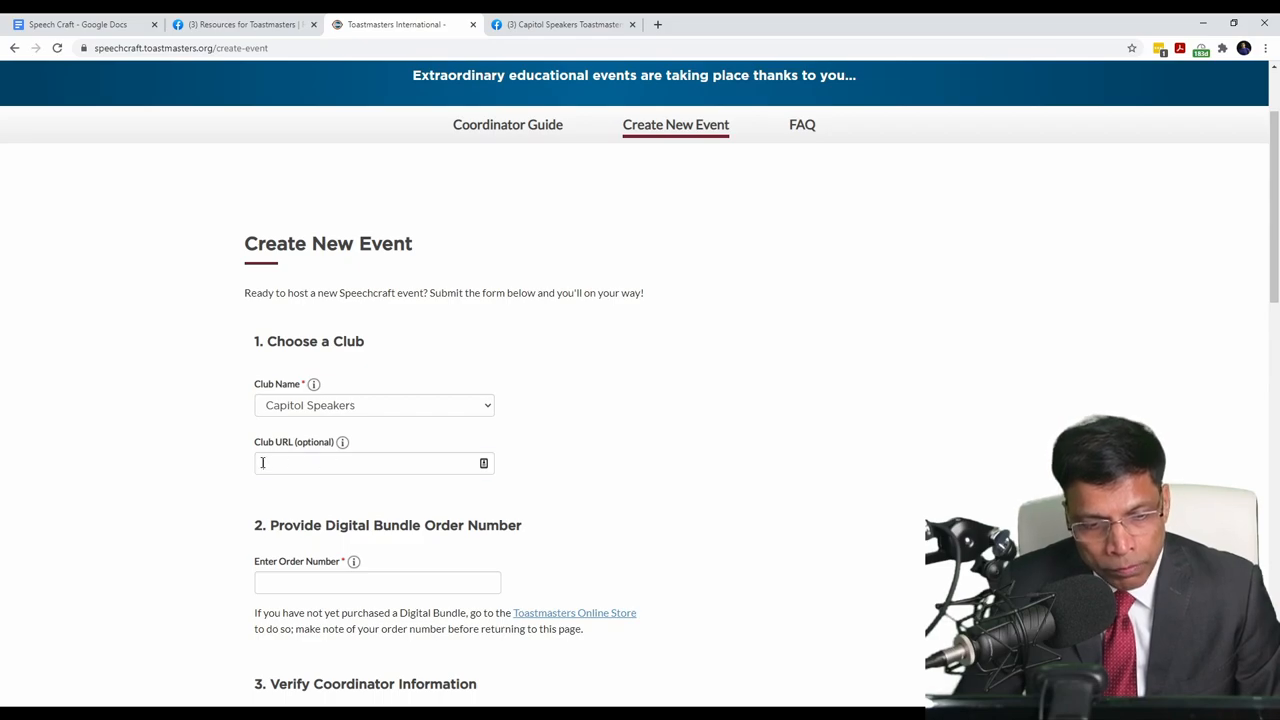
pyautogui.write('https://www.facebook.com/CapitolSpeakersTN')
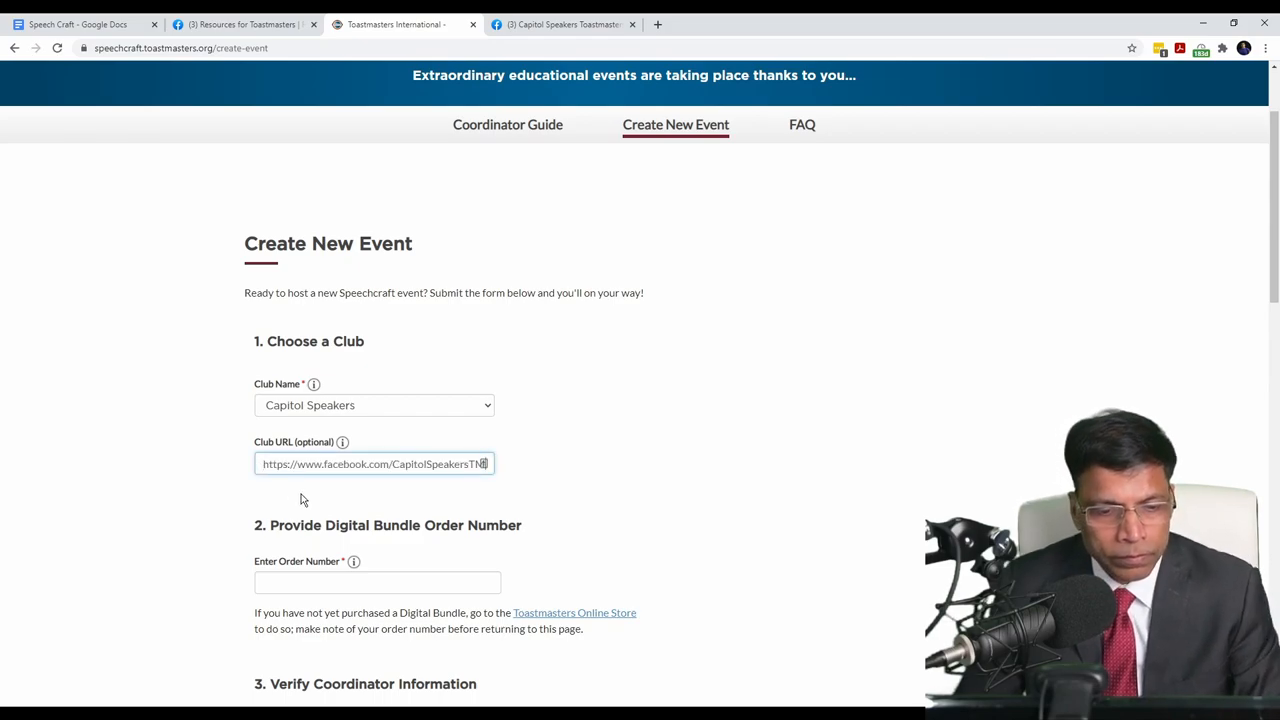
pyautogui.scroll(-3)
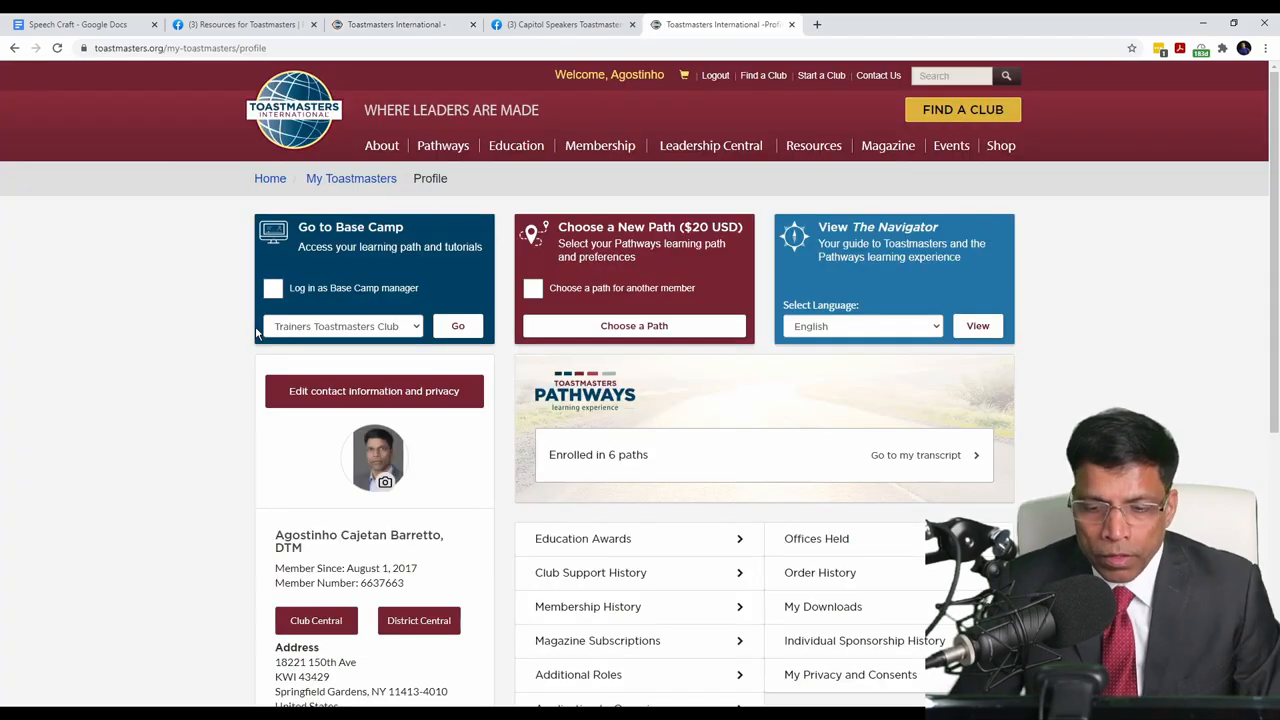
# Open Order History on the profile and select the latest order number
pyautogui.scroll(-3)
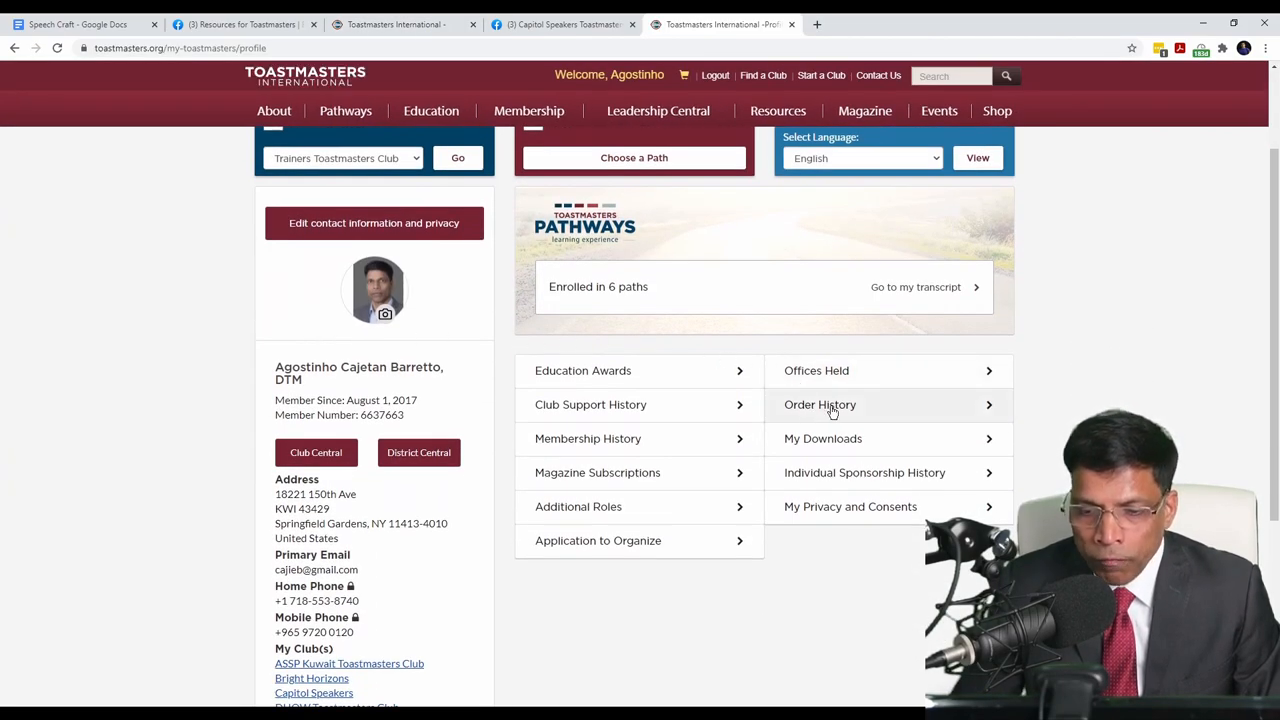
pyautogui.click(820, 404)
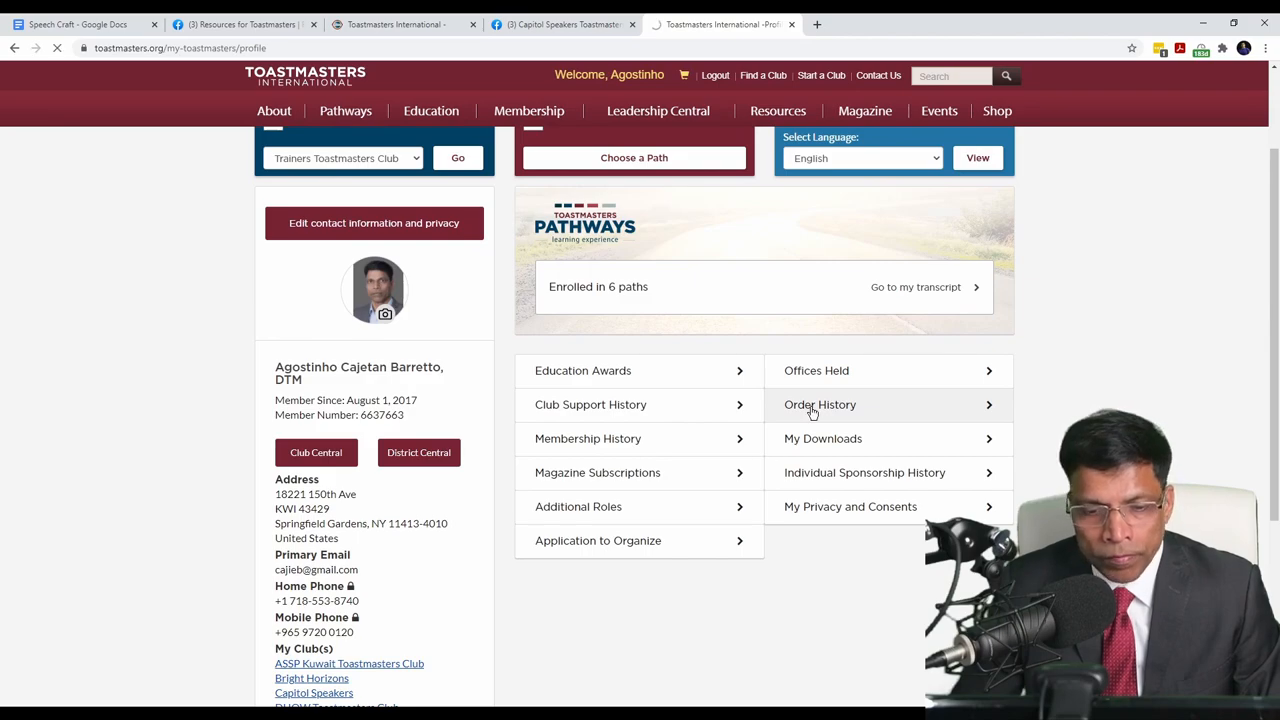
pyautogui.click(820, 404)
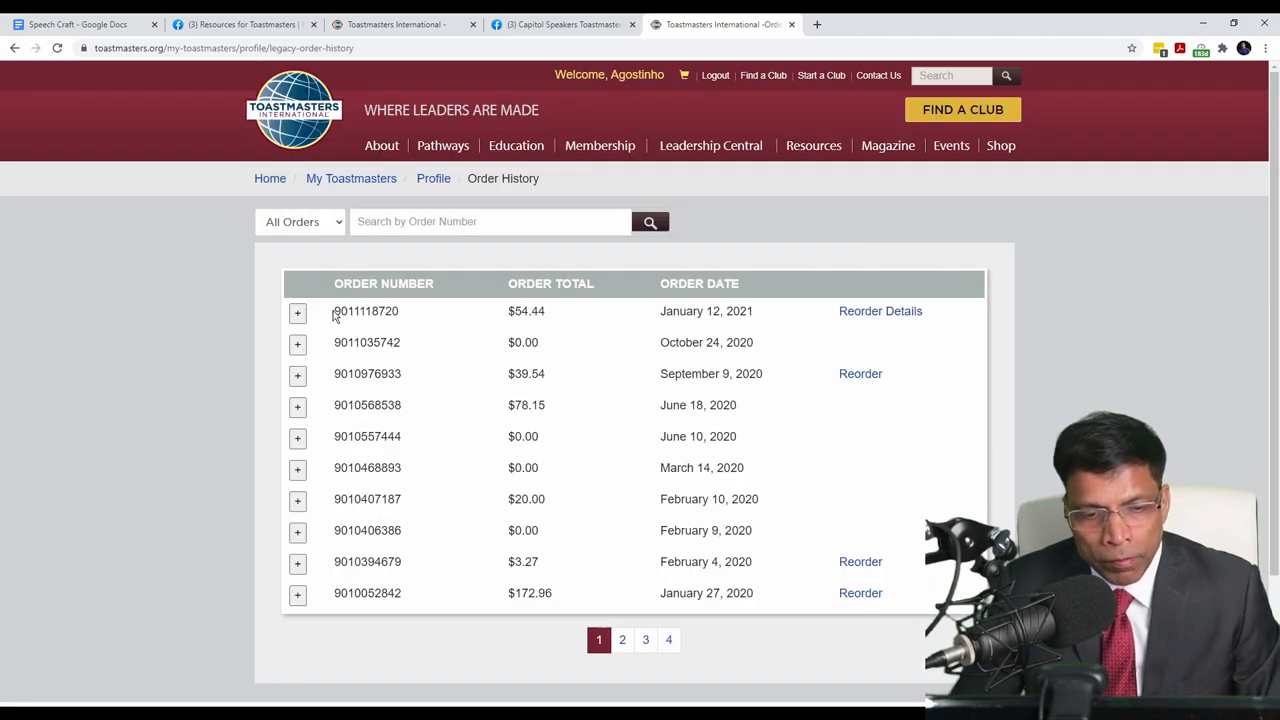
pyautogui.doubleClick(366, 311)
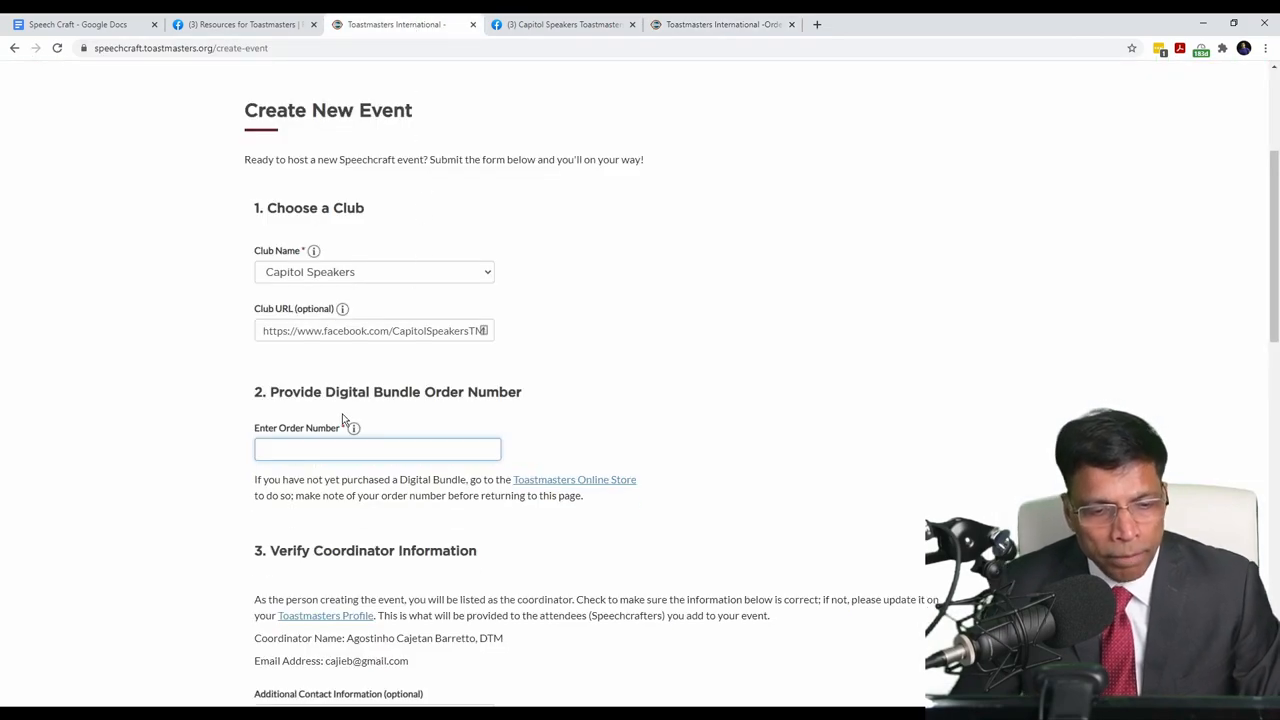
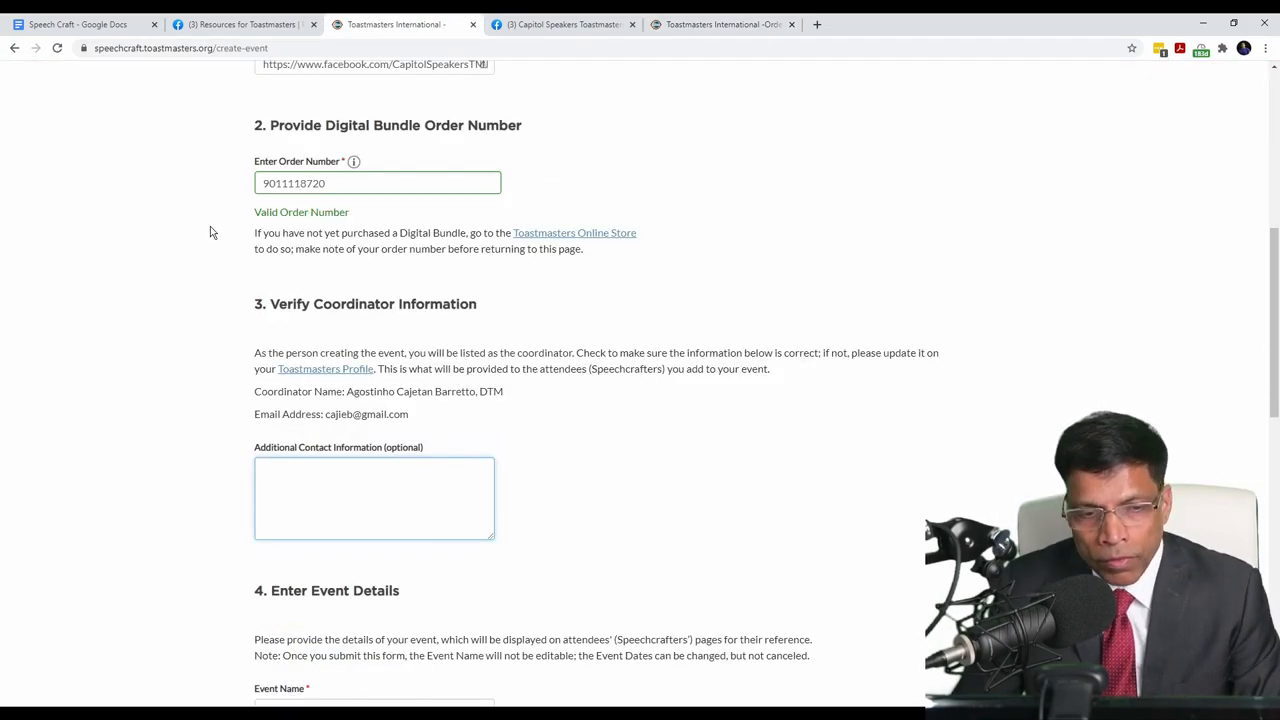
pyautogui.moveTo(250, 228)
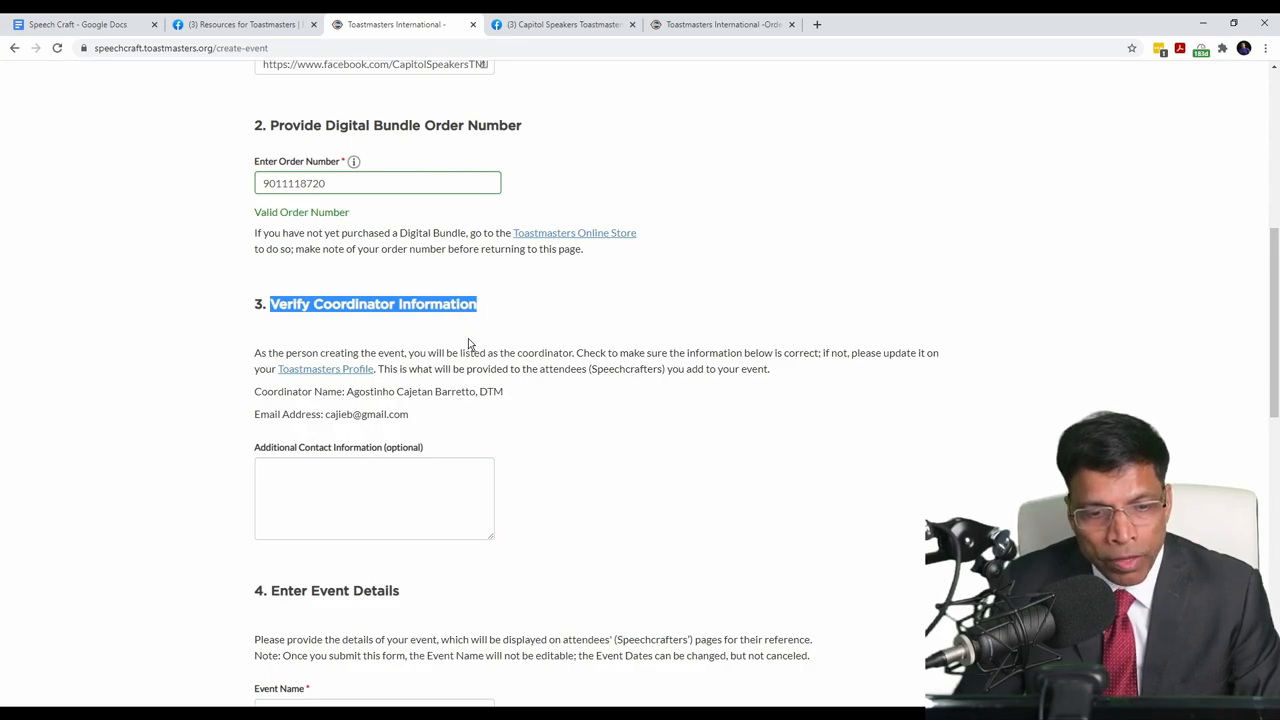
pyautogui.moveTo(406, 429)
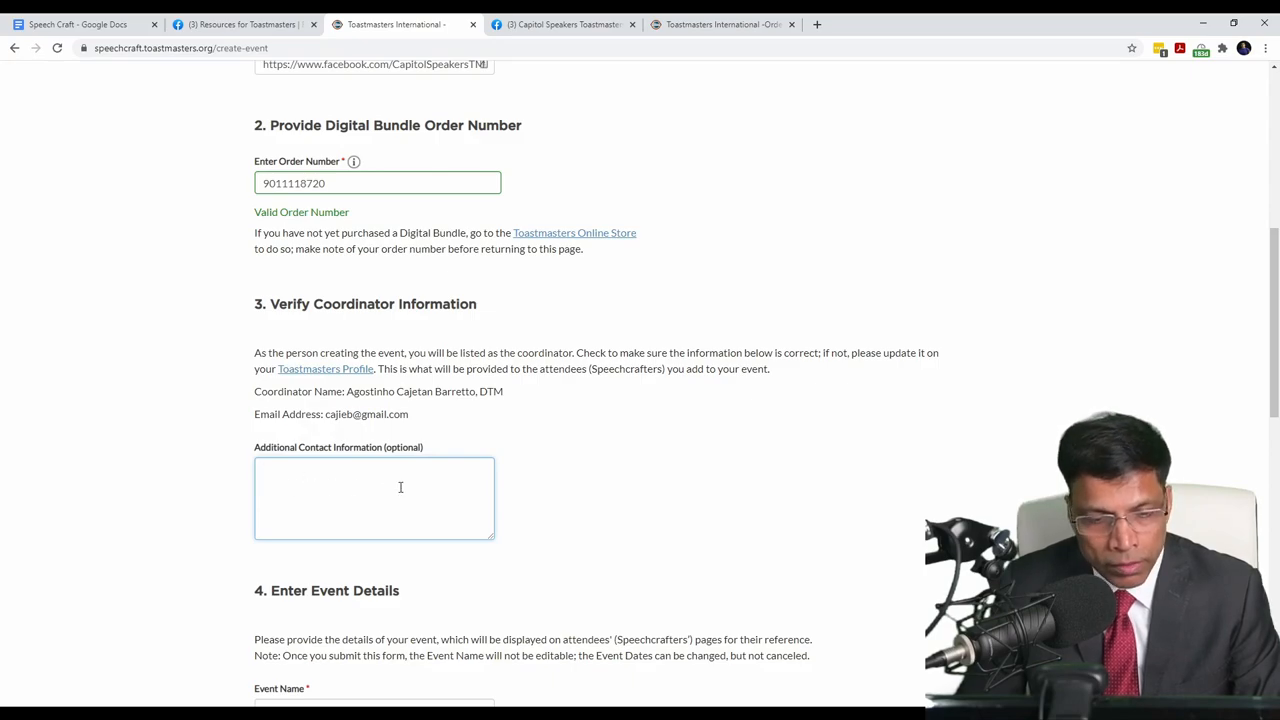
# Name the event 'SpeechCraft by Capitol Speakers'
pyautogui.scroll(-3)
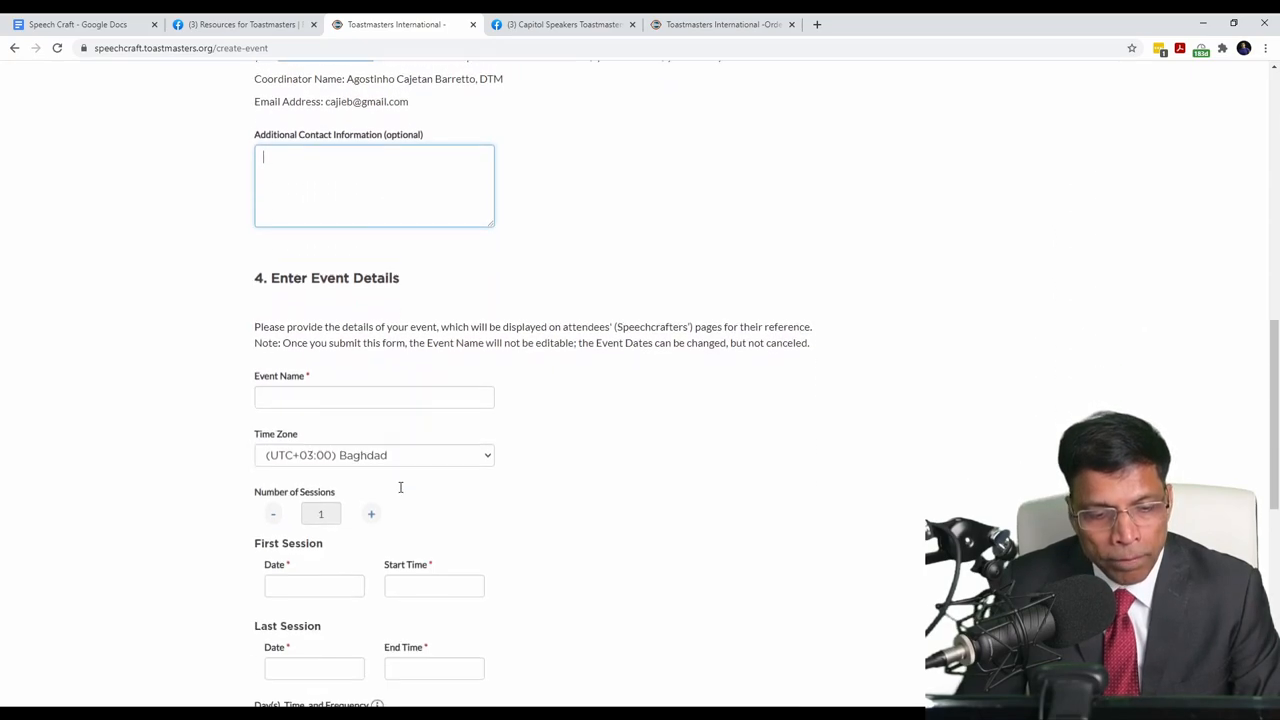
pyautogui.scroll(-3)
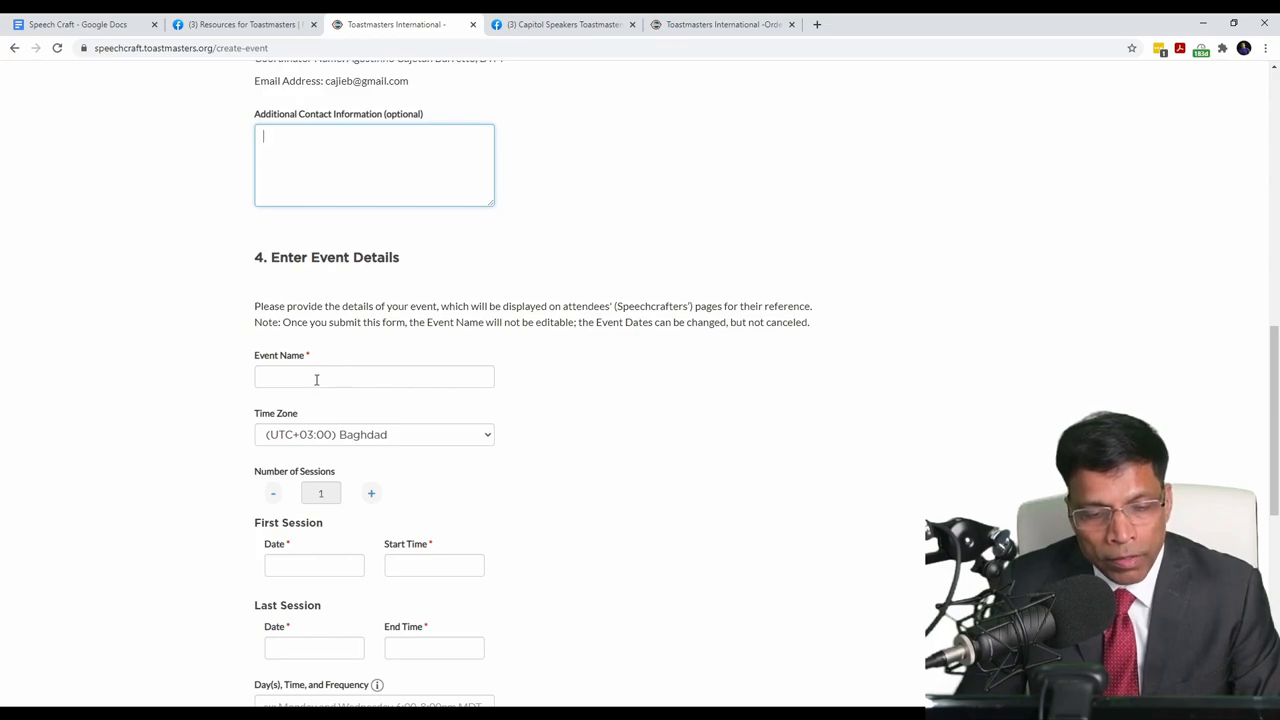
pyautogui.click(374, 377)
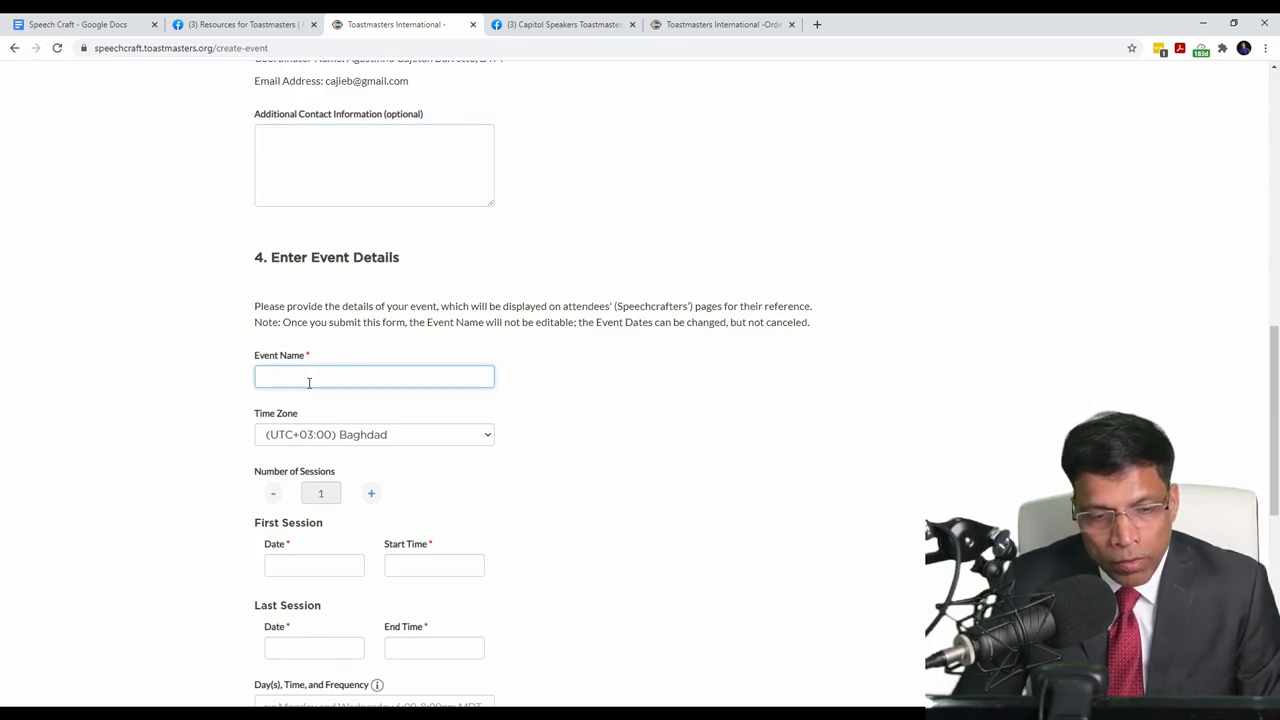
pyautogui.write('SpeechCraft by Capitol Speakers')
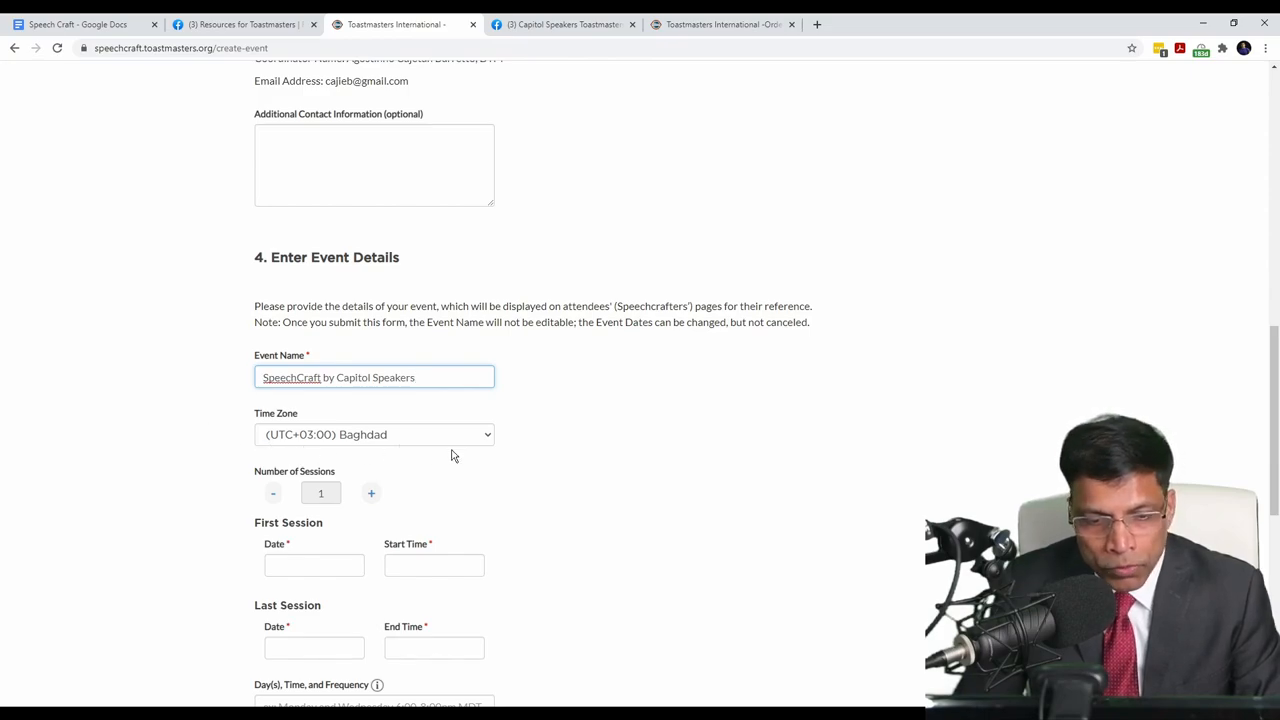
pyautogui.moveTo(424, 474)
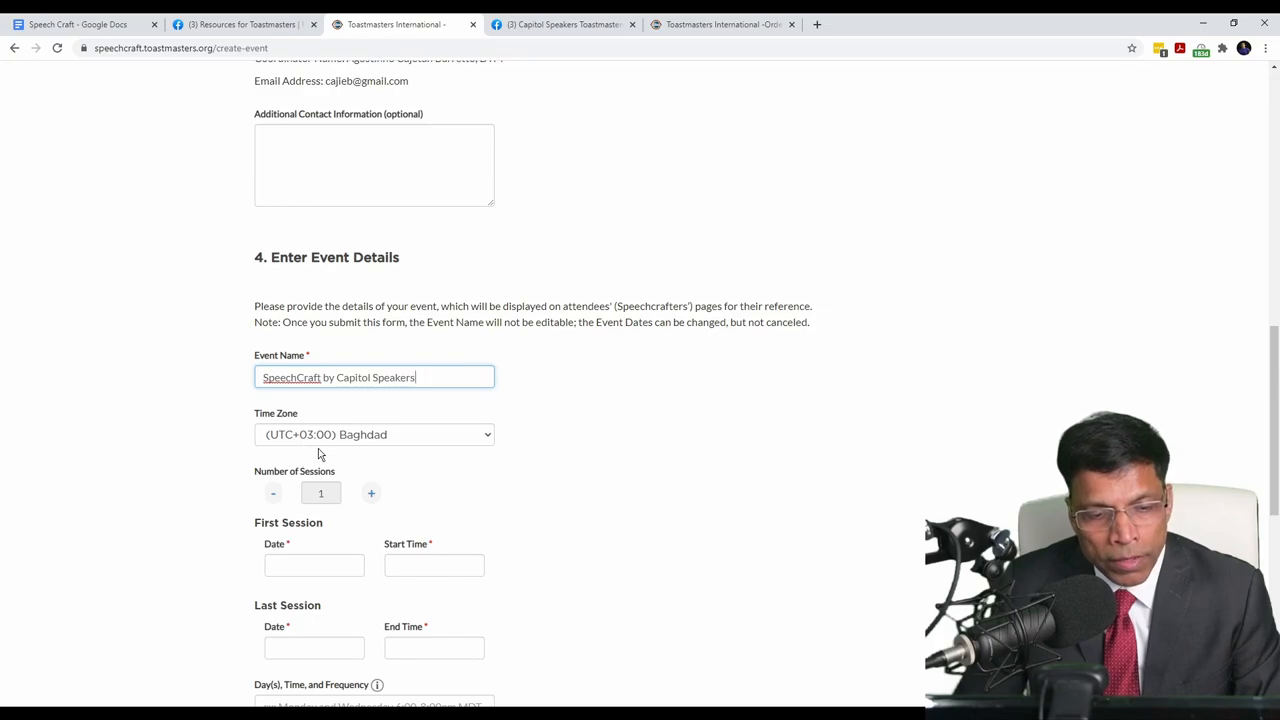
# Raise the number of sessions to 8
pyautogui.scroll(-3)
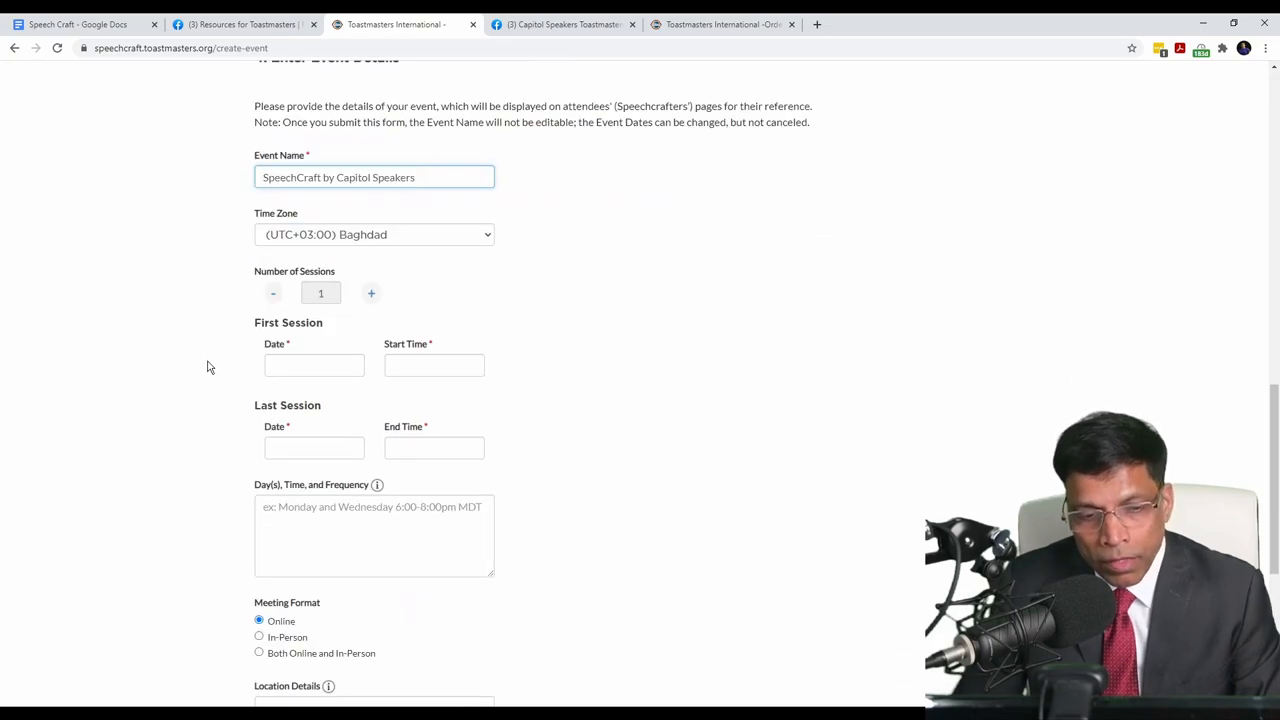
pyautogui.moveTo(203, 322)
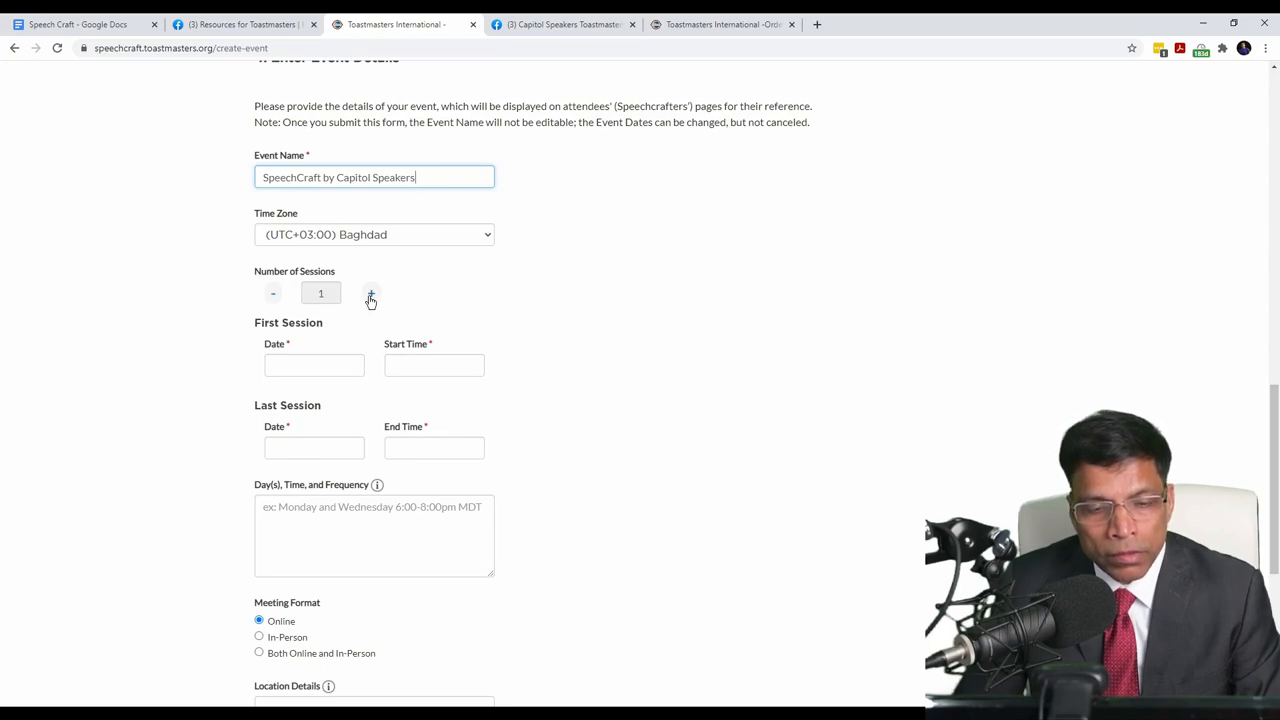
pyautogui.click(371, 293)
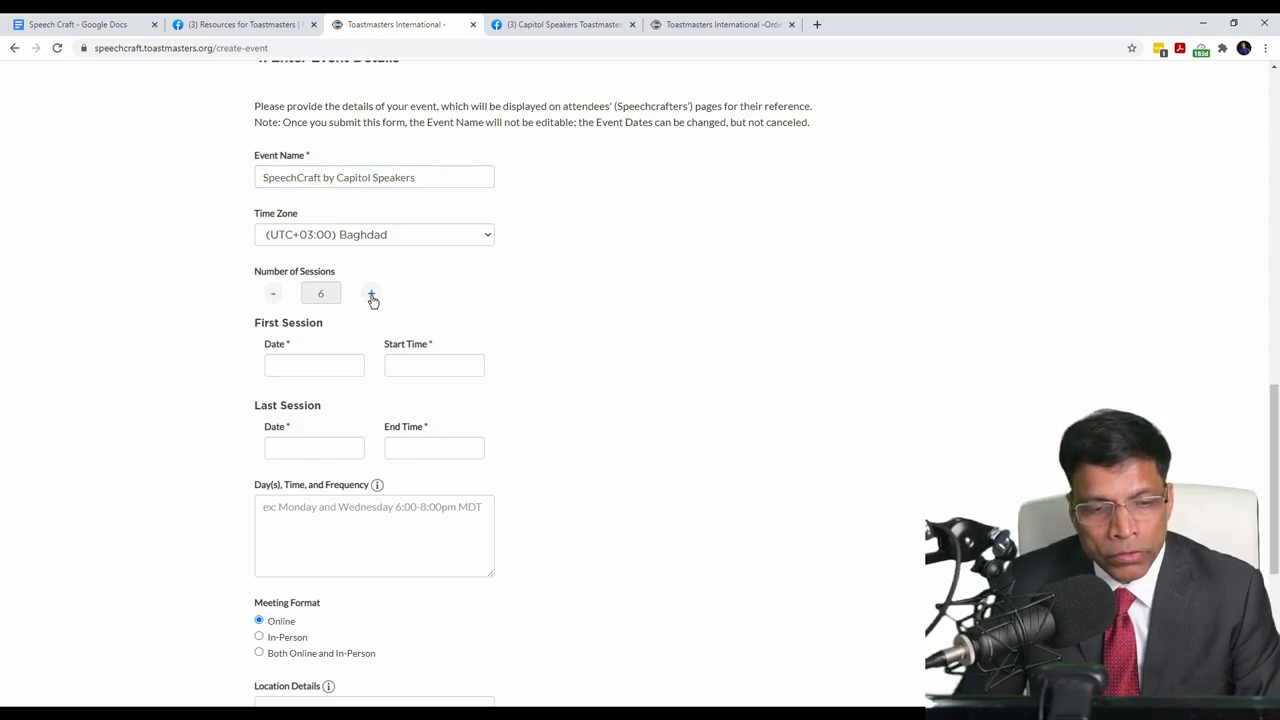
pyautogui.click(372, 293)
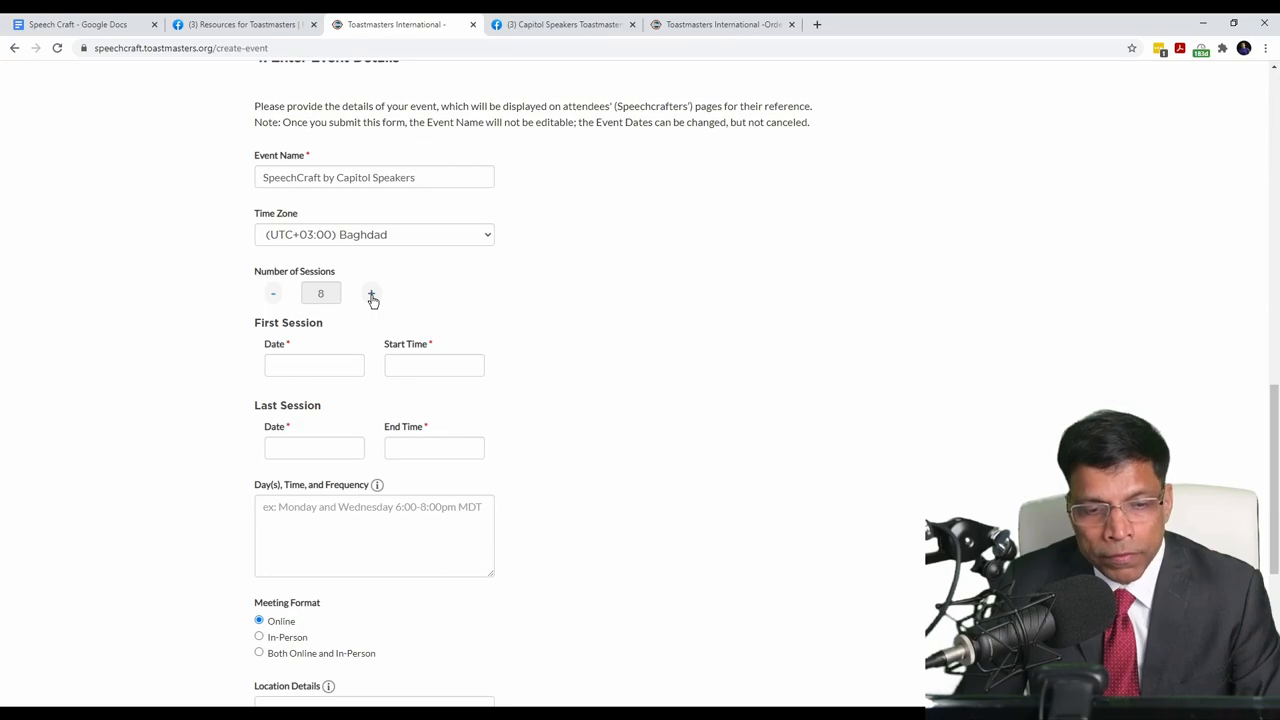
pyautogui.click(314, 365)
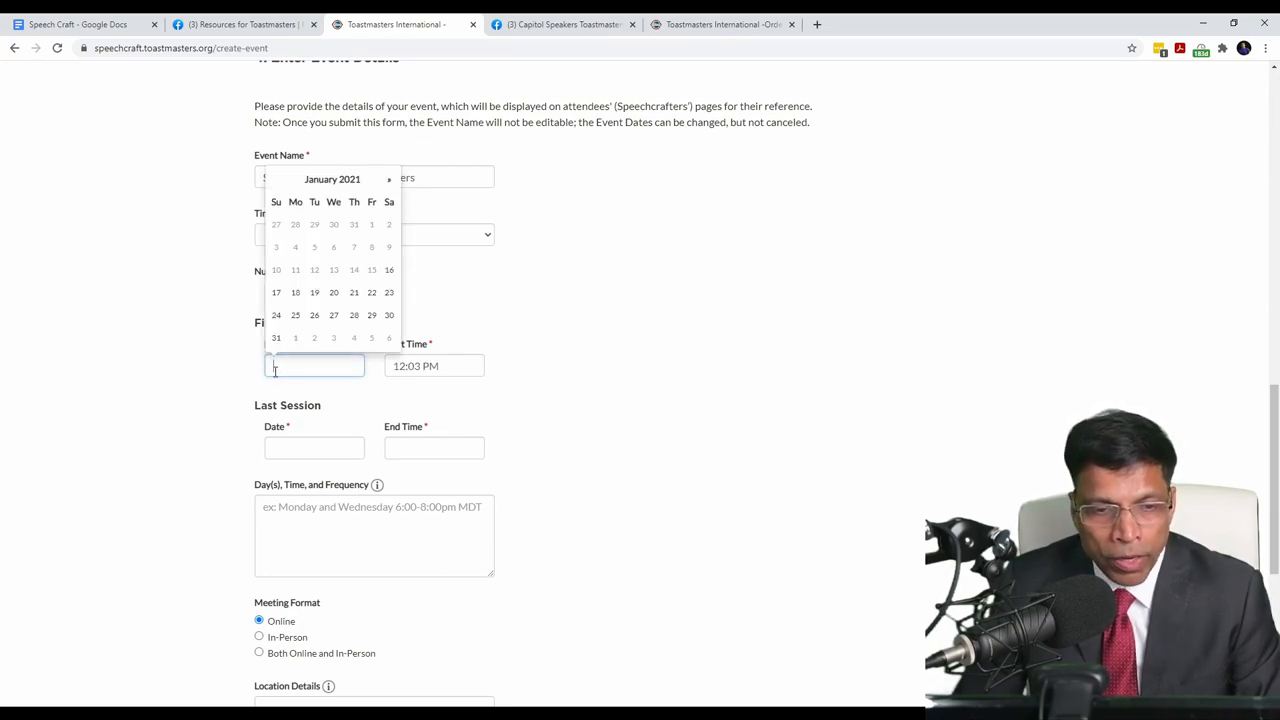
# Set sessions from March 1, 2021 6:00 PM to April 30, 2021 8:00 PM
pyautogui.click(389, 179)
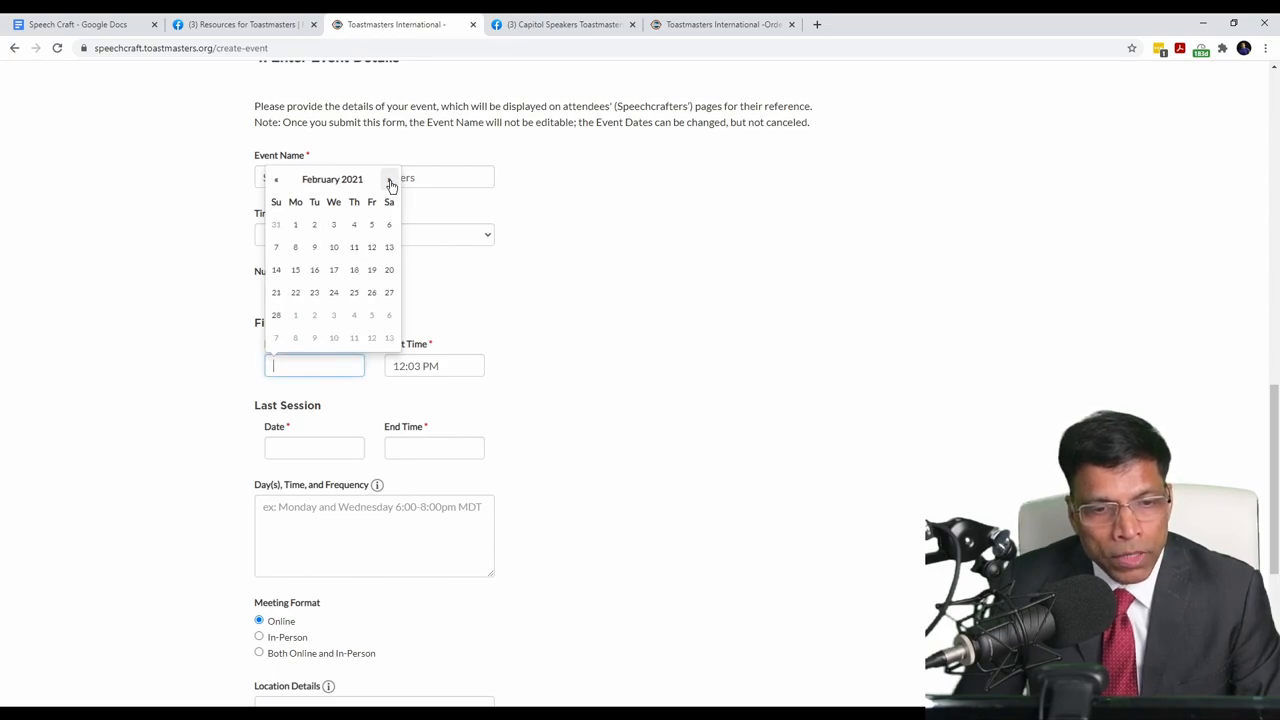
pyautogui.click(389, 179)
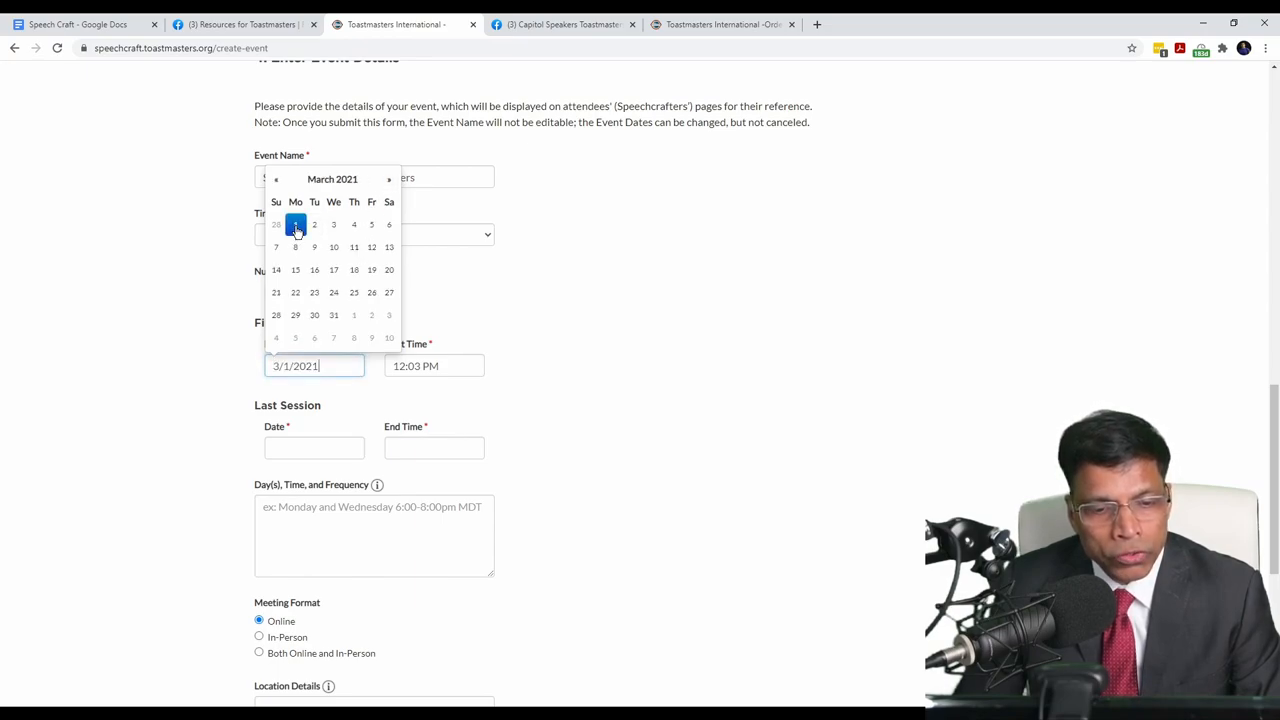
pyautogui.click(314, 447)
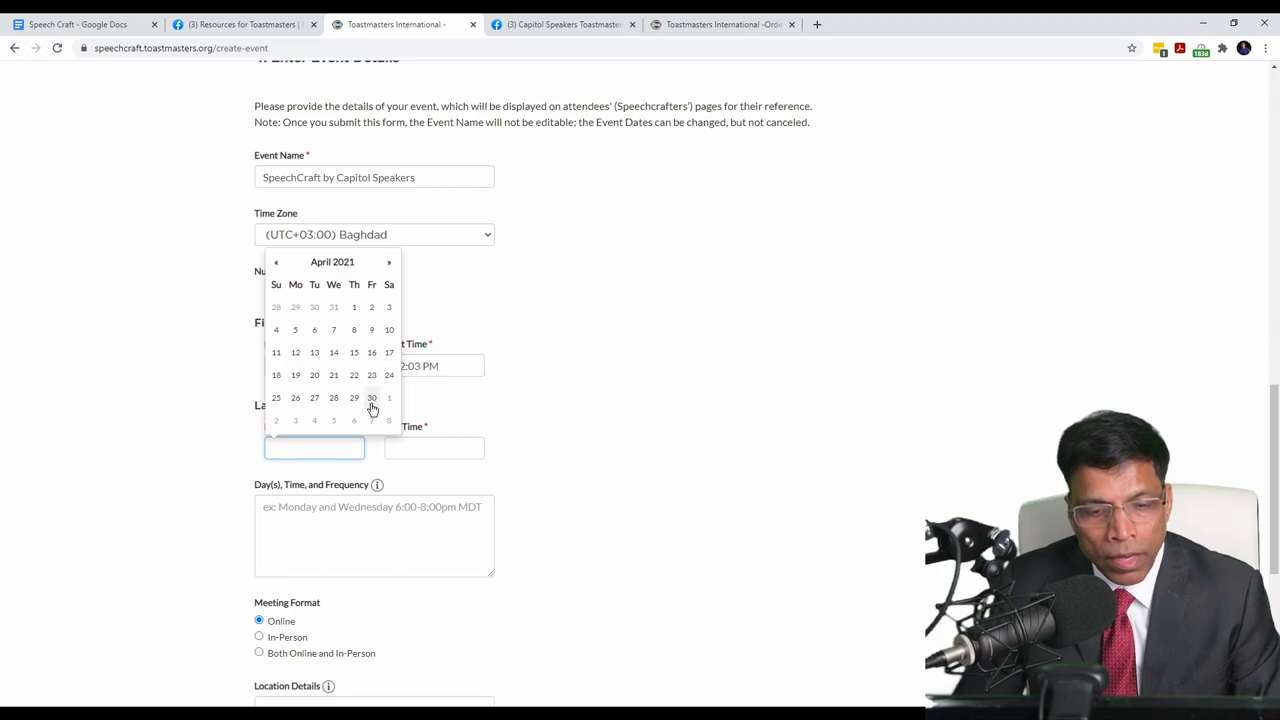
pyautogui.click(371, 397)
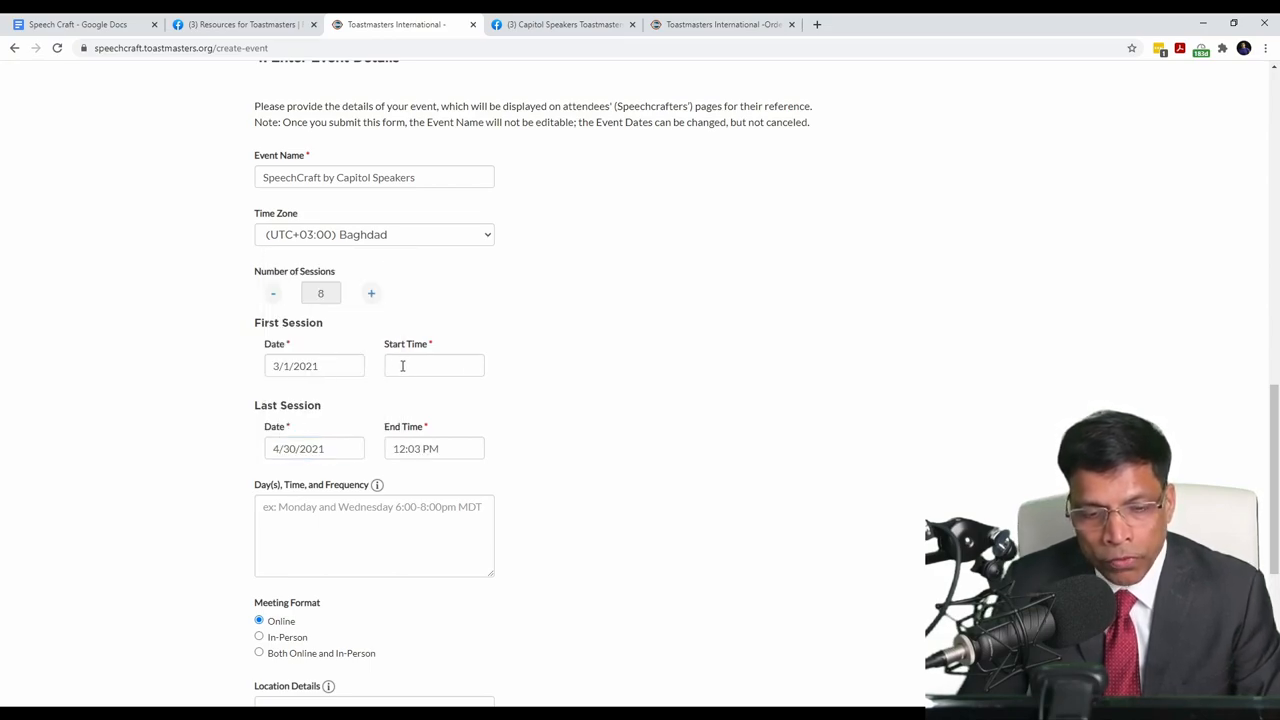
pyautogui.click(434, 365)
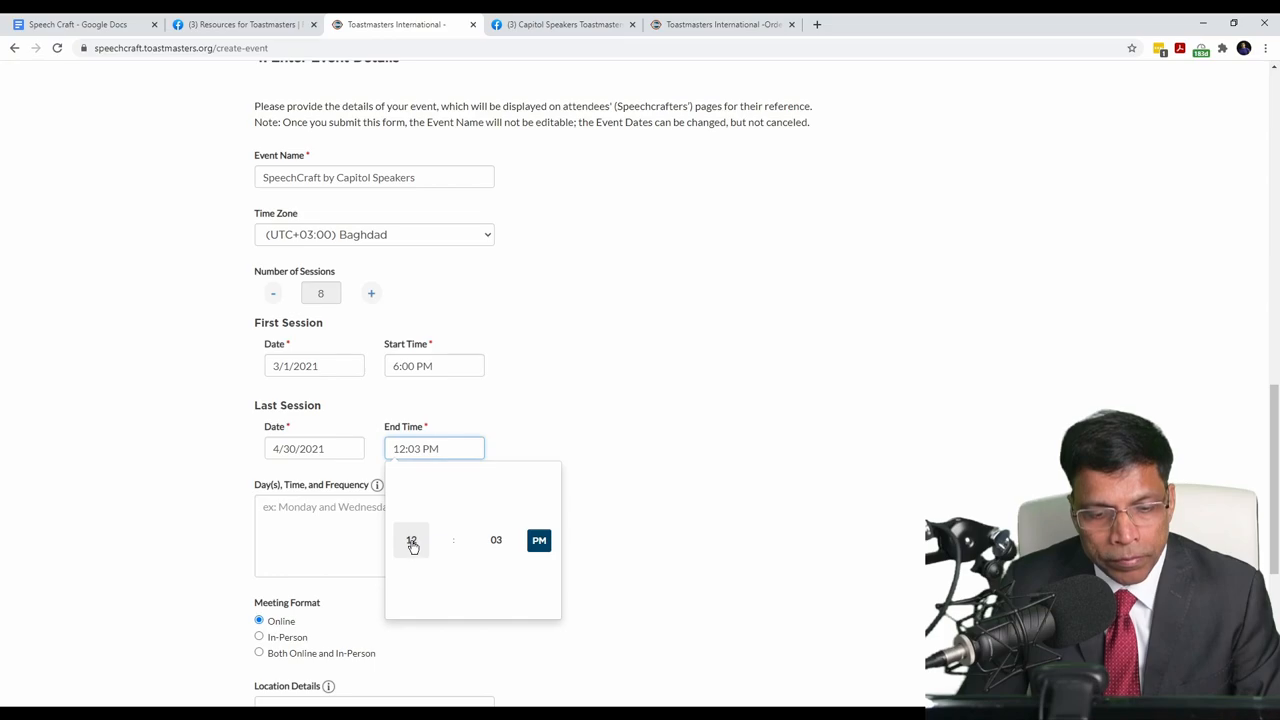
pyautogui.click(374, 535)
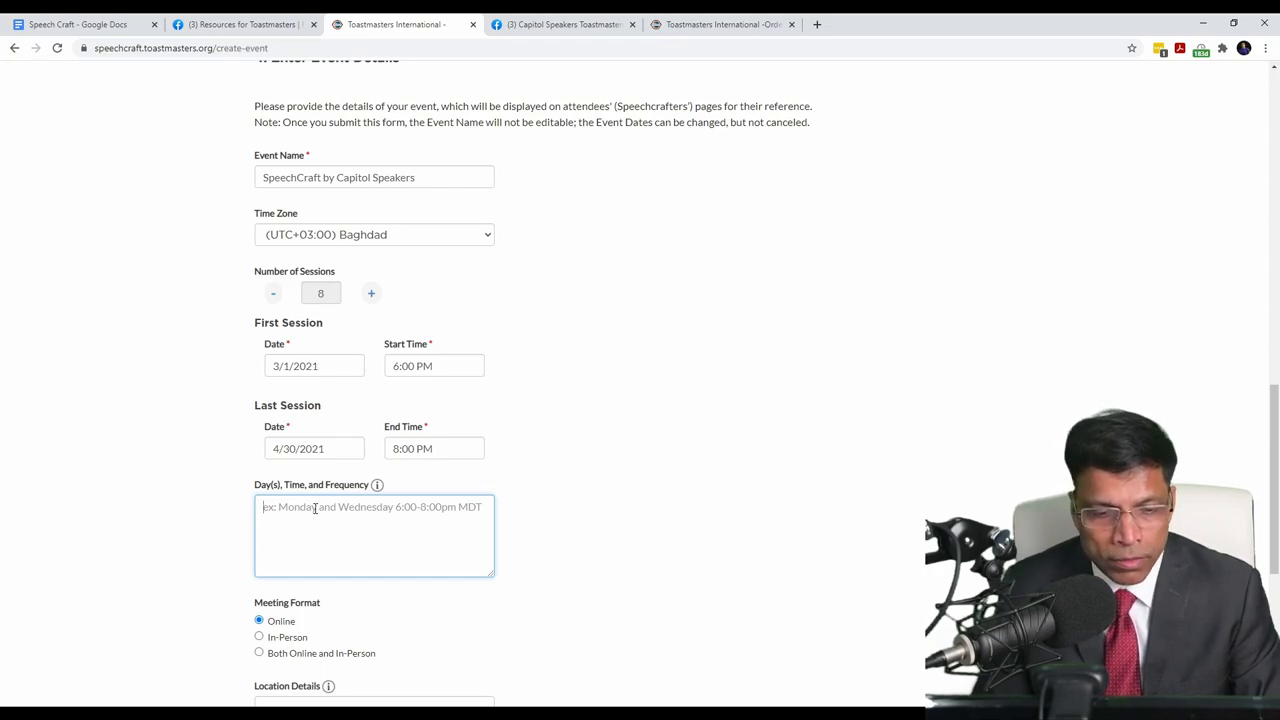
# Enter ZOOM as the meeting location
pyautogui.scroll(-3)
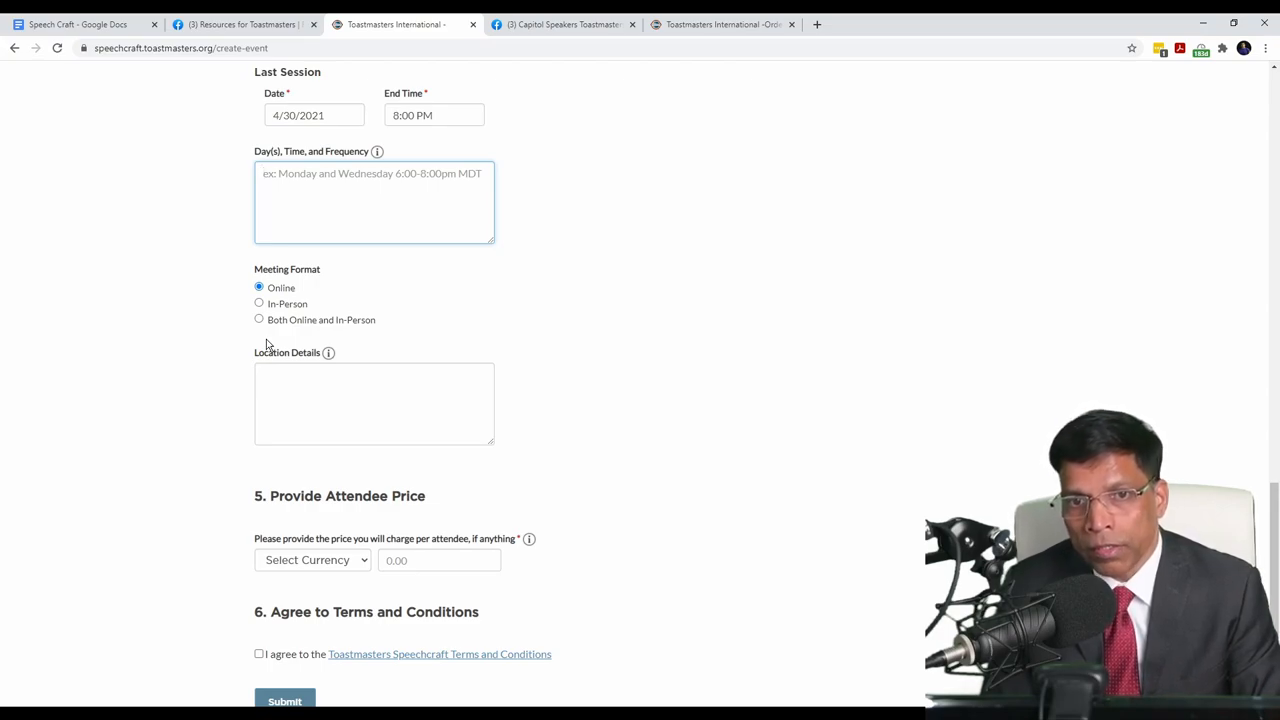
pyautogui.click(374, 404)
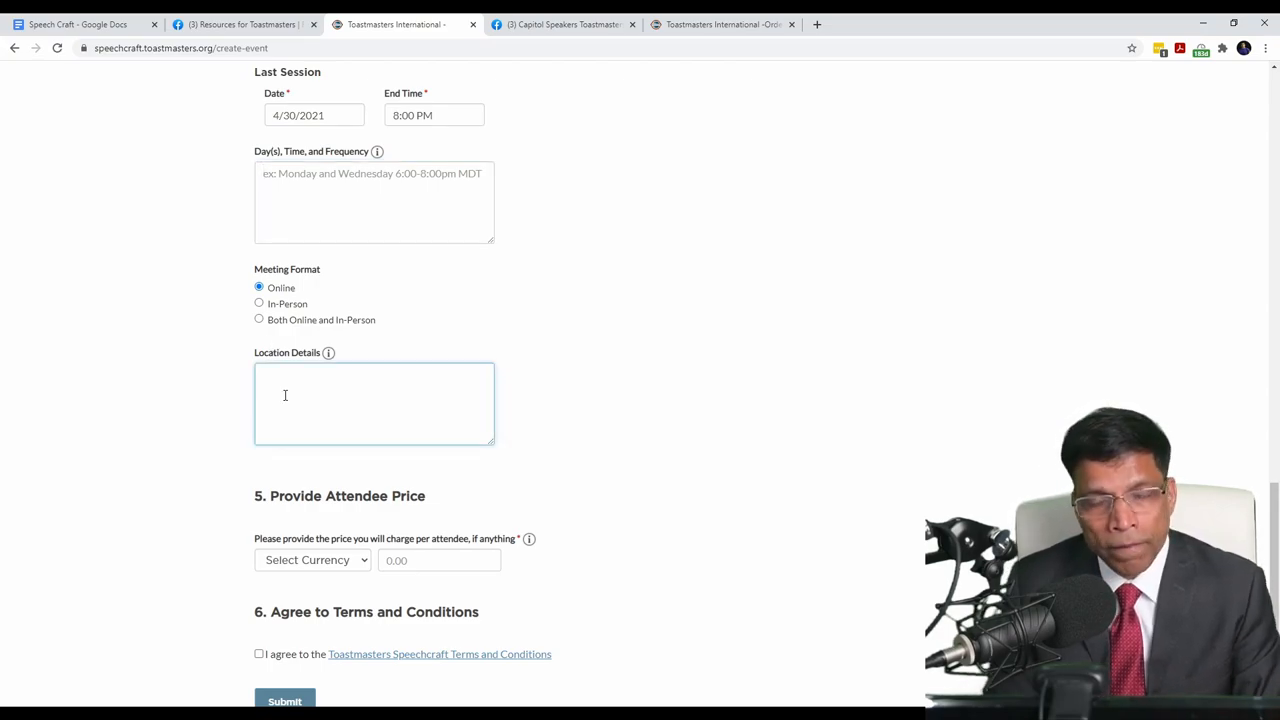
pyautogui.write('Z')
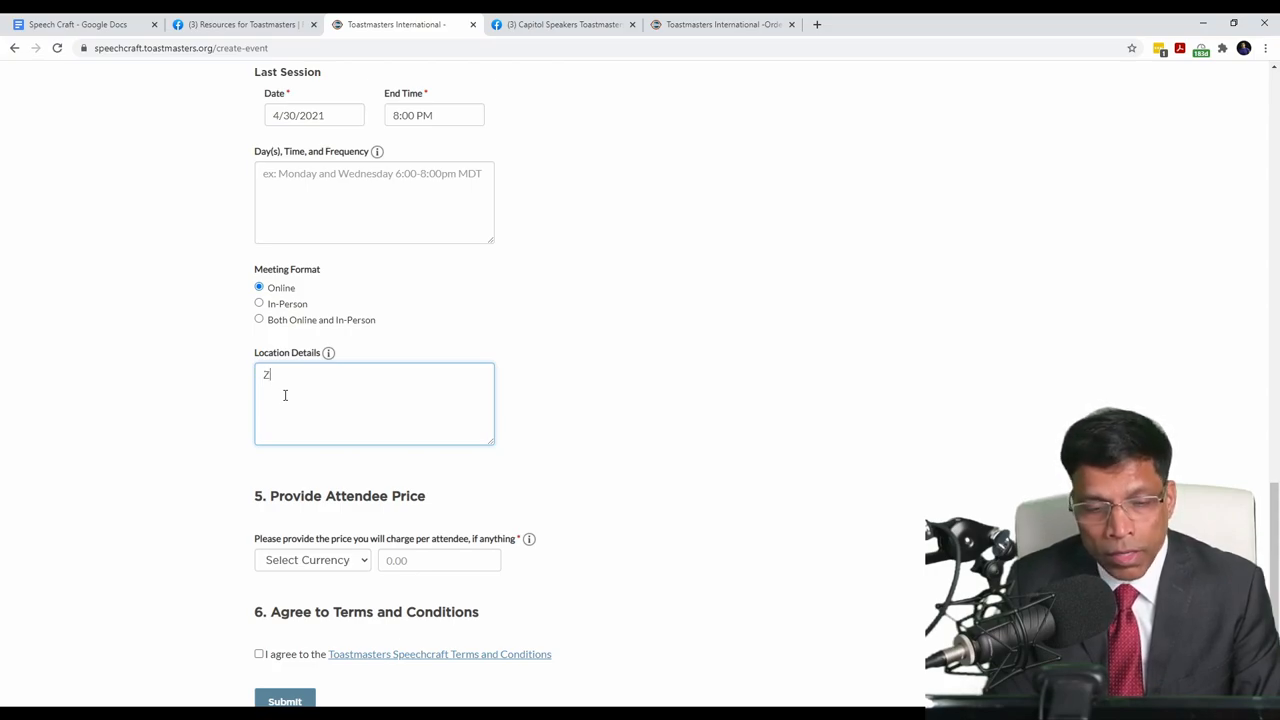
pyautogui.write('OOM')
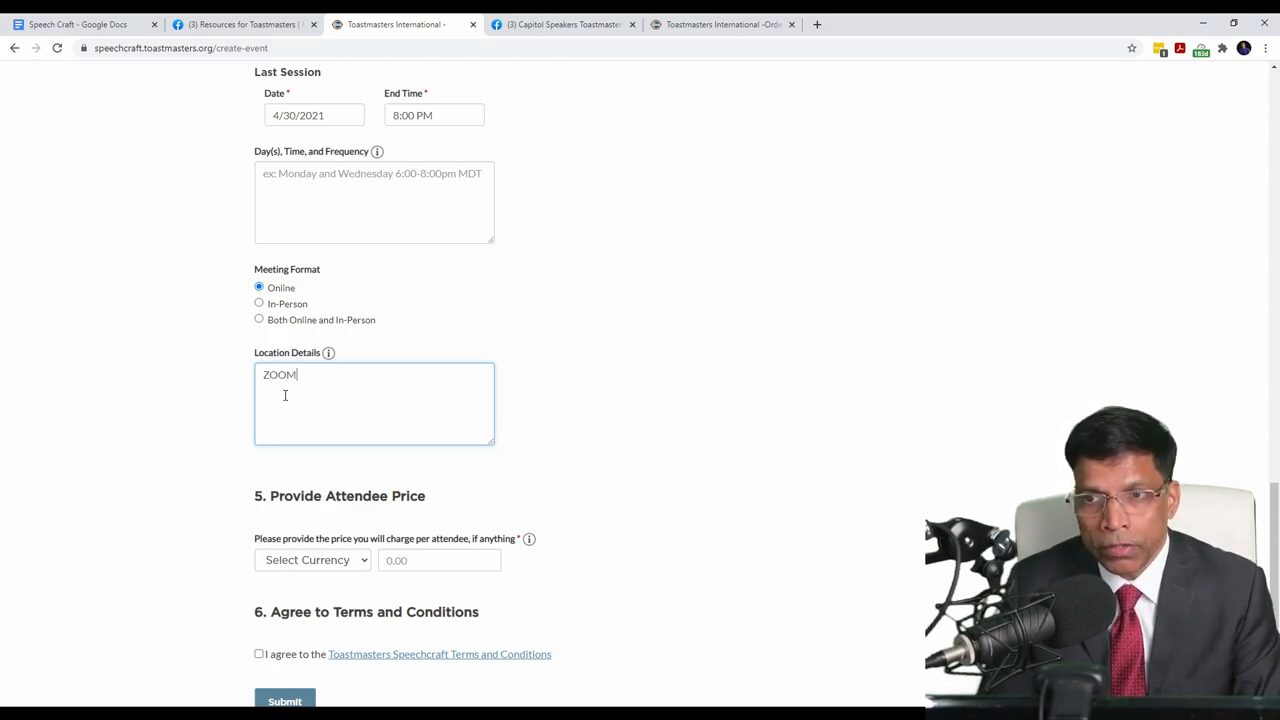
pyautogui.scroll(-3)
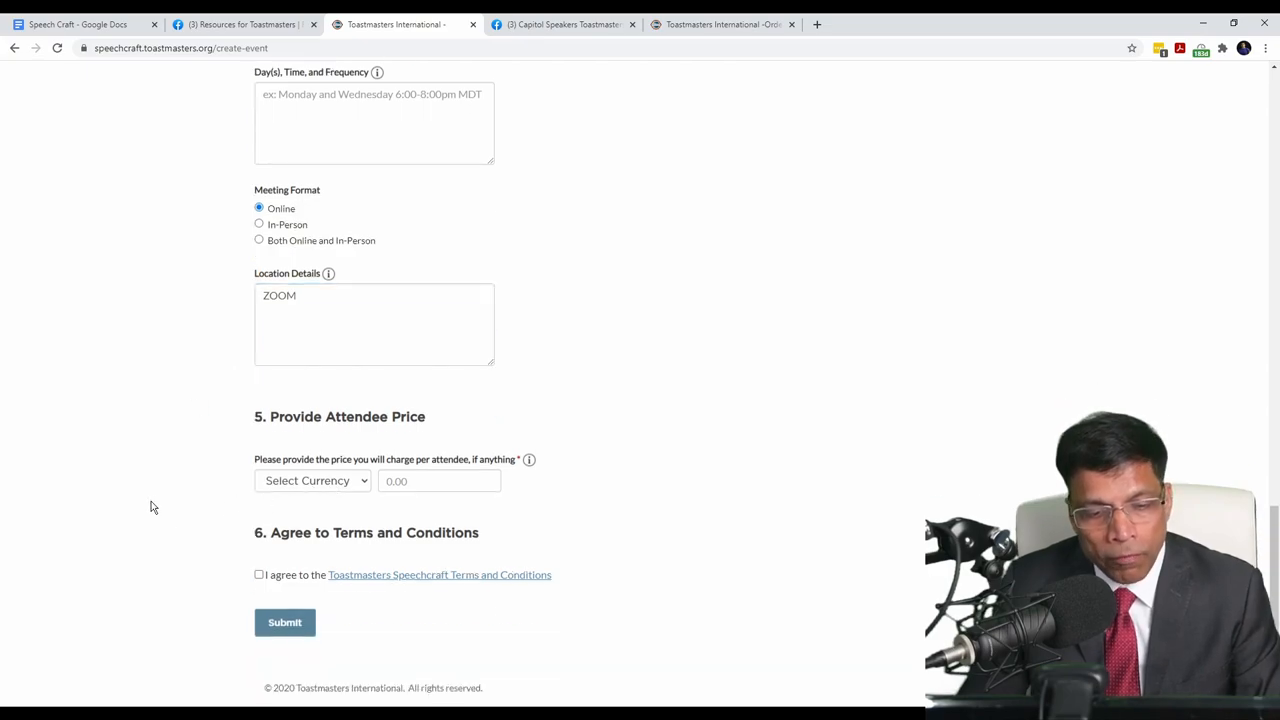
pyautogui.moveTo(210, 500)
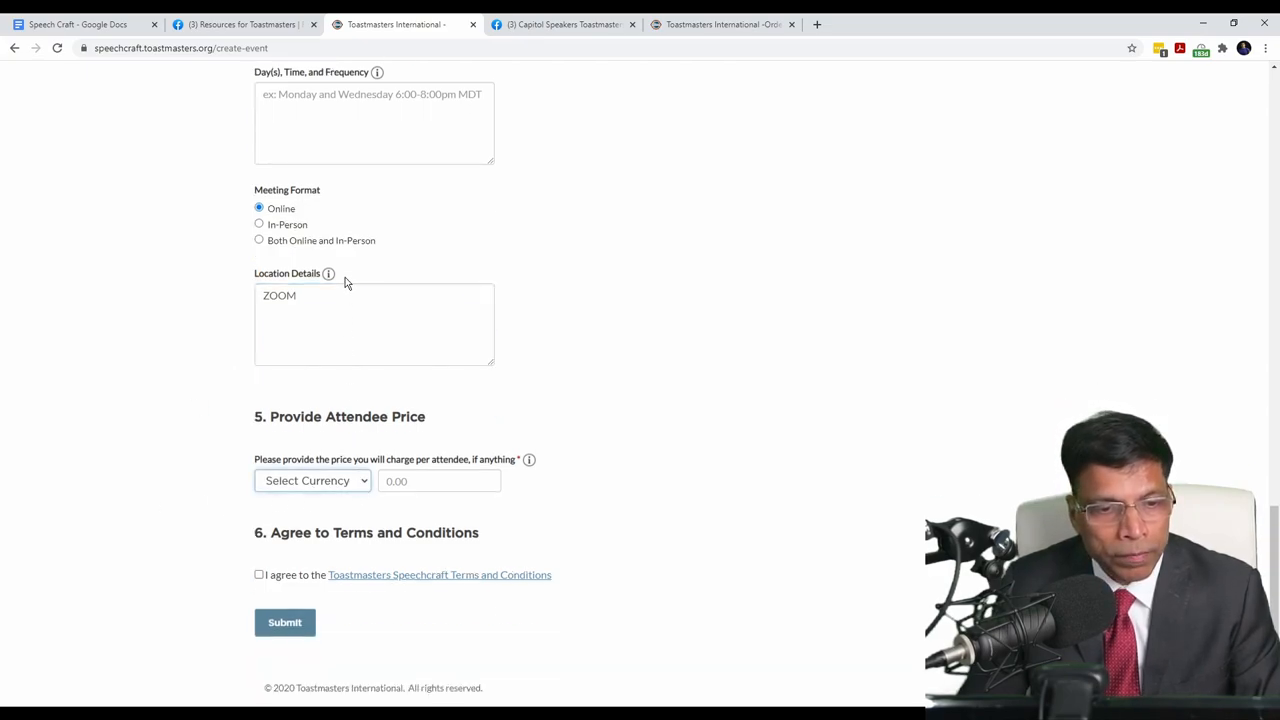
# Set the attendee price to 10 USD and agree to the Speechcraft terms
pyautogui.click(312, 480)
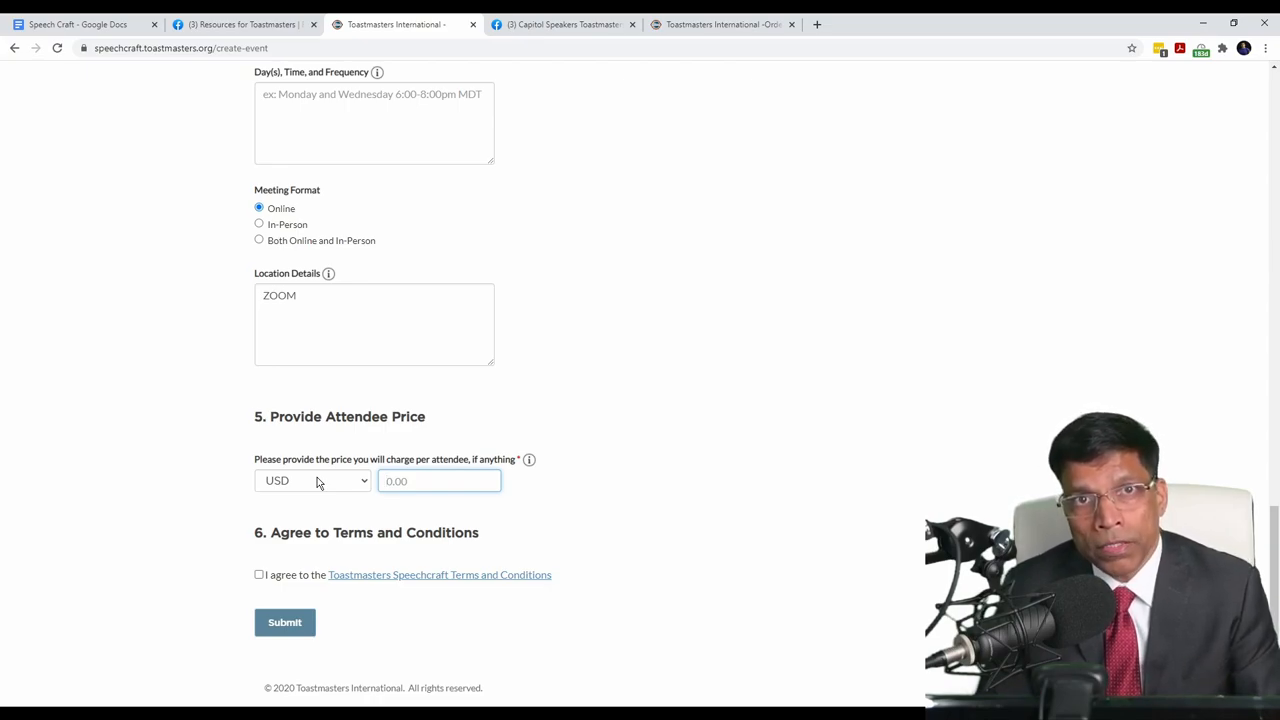
pyautogui.click(439, 481)
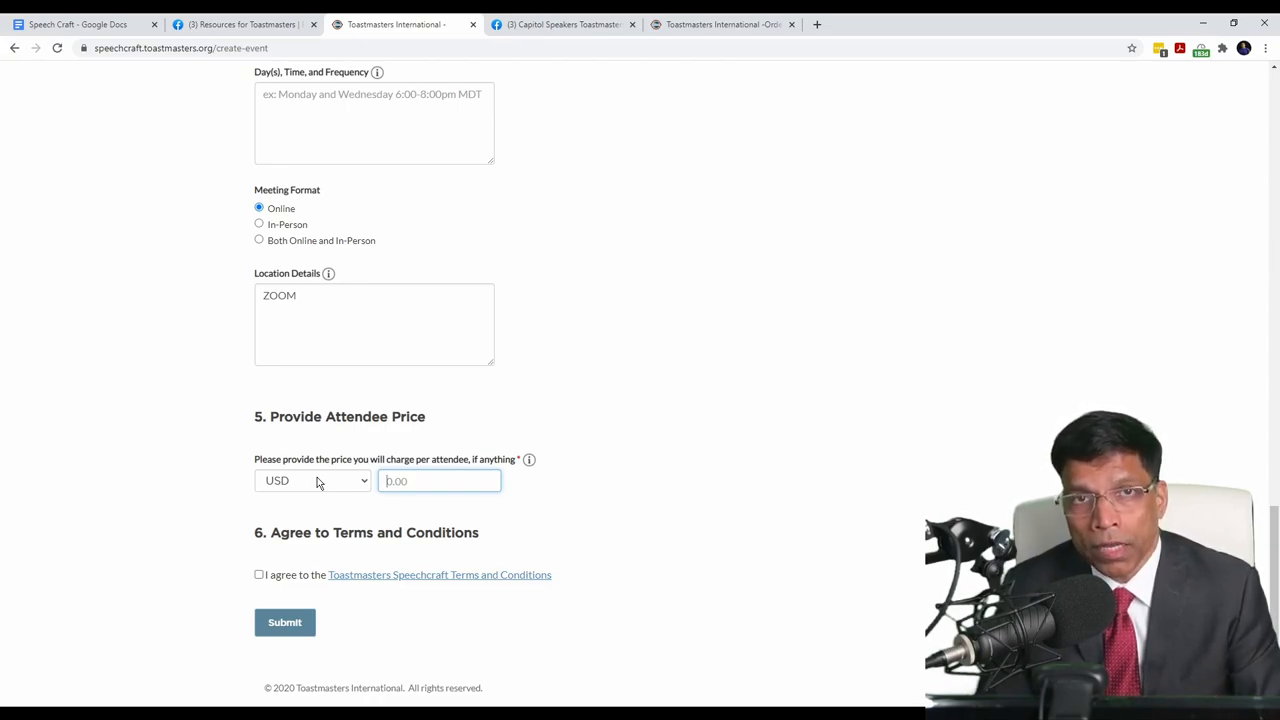
pyautogui.write('10')
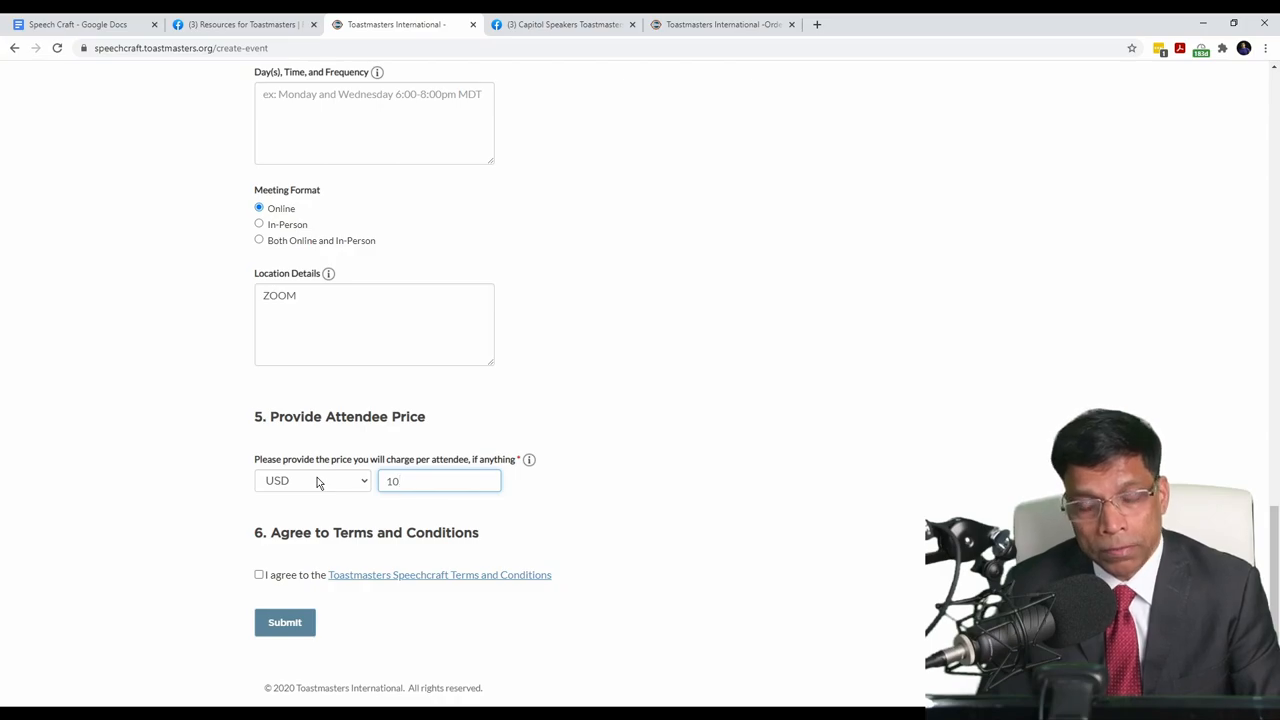
pyautogui.click(259, 574)
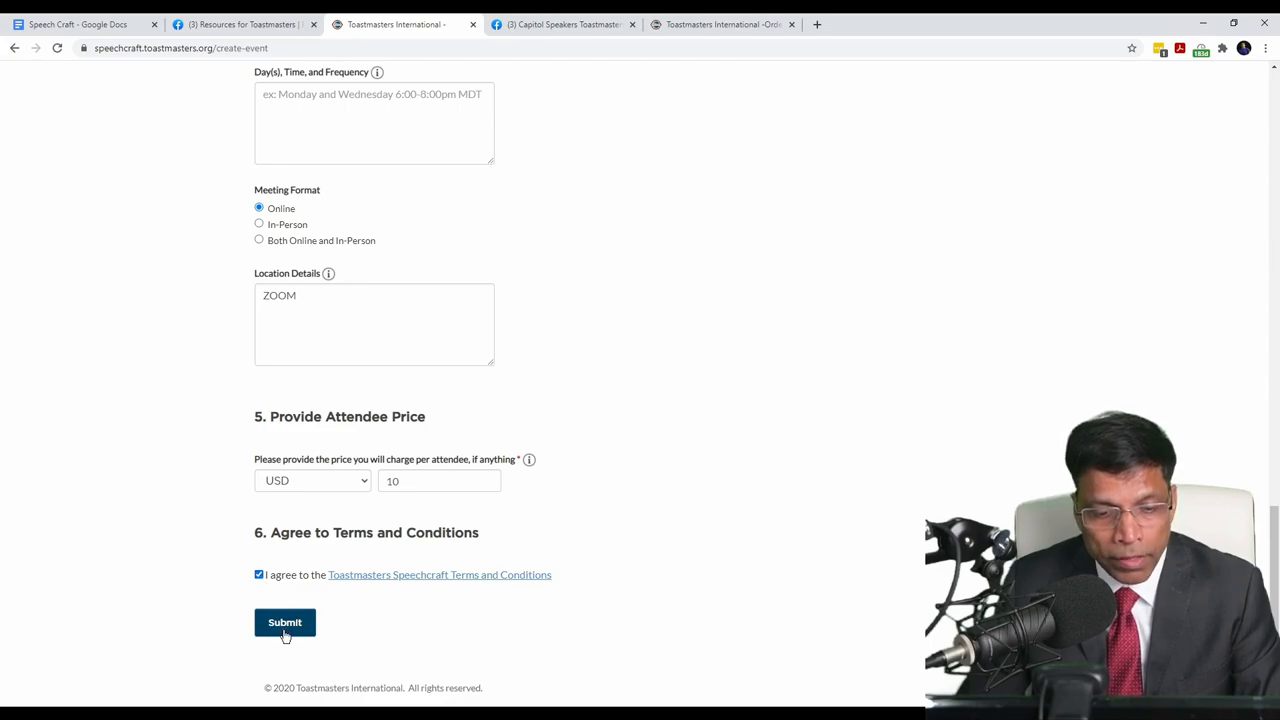
# Submit the Speechcraft event and view its detail page with ZOOM location and 0 of 5 seats
pyautogui.click(285, 622)
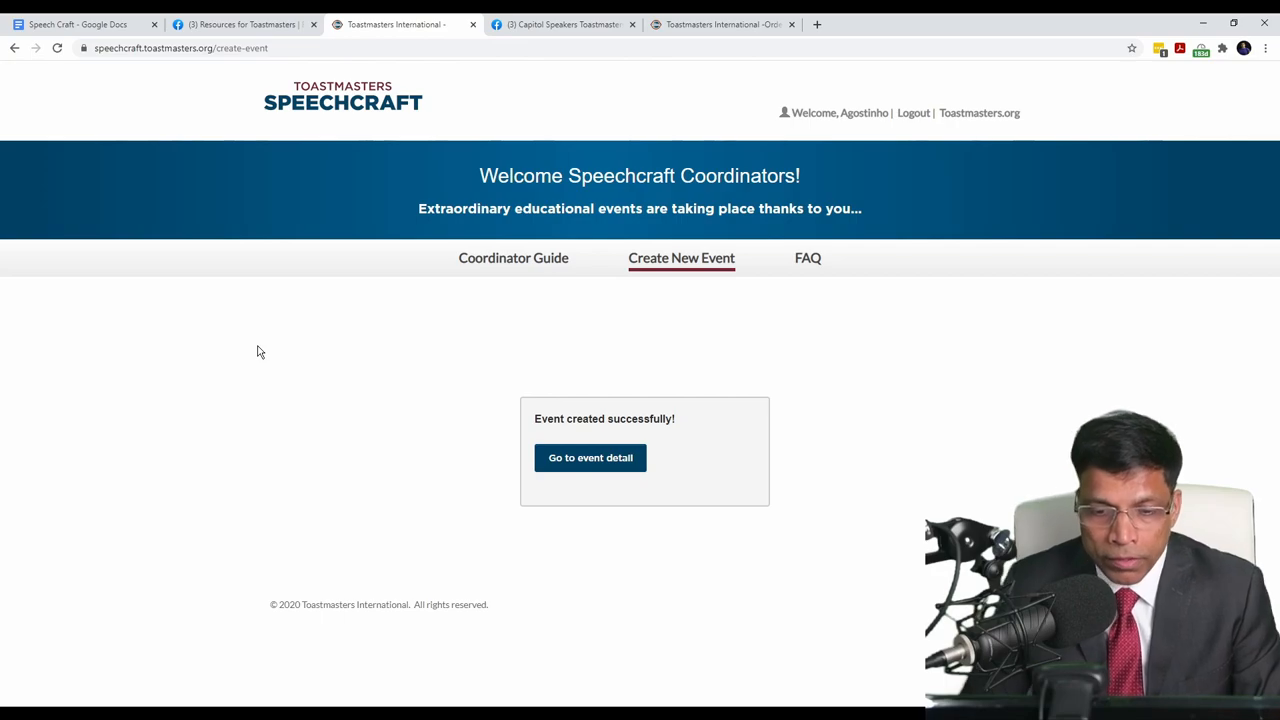
pyautogui.moveTo(590, 457)
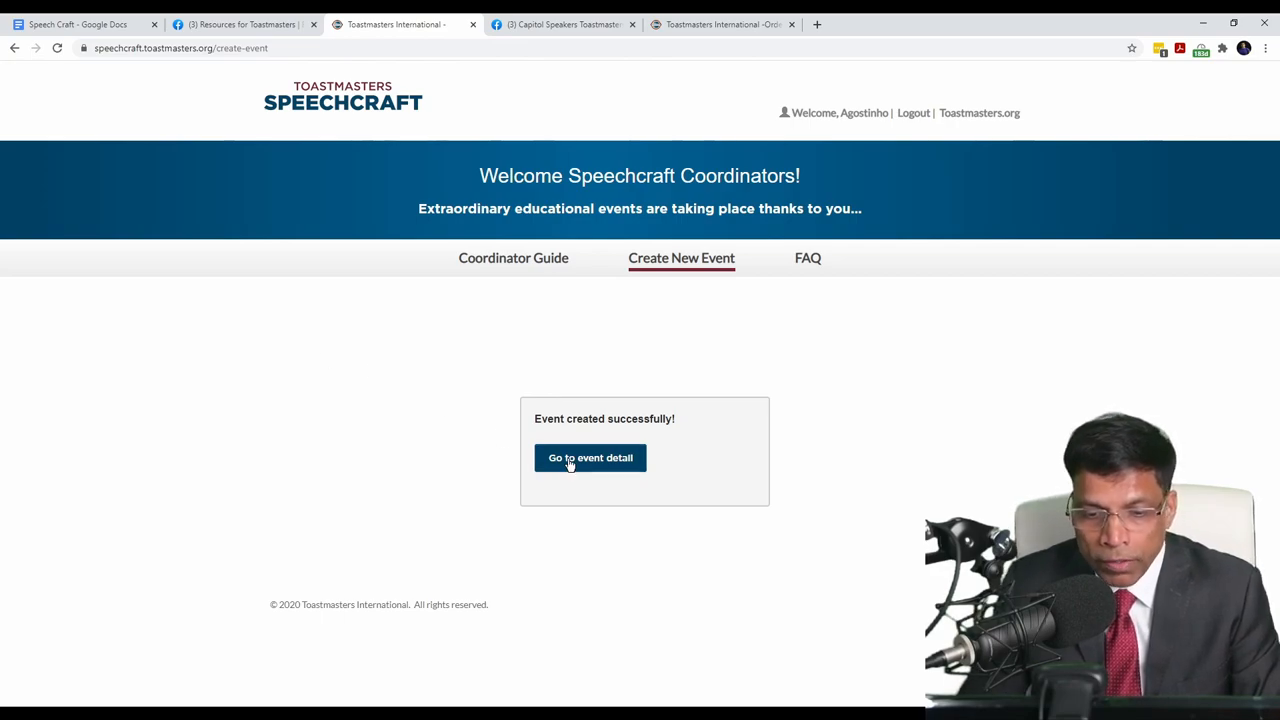
pyautogui.click(590, 457)
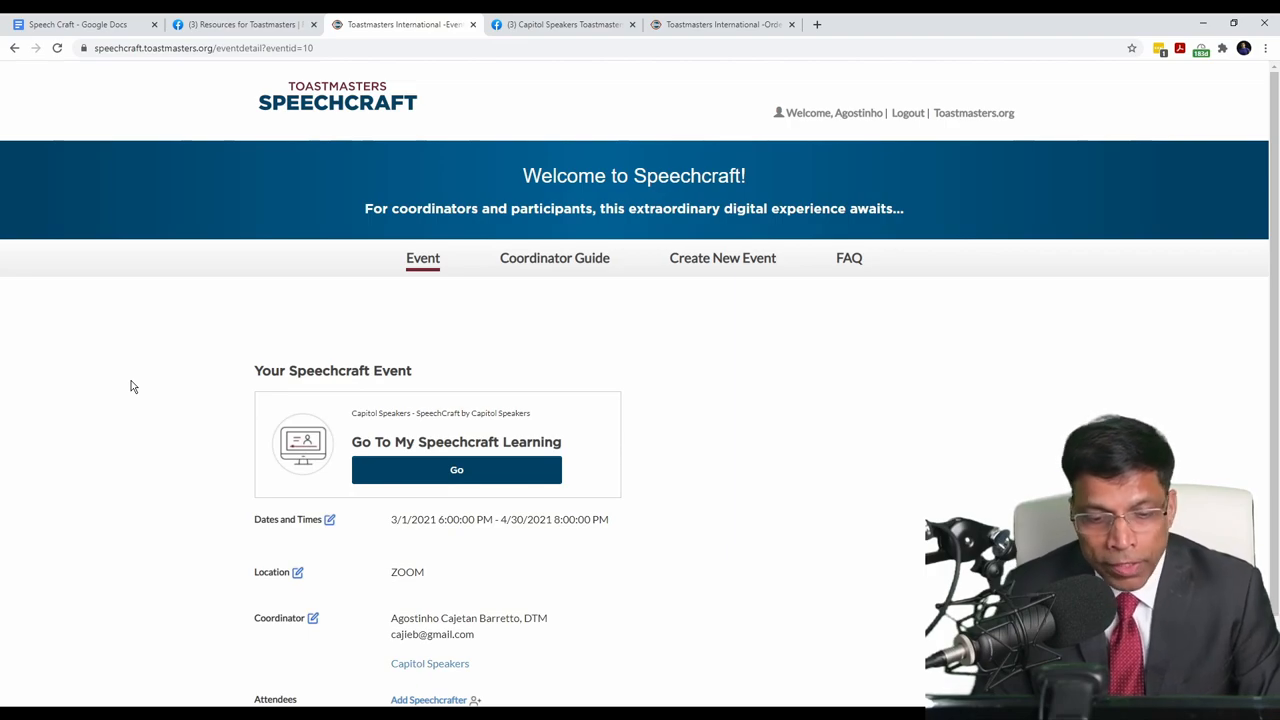
pyautogui.scroll(-3)
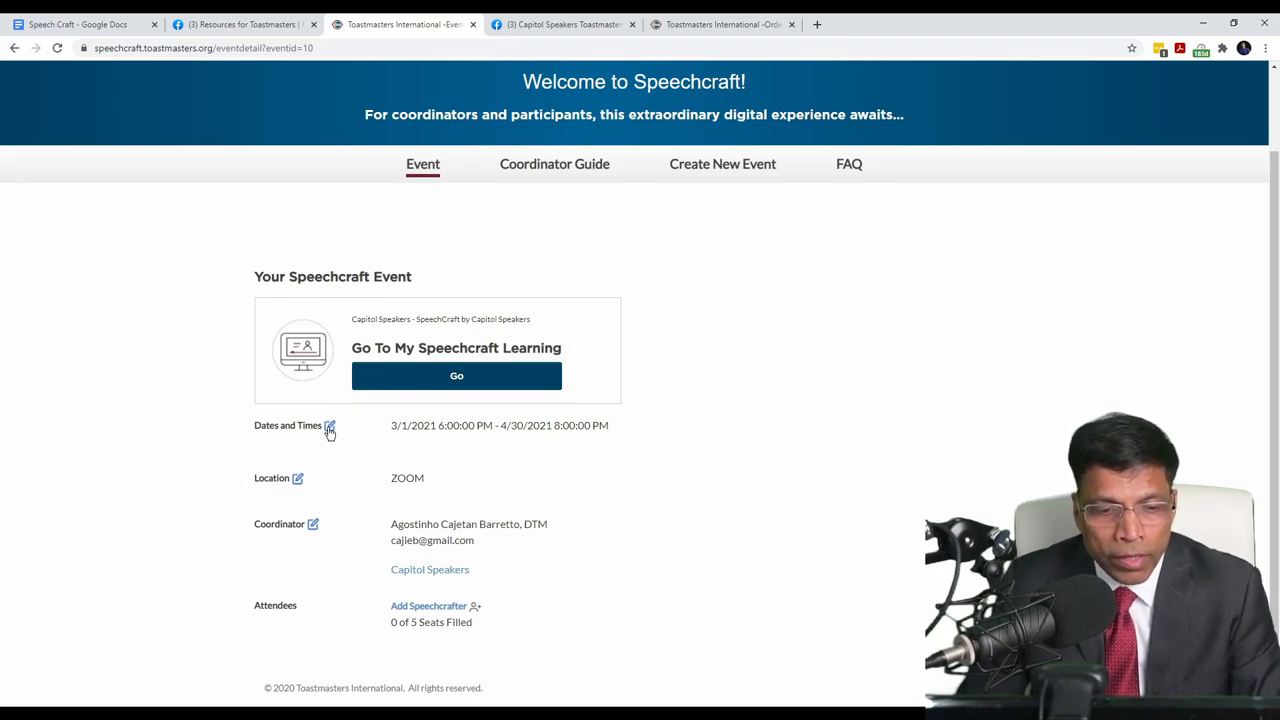
pyautogui.click(330, 425)
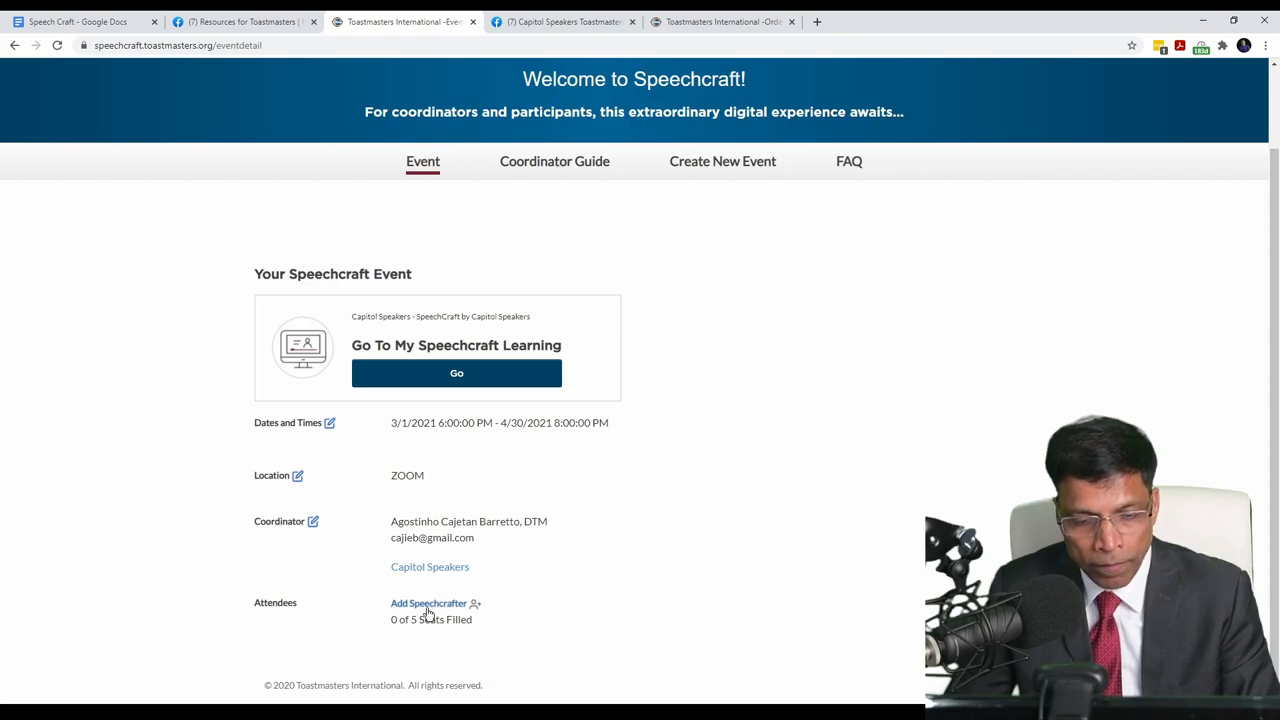
pyautogui.click(428, 603)
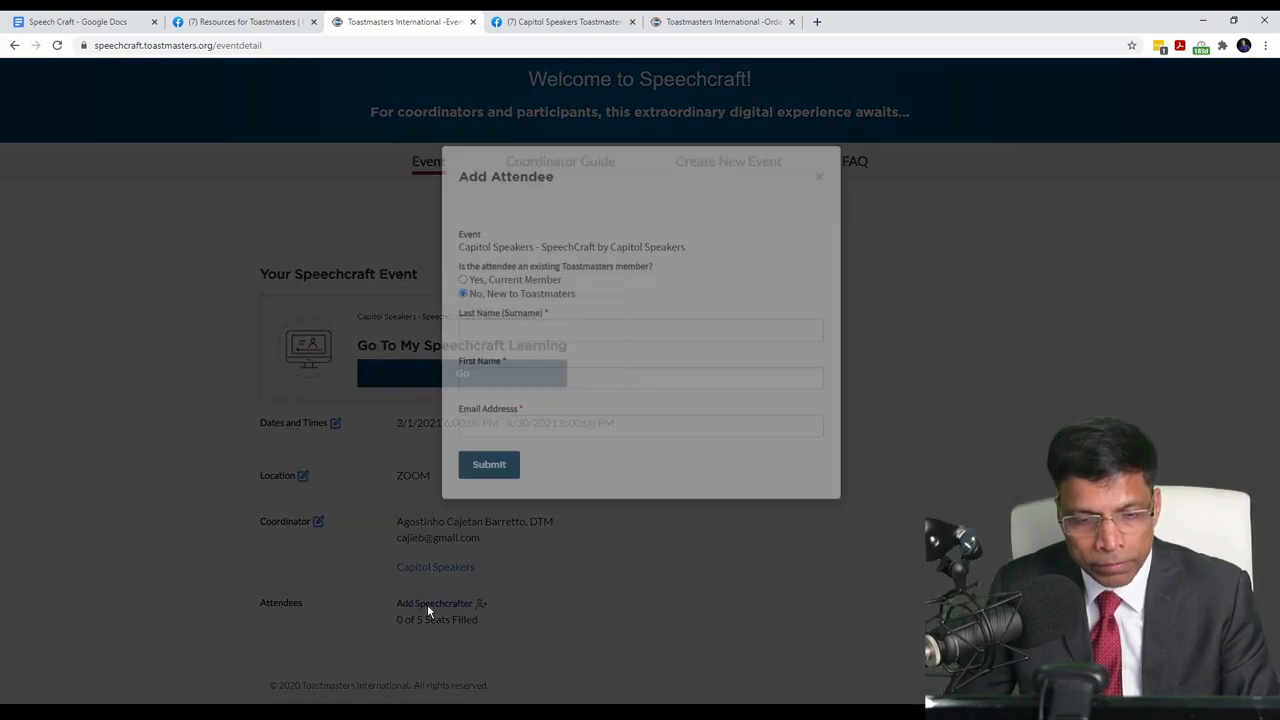
pyautogui.click(463, 356)
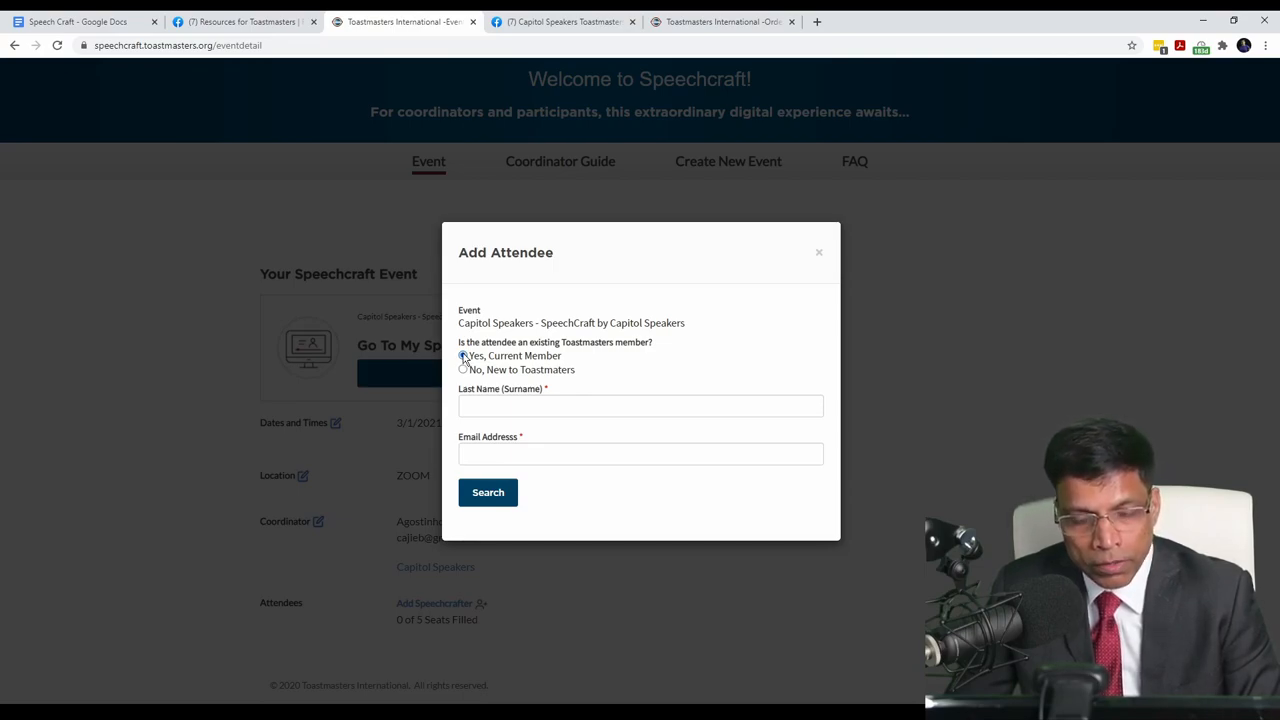
pyautogui.click(463, 352)
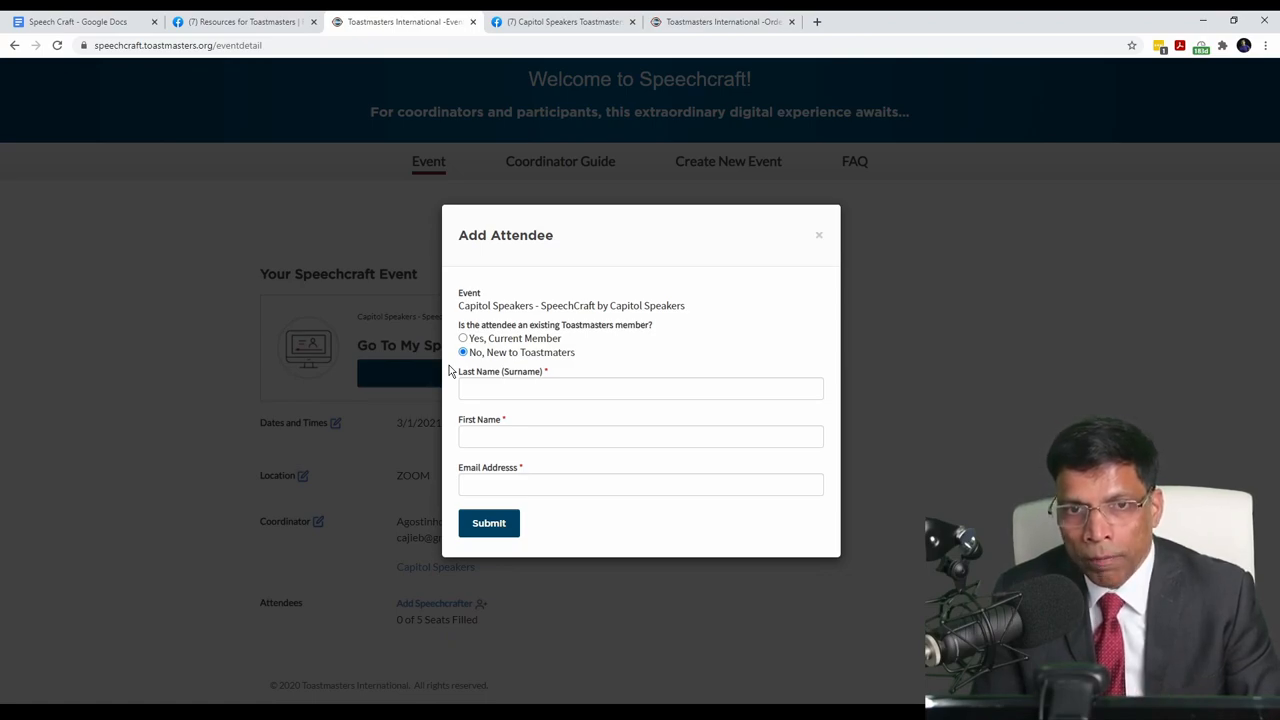
pyautogui.moveTo(444, 388)
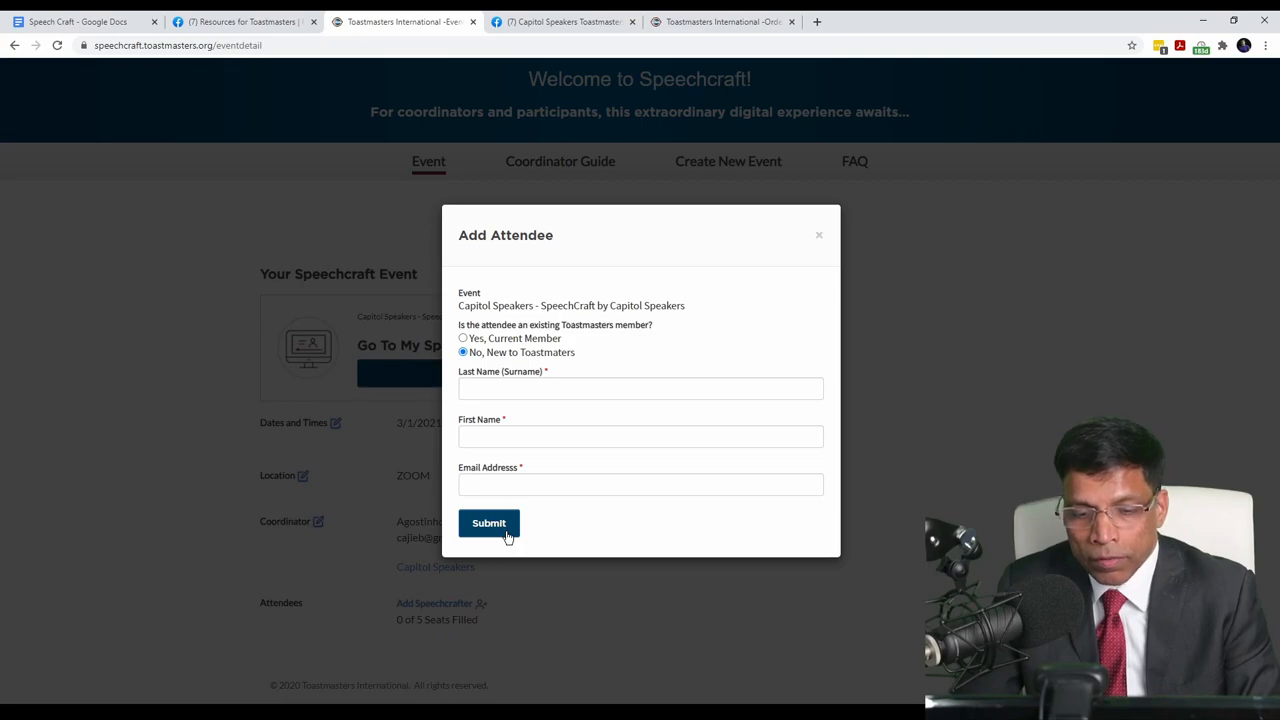
pyautogui.moveTo(580, 514)
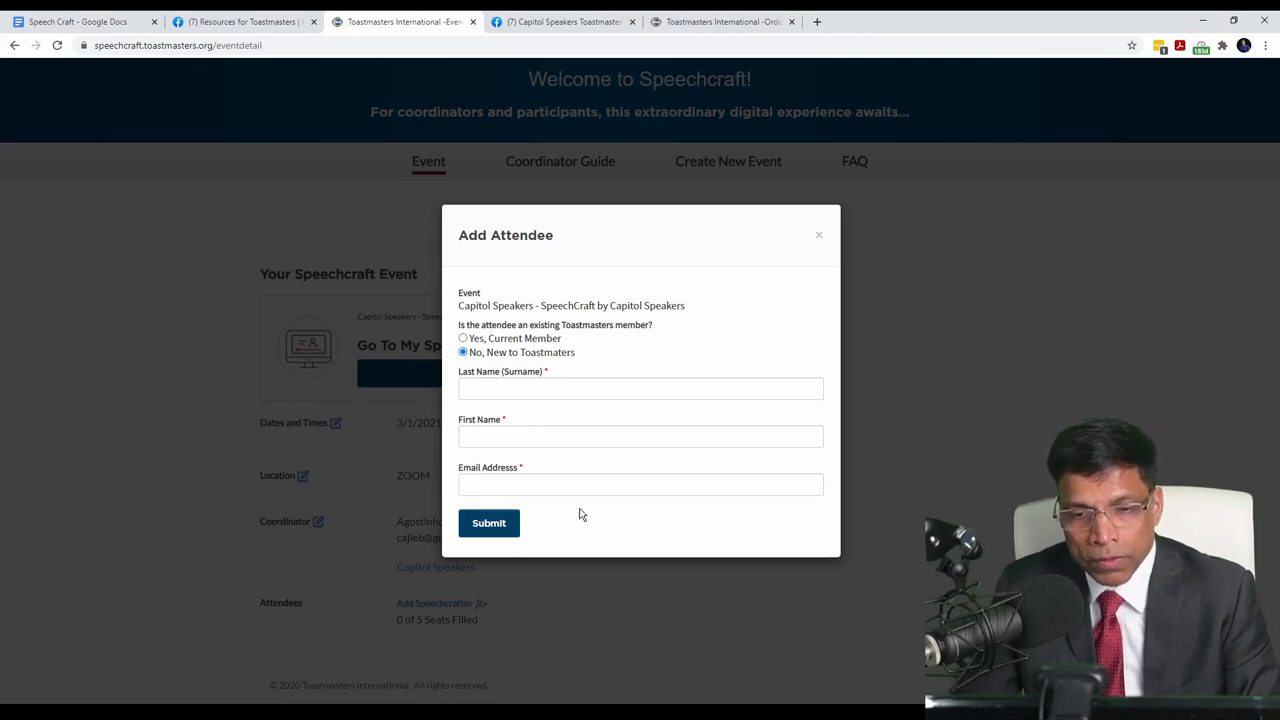
pyautogui.moveTo(607, 528)
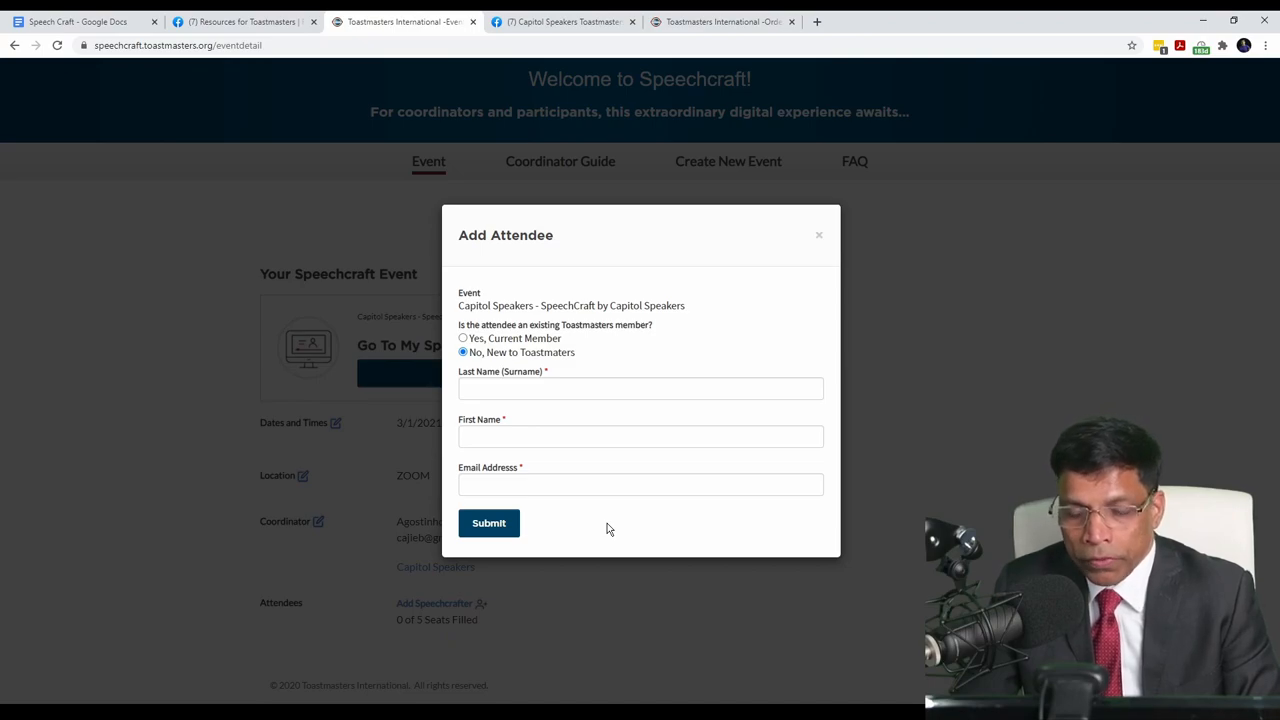
pyautogui.click(818, 235)
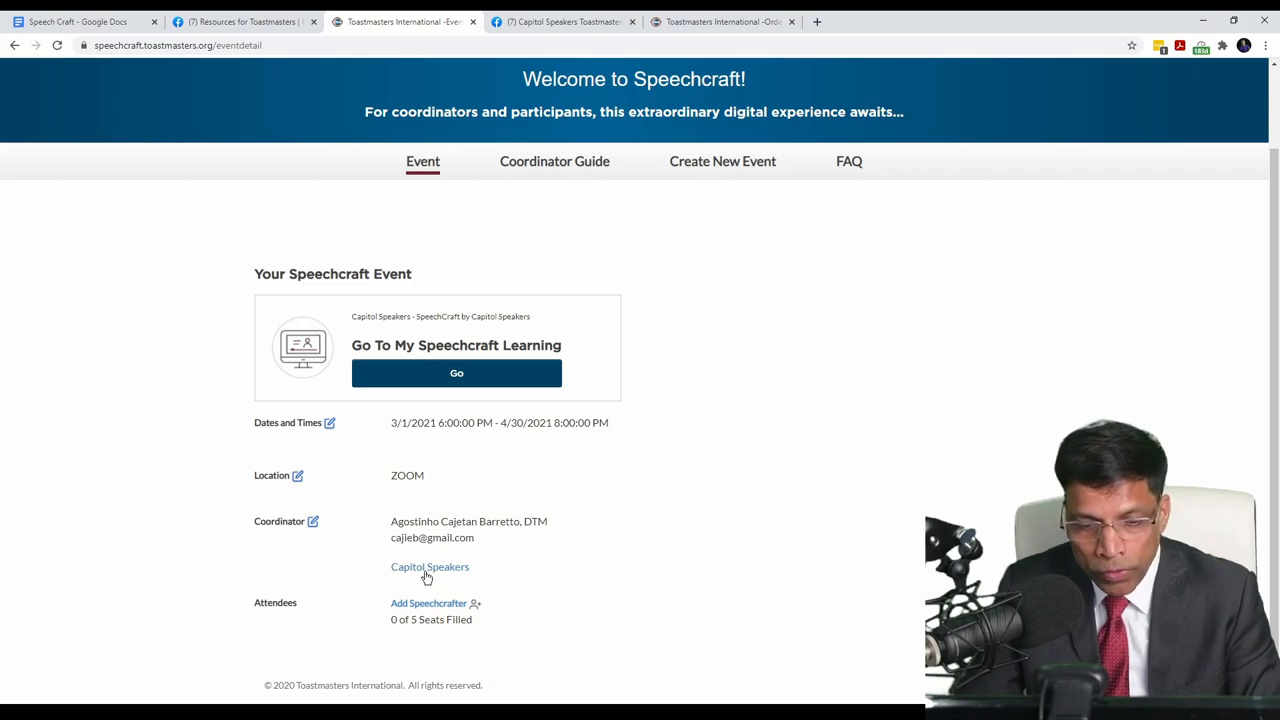
pyautogui.moveTo(537, 456)
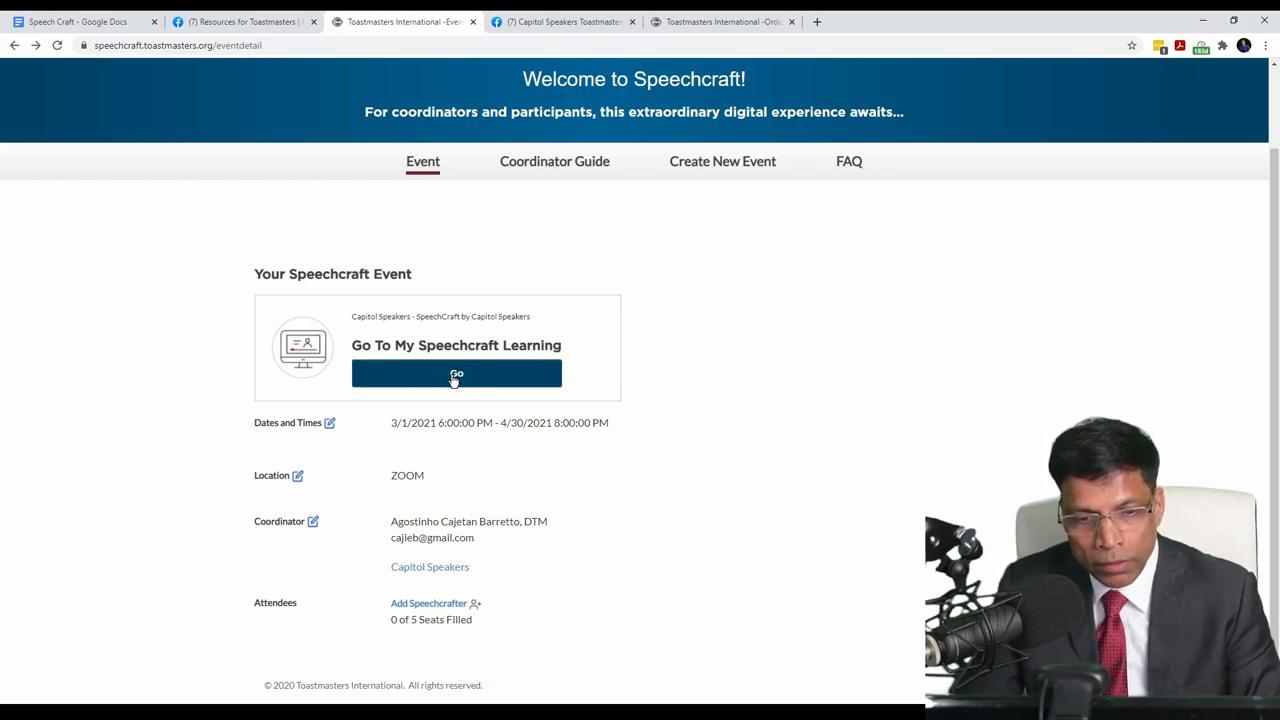
# Enter Speechcraft learning and view the before, midway and after assessments dashboard
pyautogui.click(456, 373)
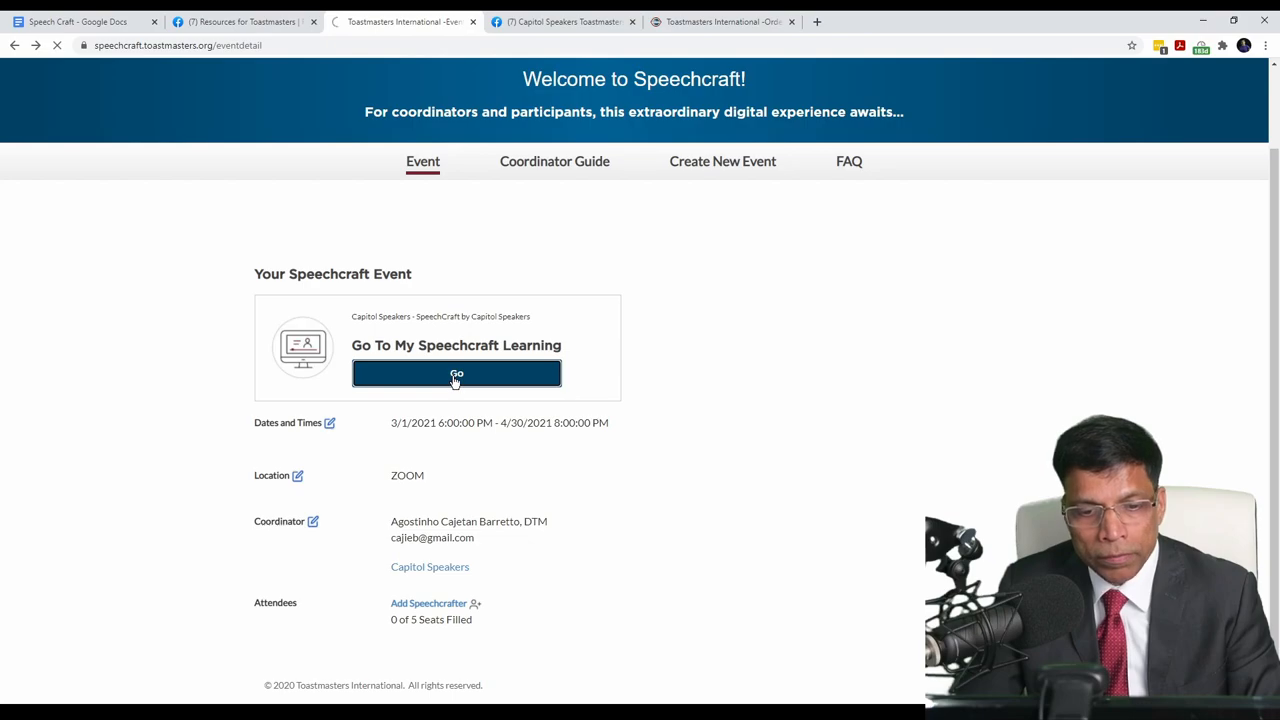
pyautogui.click(456, 373)
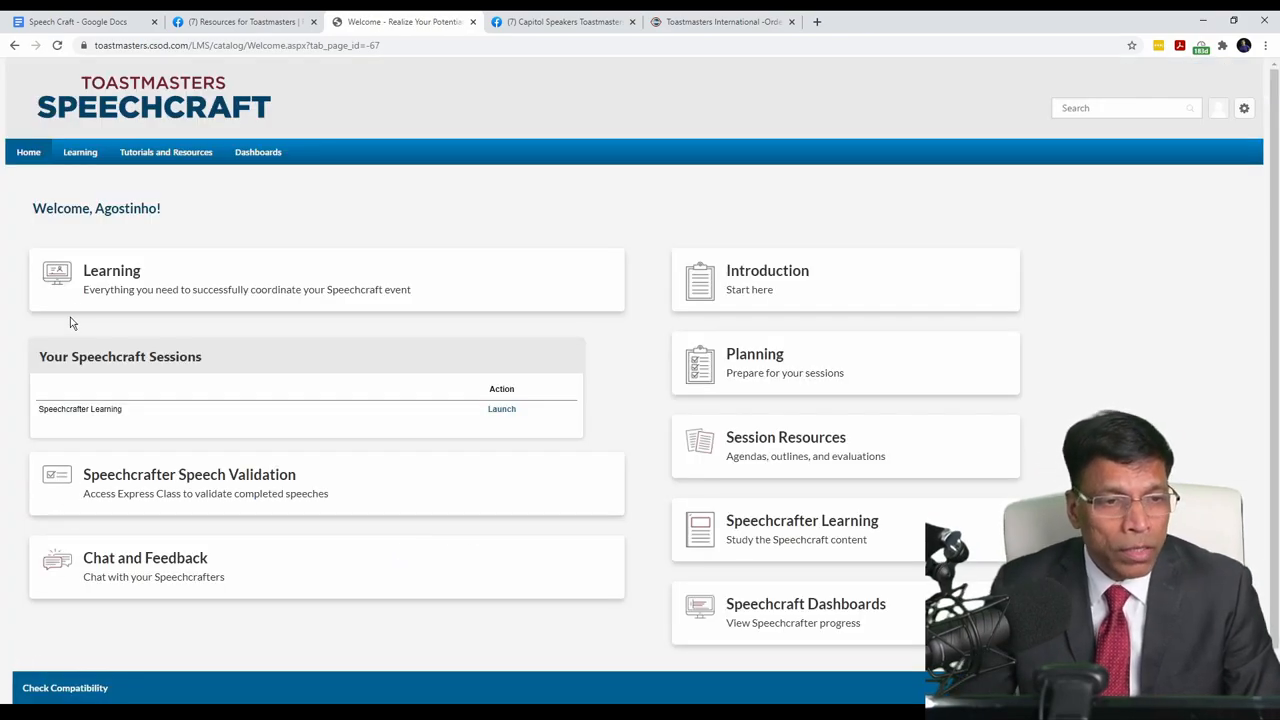
pyautogui.moveTo(303, 114)
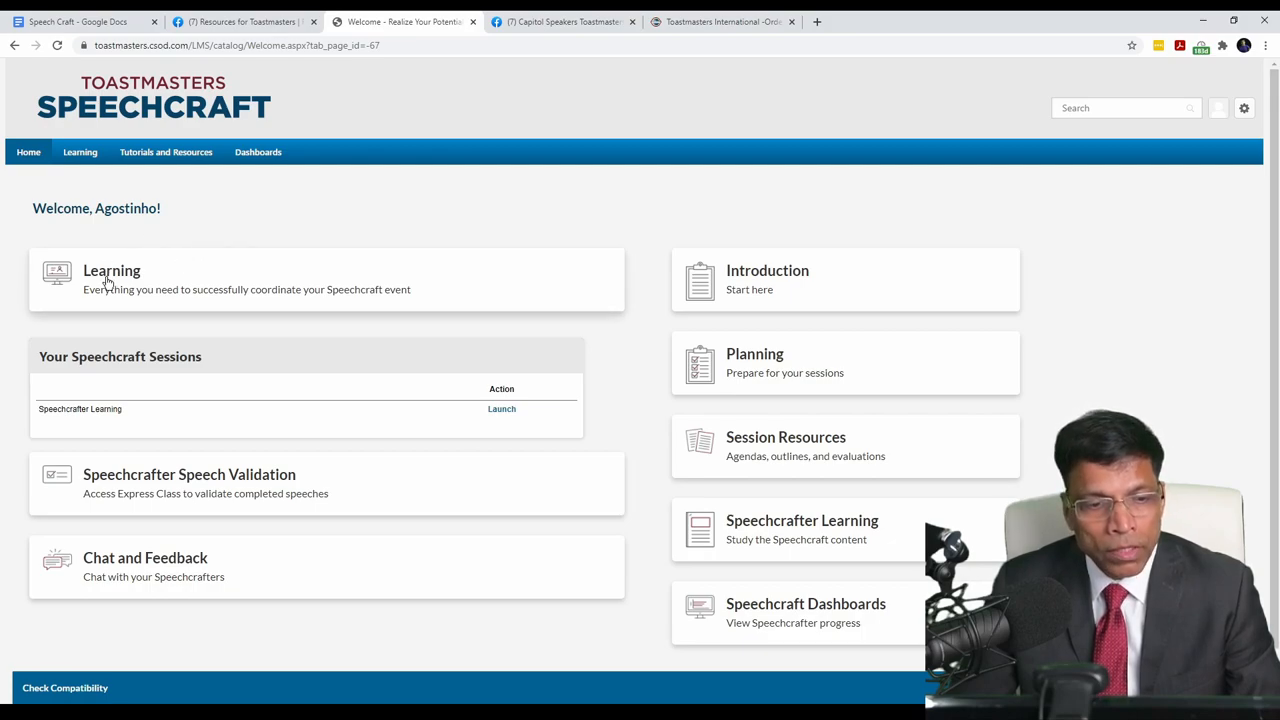
pyautogui.moveTo(770, 473)
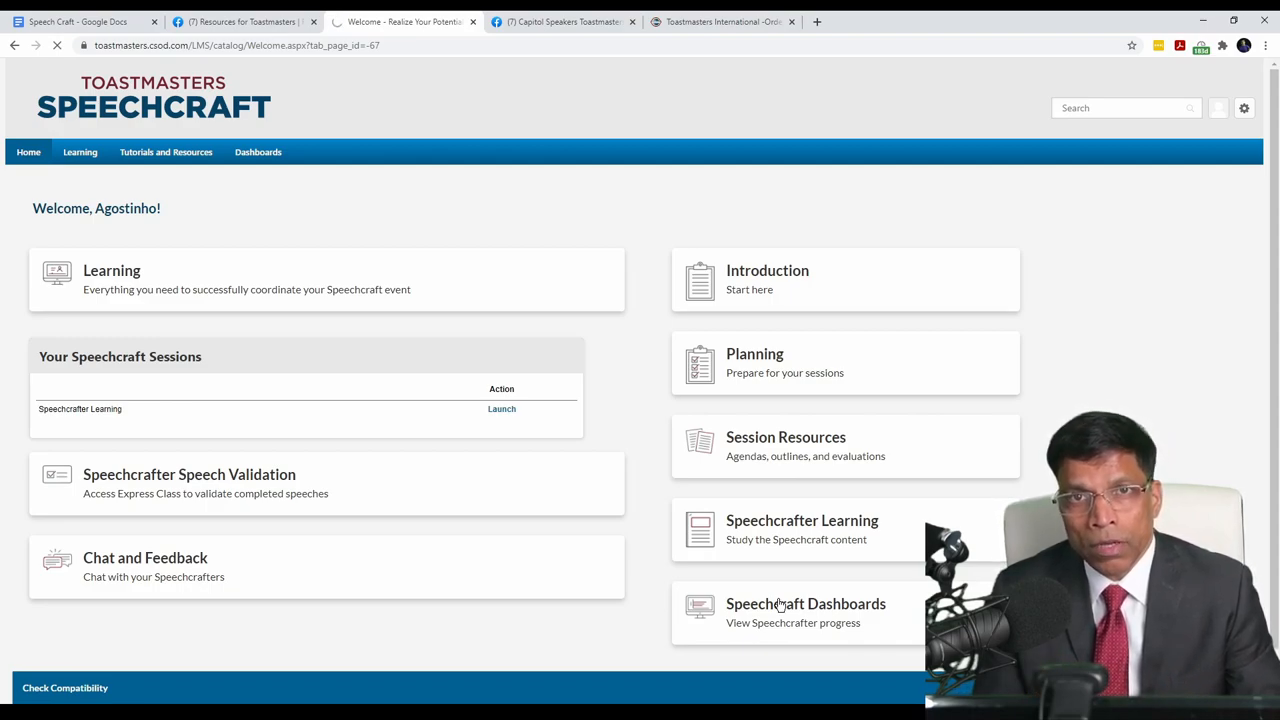
pyautogui.click(806, 612)
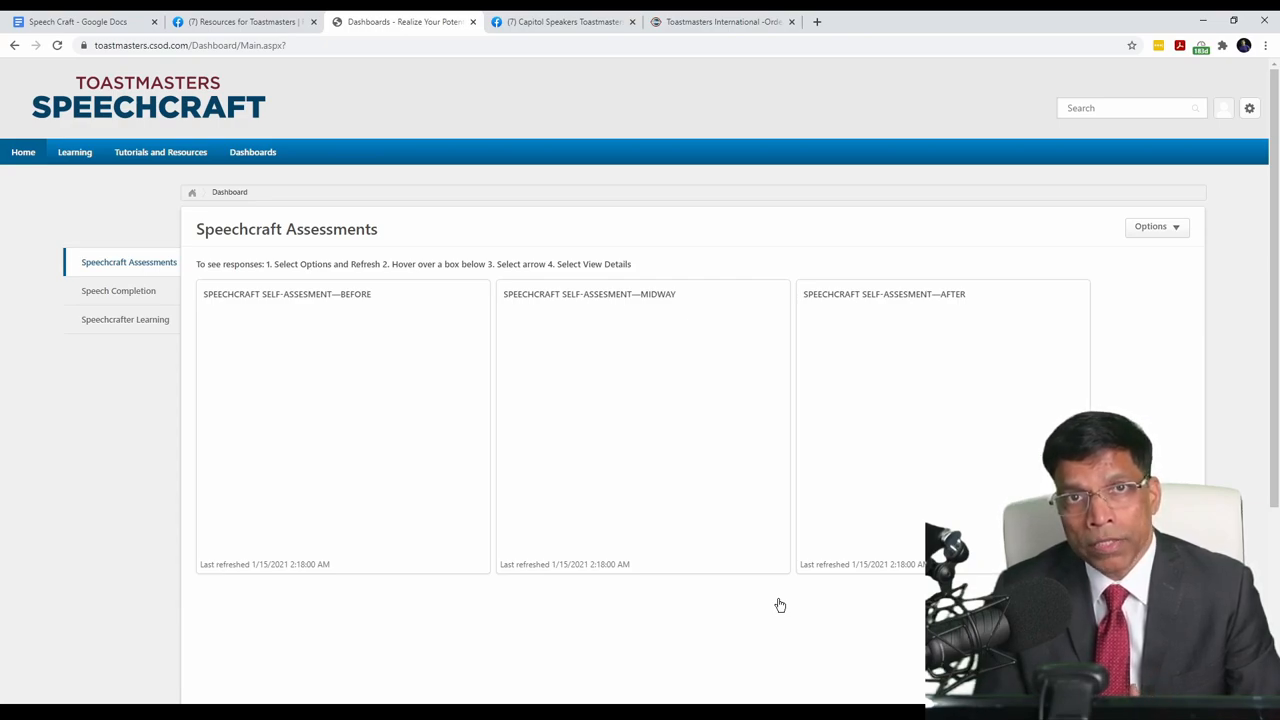
pyautogui.click(28, 151)
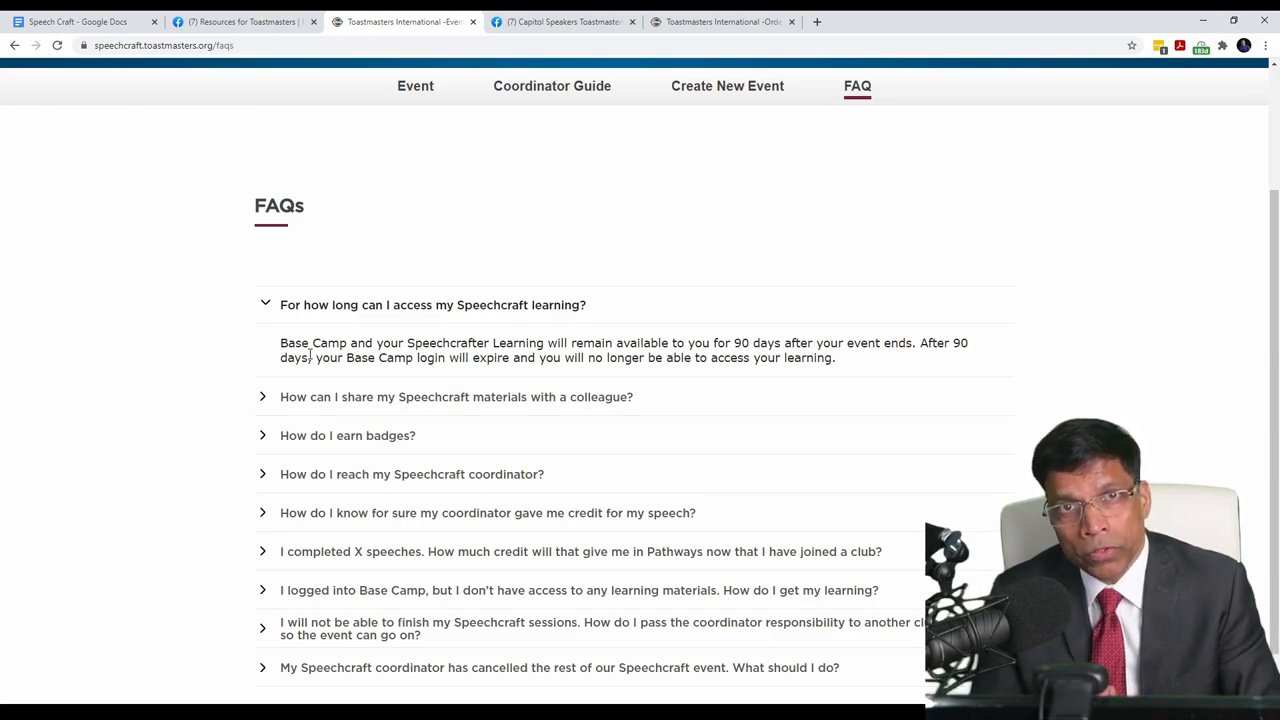
# Expand the speeches-to-Pathways-credit FAQ answer and highlight the seven-speech Level 1 credit
pyautogui.click(580, 551)
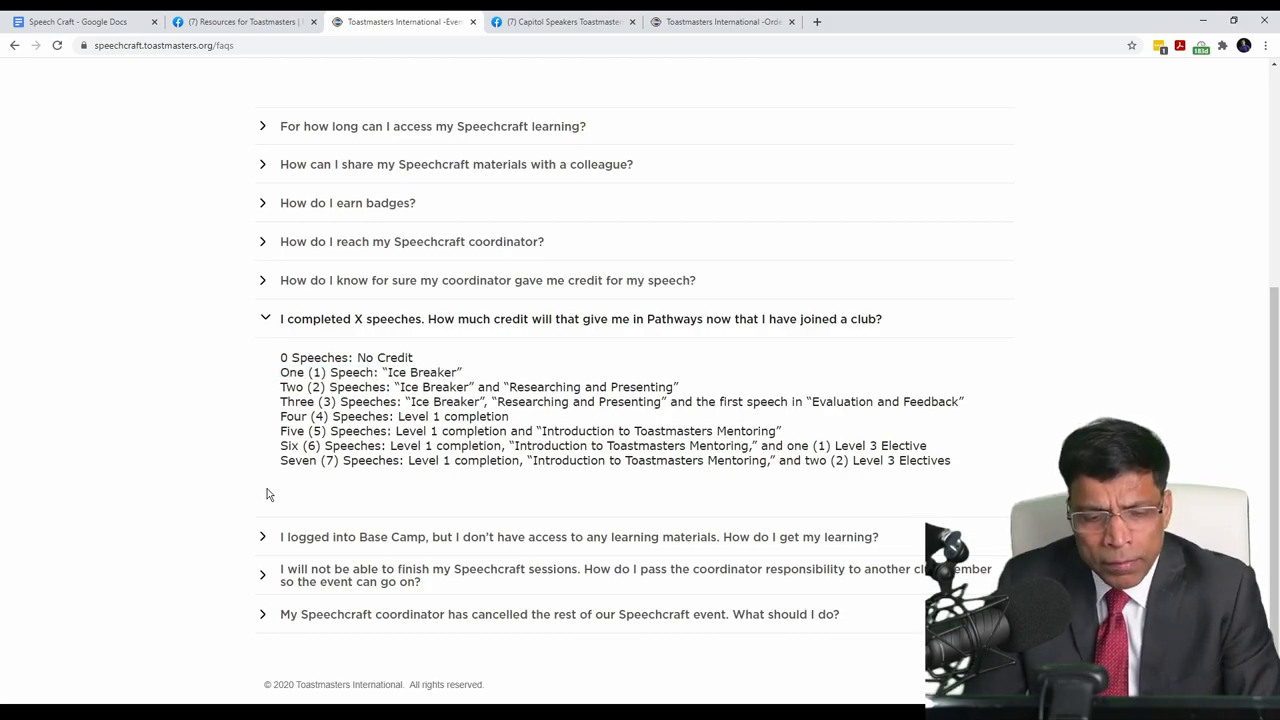
pyautogui.moveTo(281, 469)
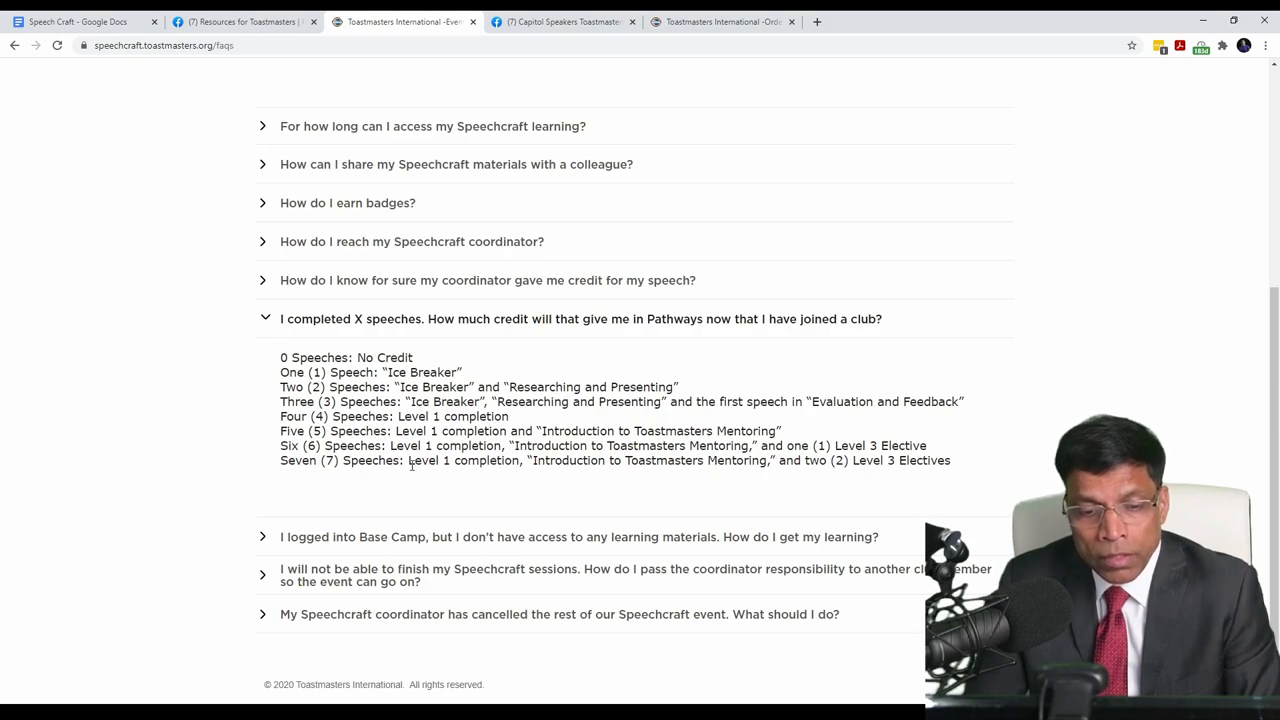
pyautogui.moveTo(408, 460); pyautogui.dragTo(467, 460)
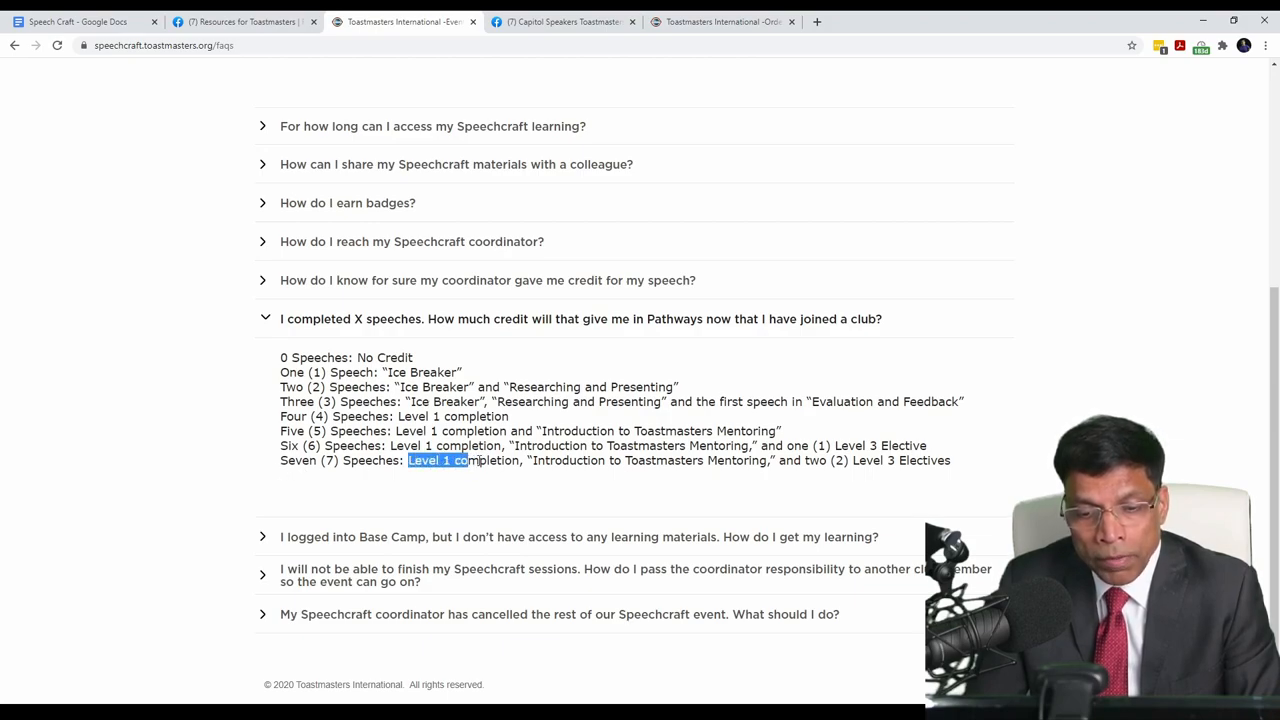